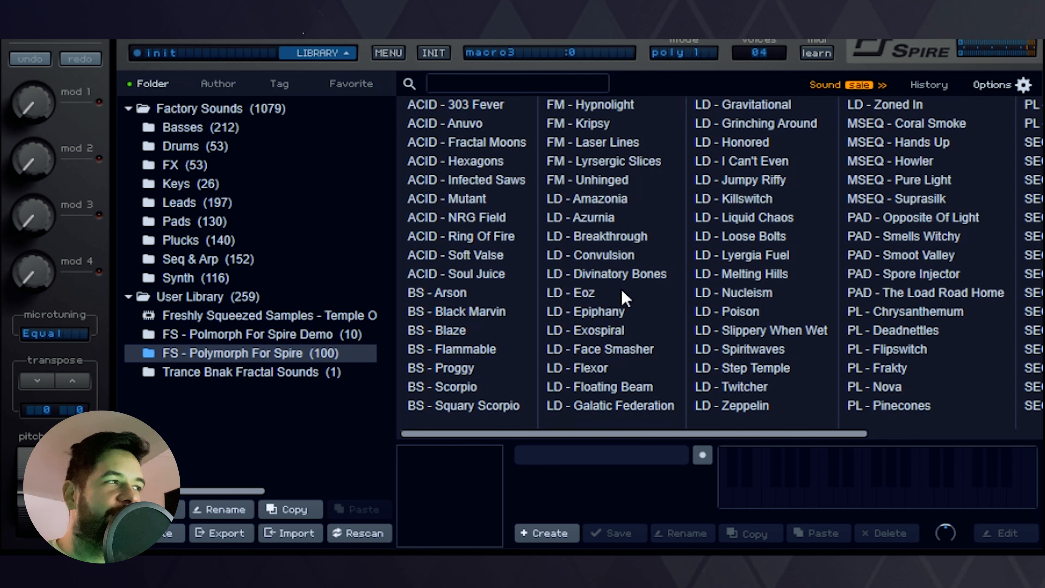
pyautogui.moveTo(504, 213)
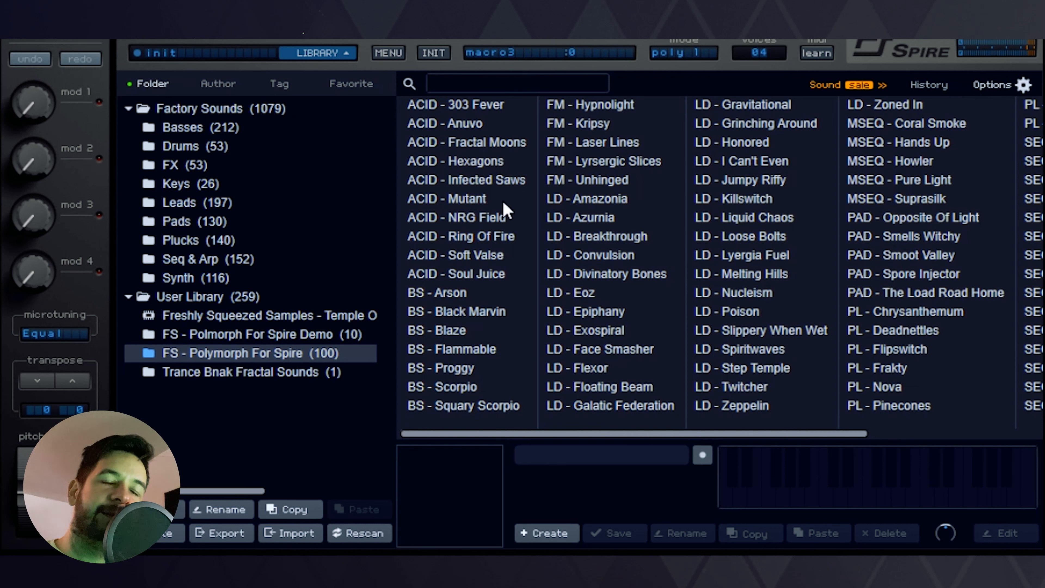
pyautogui.moveTo(640, 248)
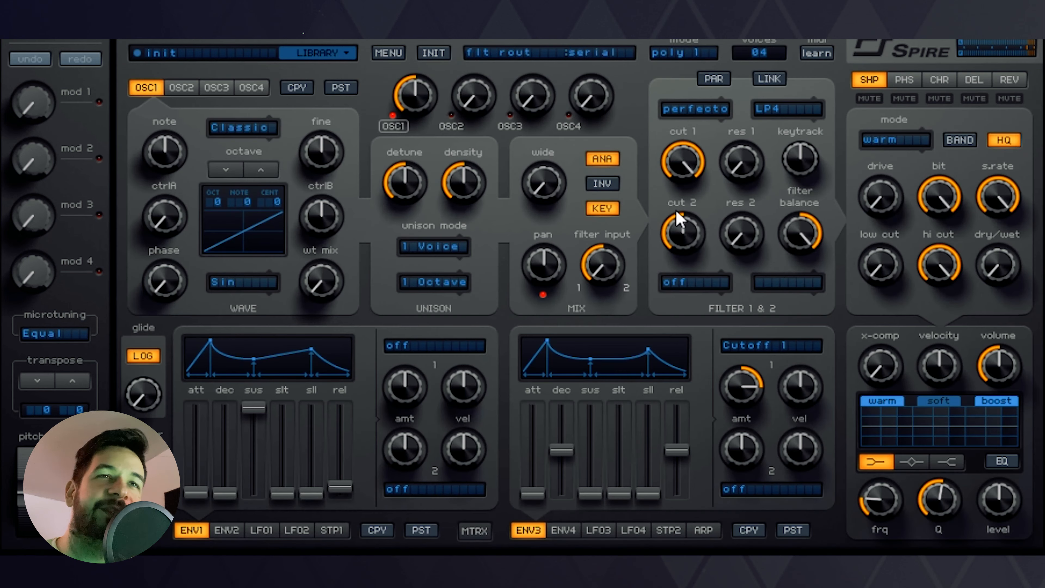
# Peek at the filter type list, leave it unchanged, and bring up the preset library
pyautogui.click(696, 109)
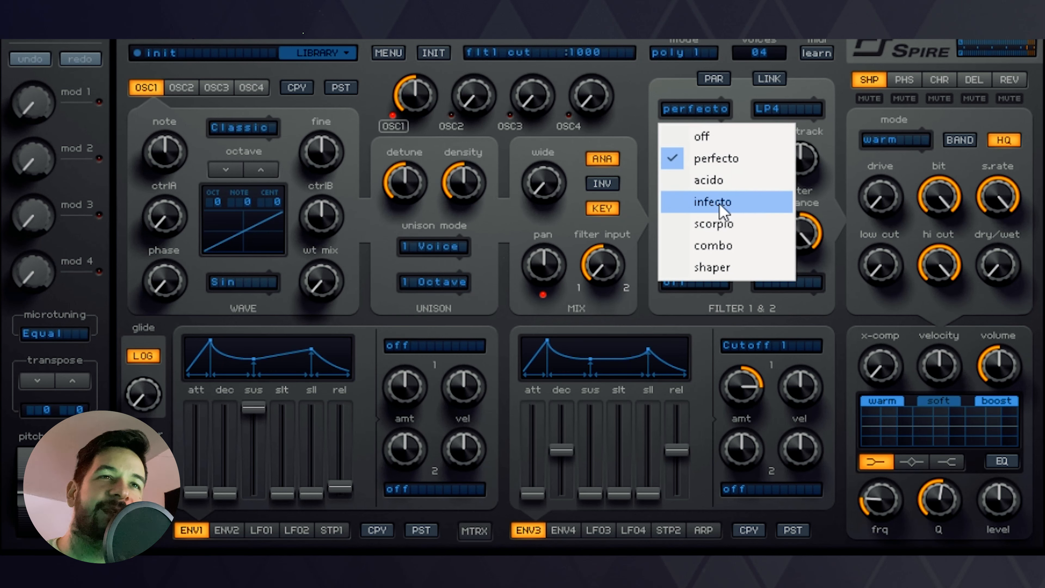
pyautogui.moveTo(786, 170)
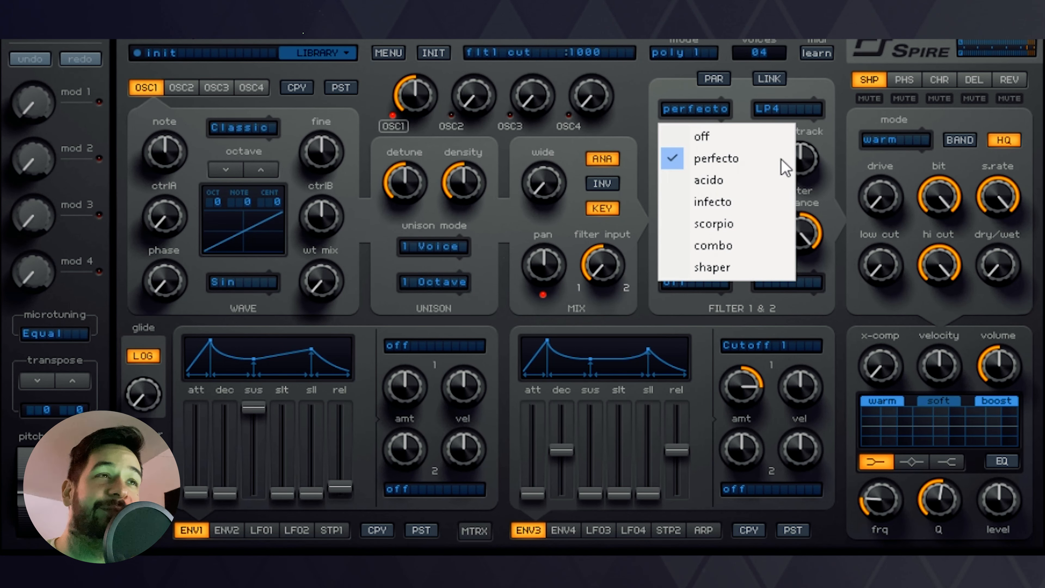
pyautogui.click(717, 158)
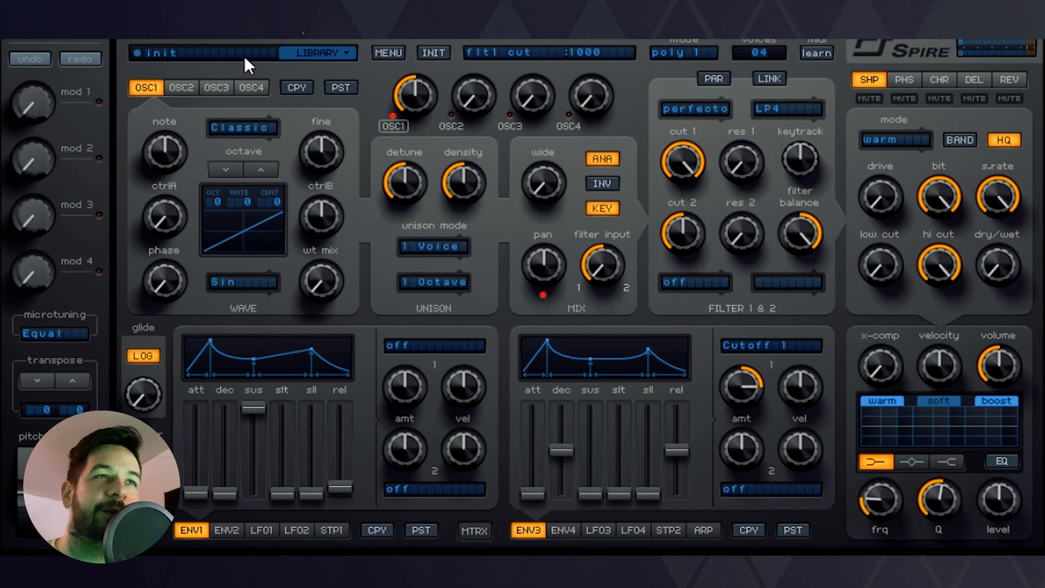
pyautogui.click(320, 53)
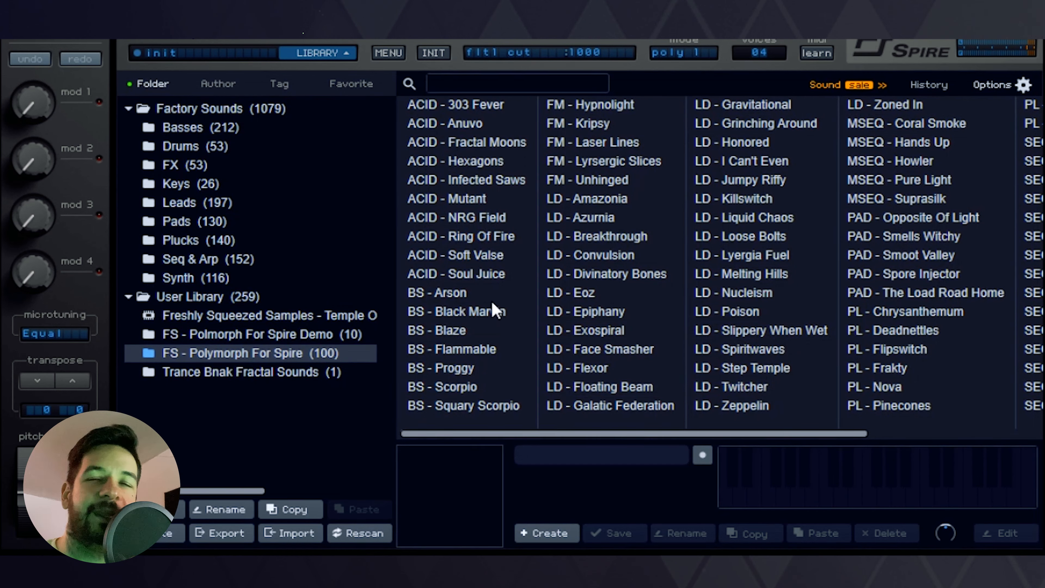
pyautogui.moveTo(612, 213)
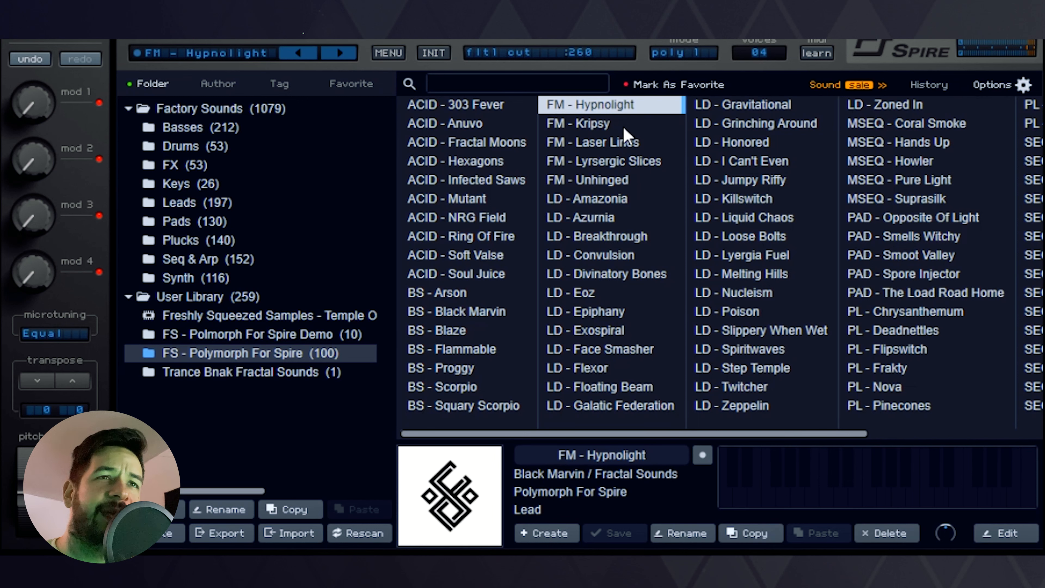
# Audition two more FM presets from the Polymorph pack in turn
pyautogui.click(600, 143)
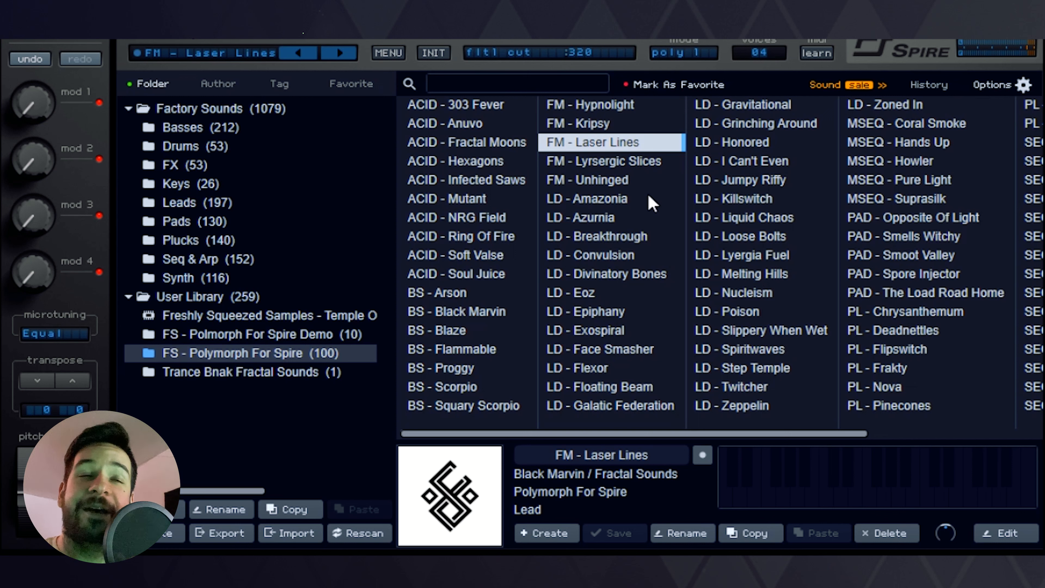
pyautogui.click(587, 198)
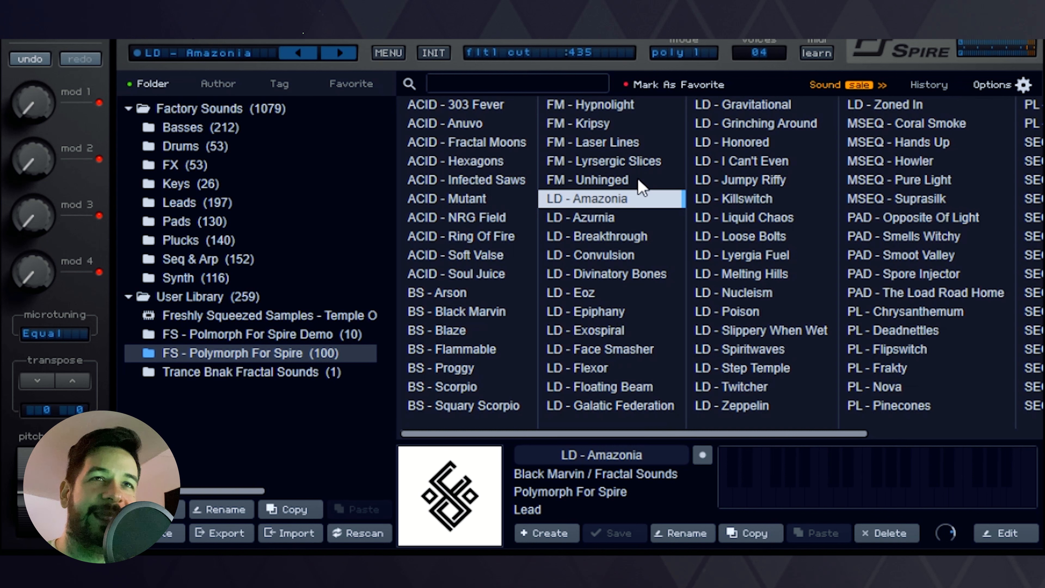
pyautogui.moveTo(853, 133)
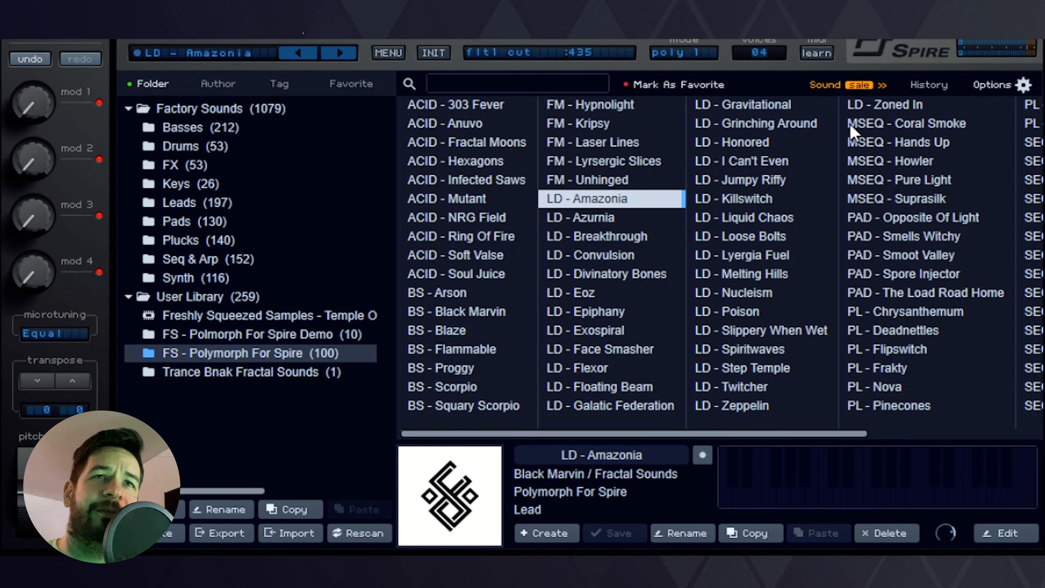
pyautogui.moveTo(927, 172)
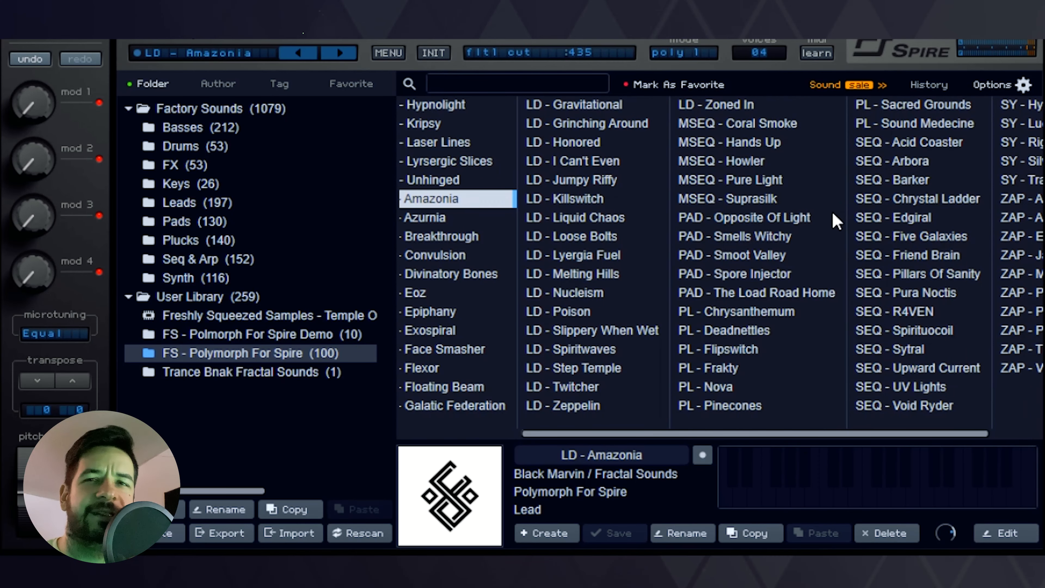
pyautogui.moveTo(779, 242)
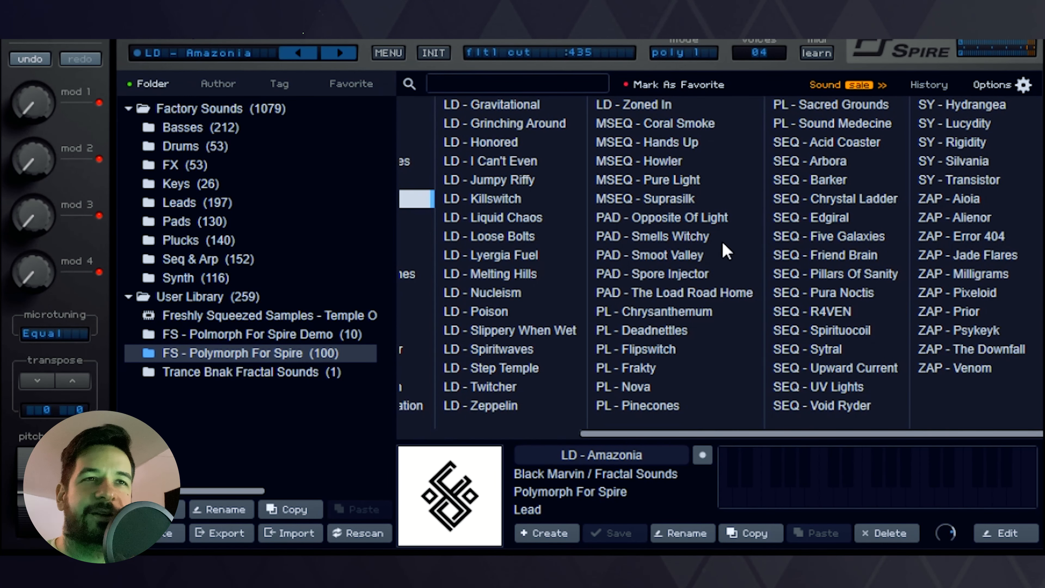
pyautogui.moveTo(731, 346)
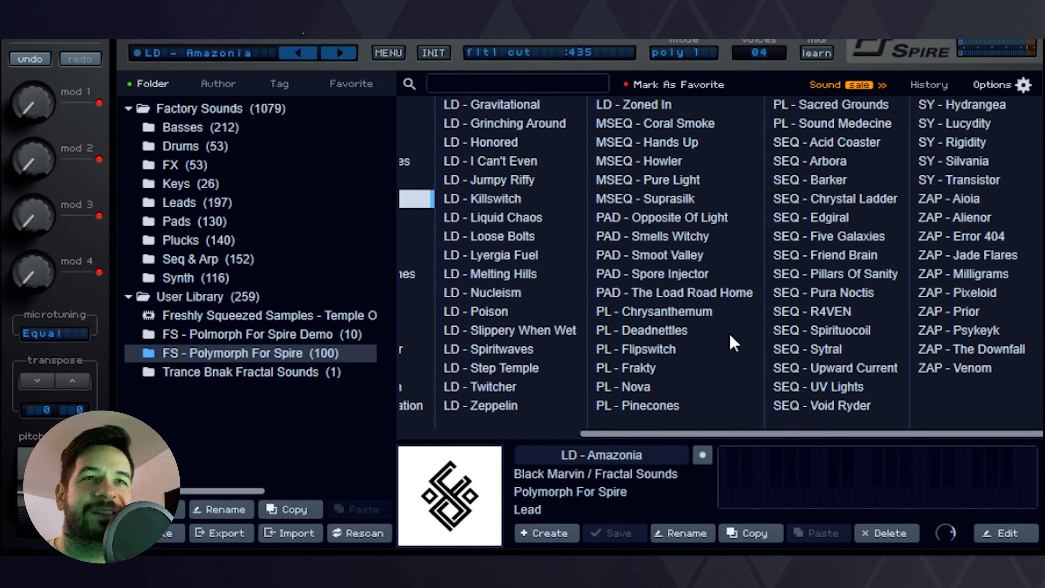
pyautogui.moveTo(866, 161)
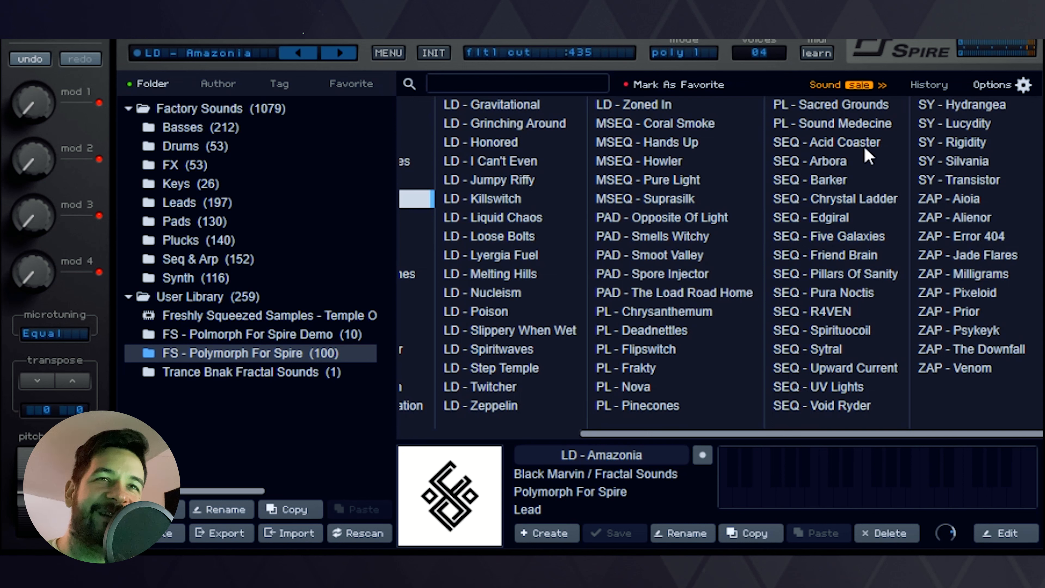
pyautogui.moveTo(848, 308)
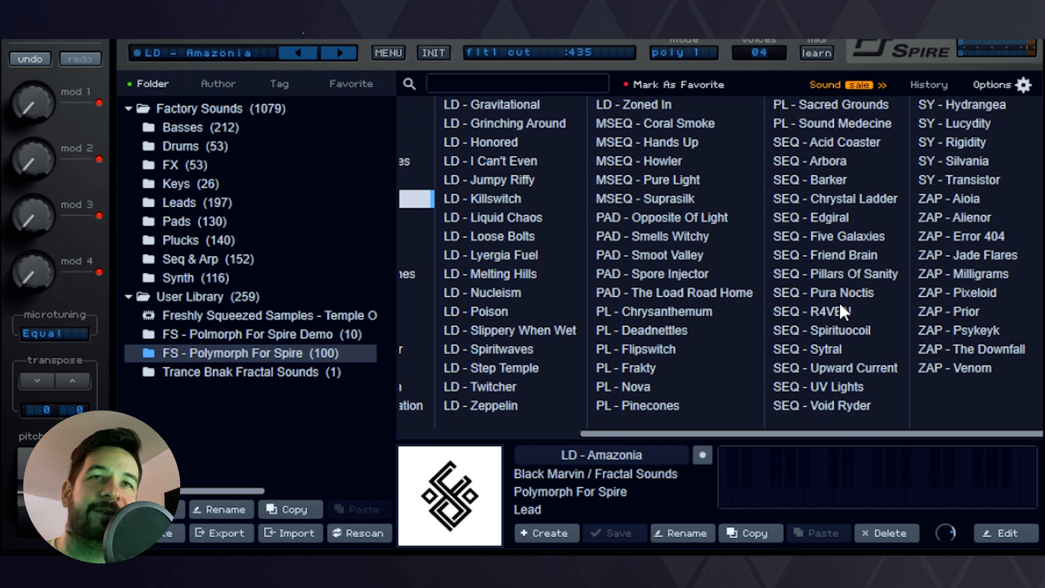
pyautogui.moveTo(979, 151)
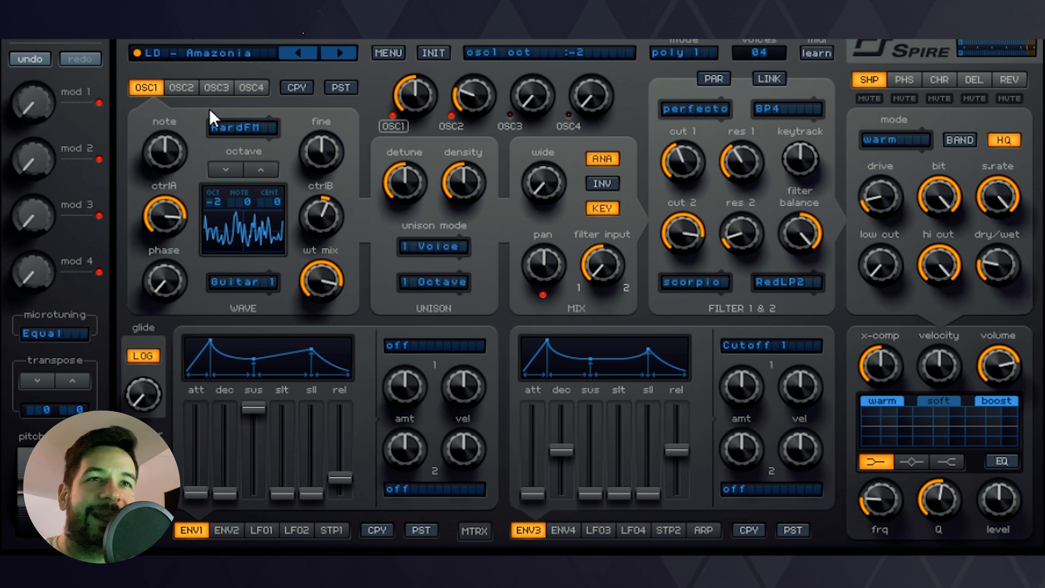
pyautogui.click(476, 532)
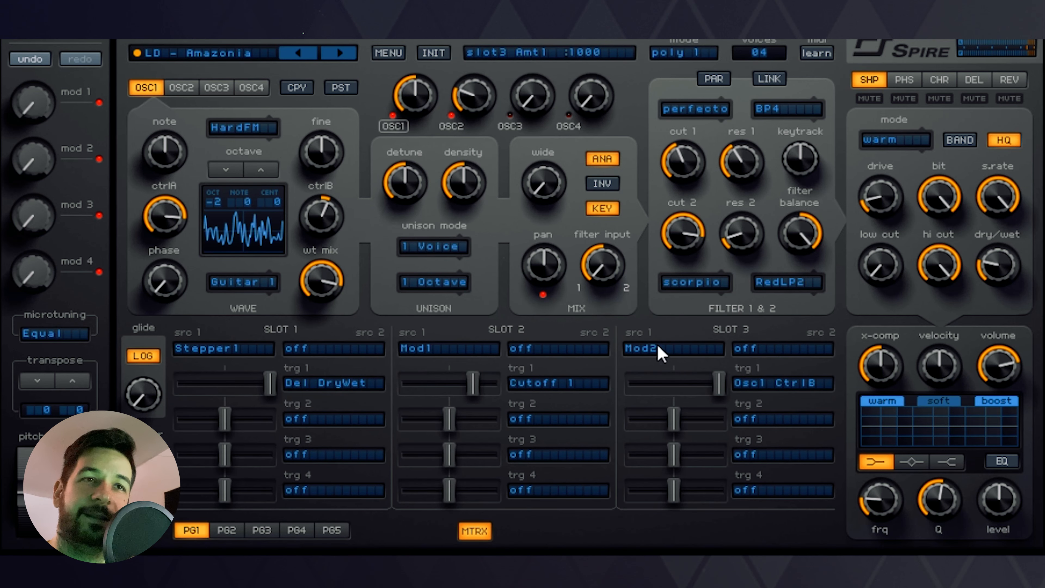
pyautogui.moveTo(778, 404)
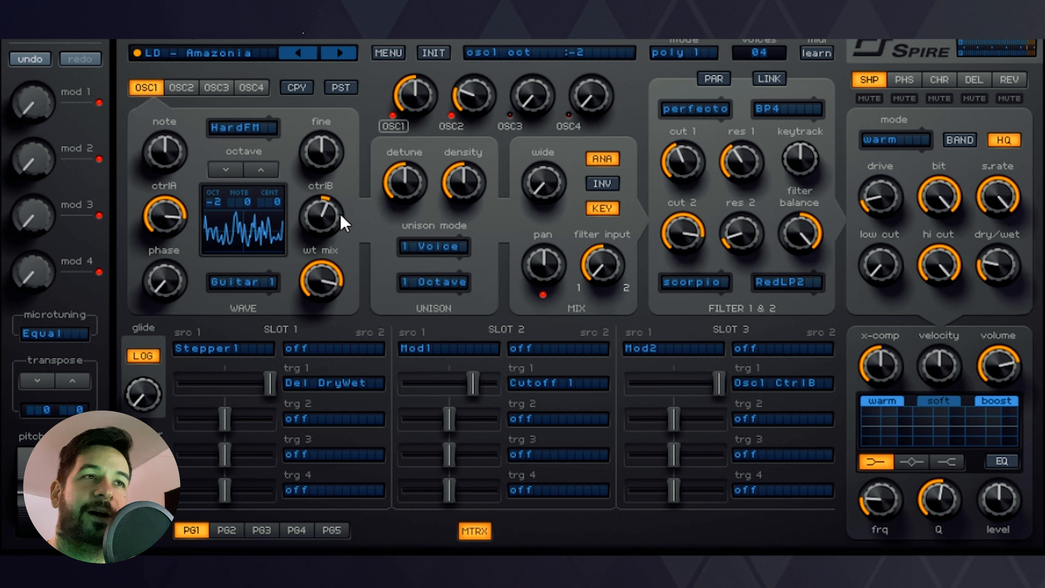
pyautogui.moveTo(322, 214); pyautogui.dragTo(326, 200)
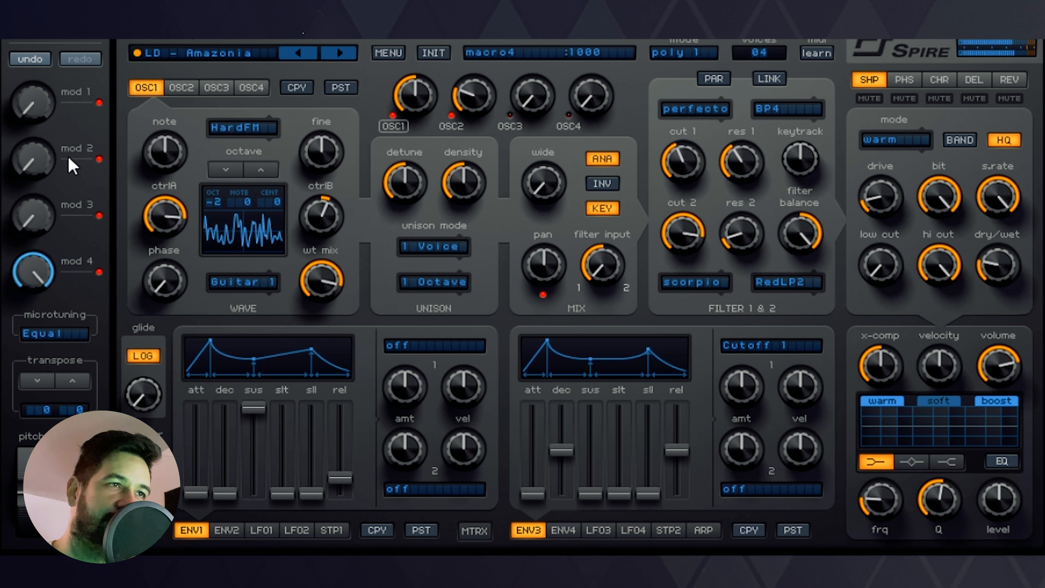
pyautogui.moveTo(42, 282)
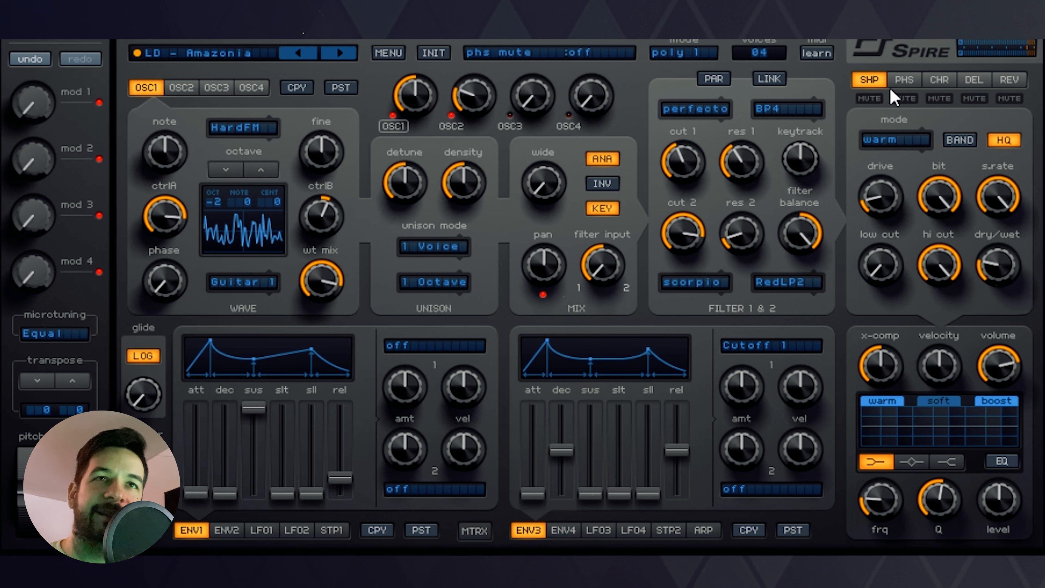
pyautogui.moveTo(914, 87)
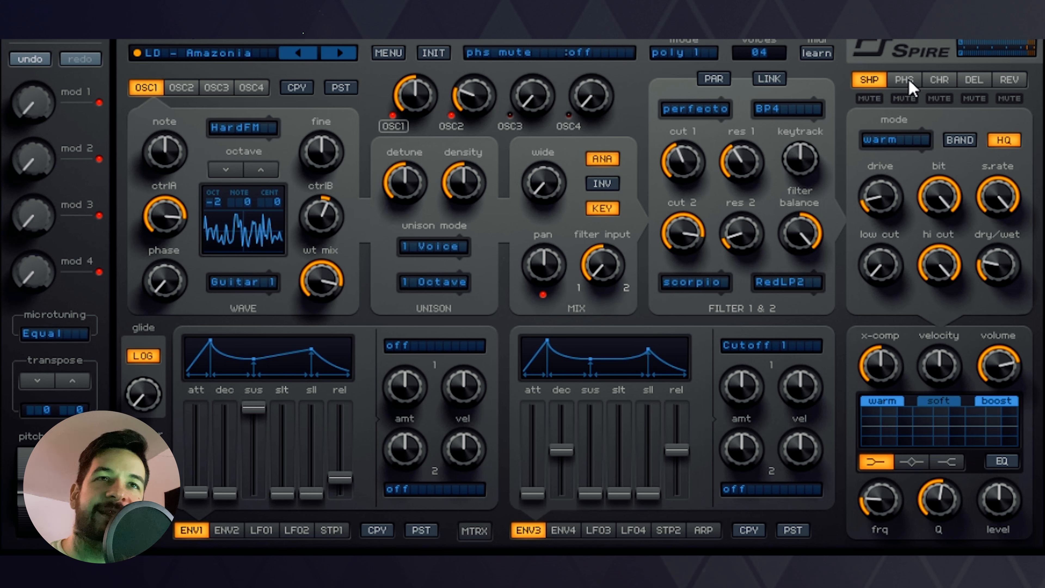
pyautogui.click(939, 80)
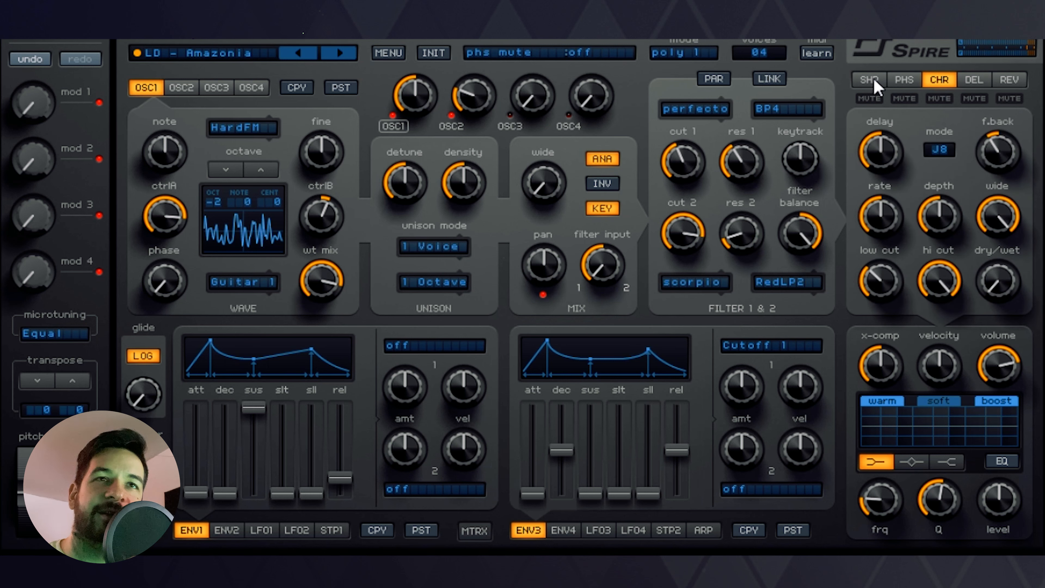
pyautogui.click(869, 80)
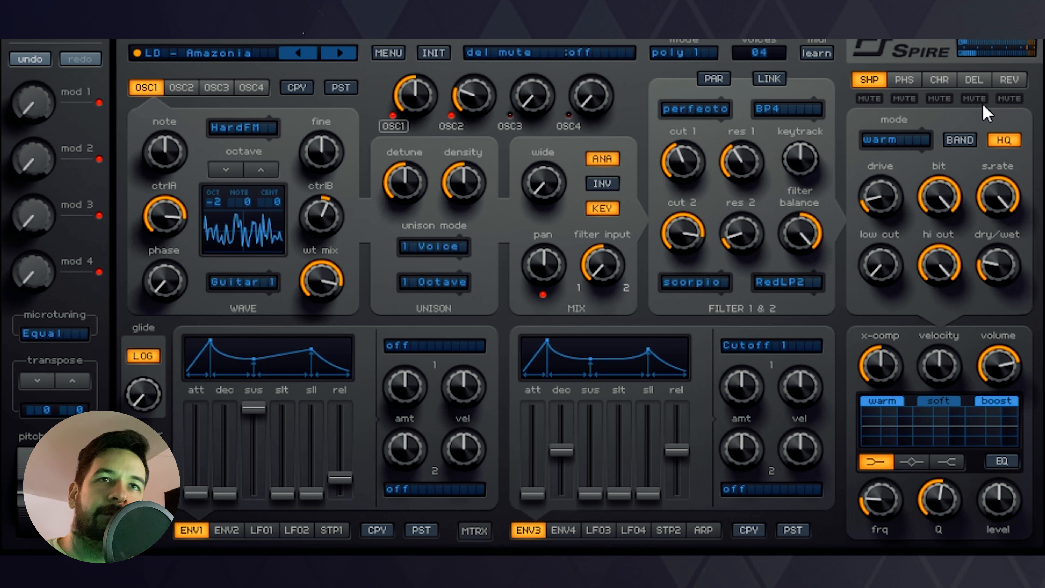
# Mute LD - Amazonia's delay effect, then review and toggle its reverb effect
pyautogui.click(973, 79)
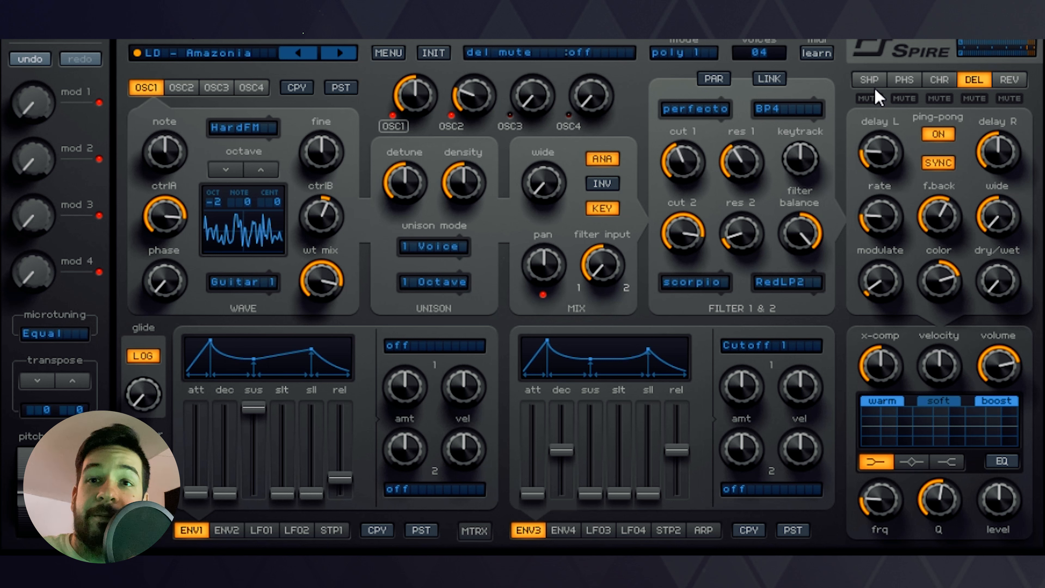
pyautogui.moveTo(968, 114)
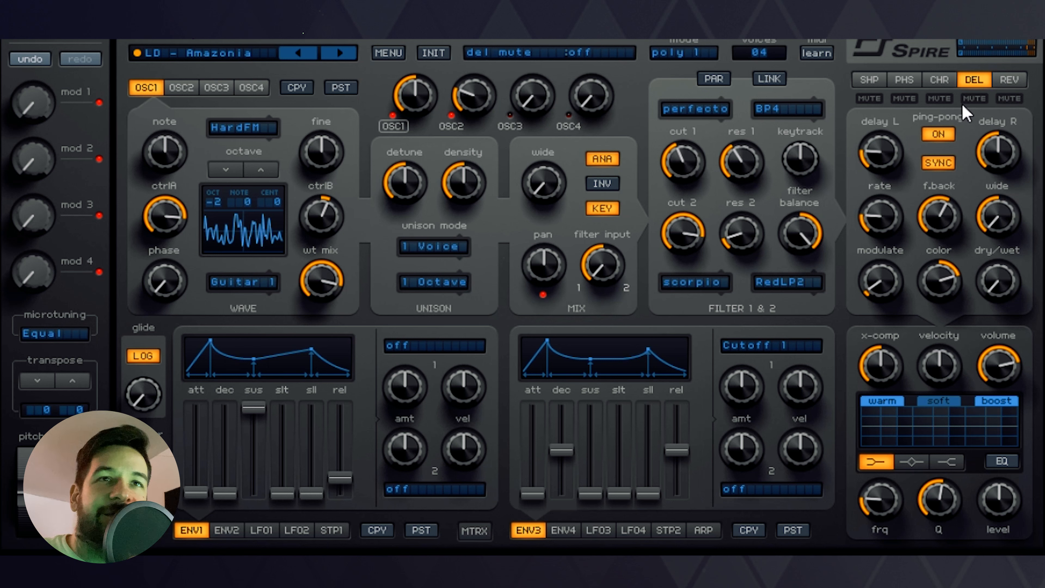
pyautogui.click(974, 98)
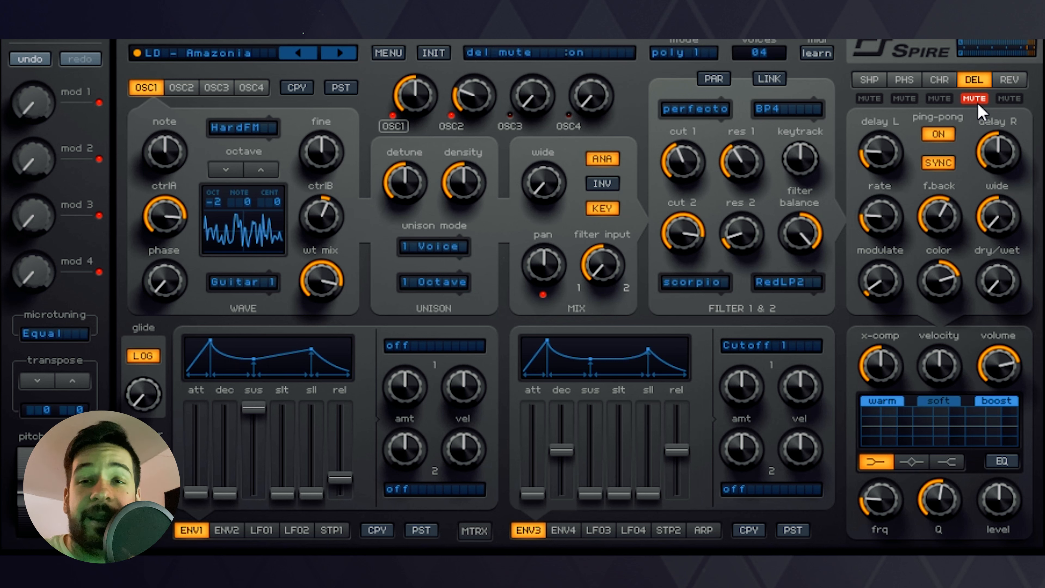
pyautogui.click(1011, 79)
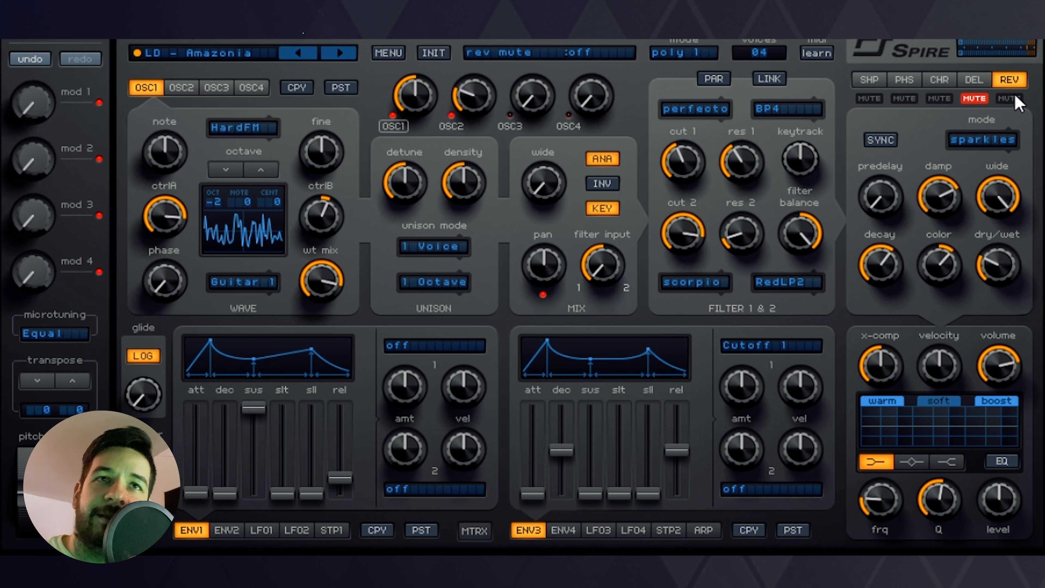
pyautogui.click(1009, 99)
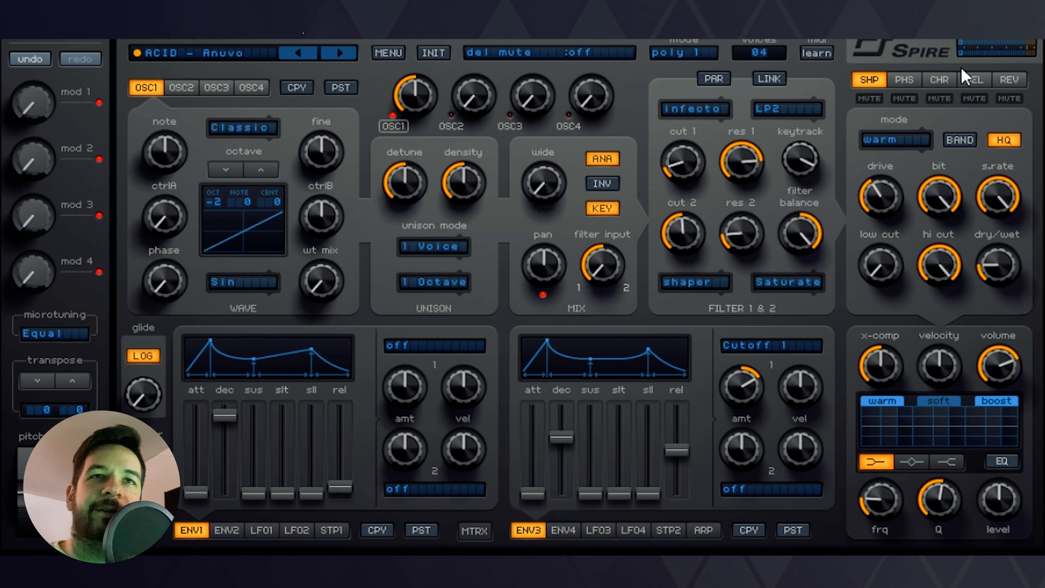
# Compare the delay and shaper effect panels on ACID - Anuvo
pyautogui.click(975, 80)
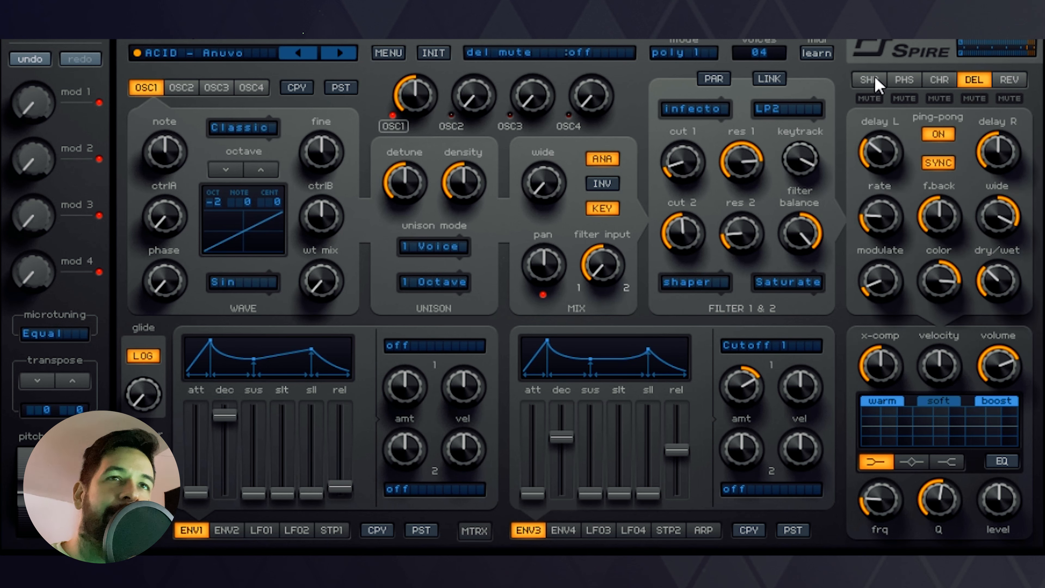
pyautogui.click(870, 80)
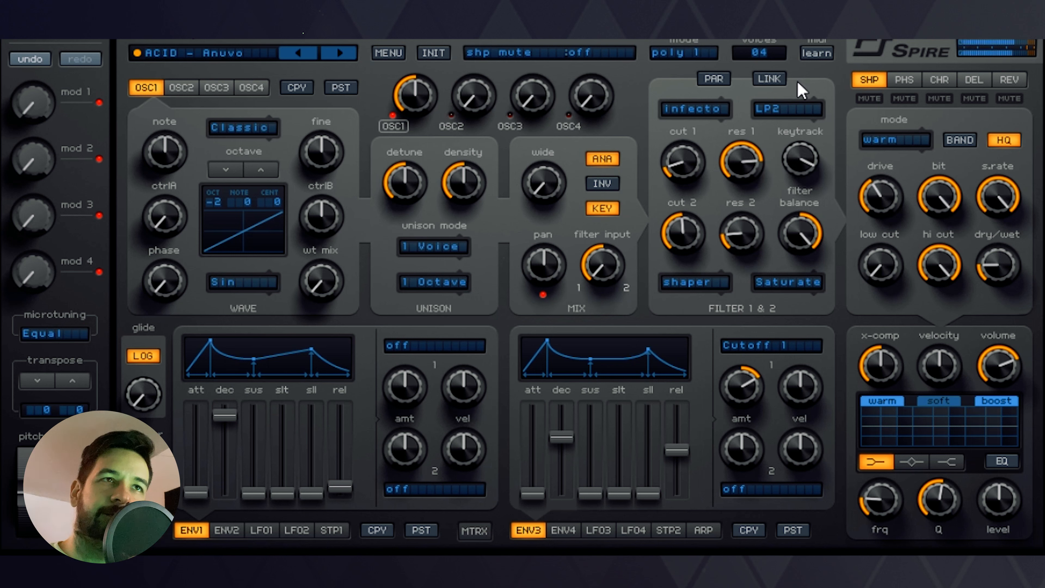
pyautogui.click(790, 115)
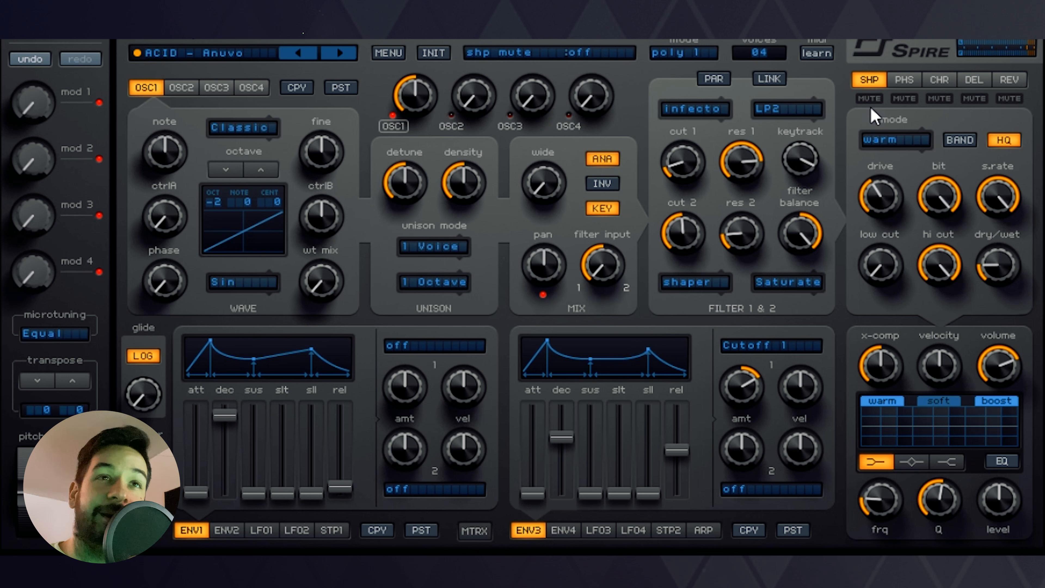
# Mute, unmute and re-mute the shaper to hear ACID - Anuvo with and without it
pyautogui.click(870, 98)
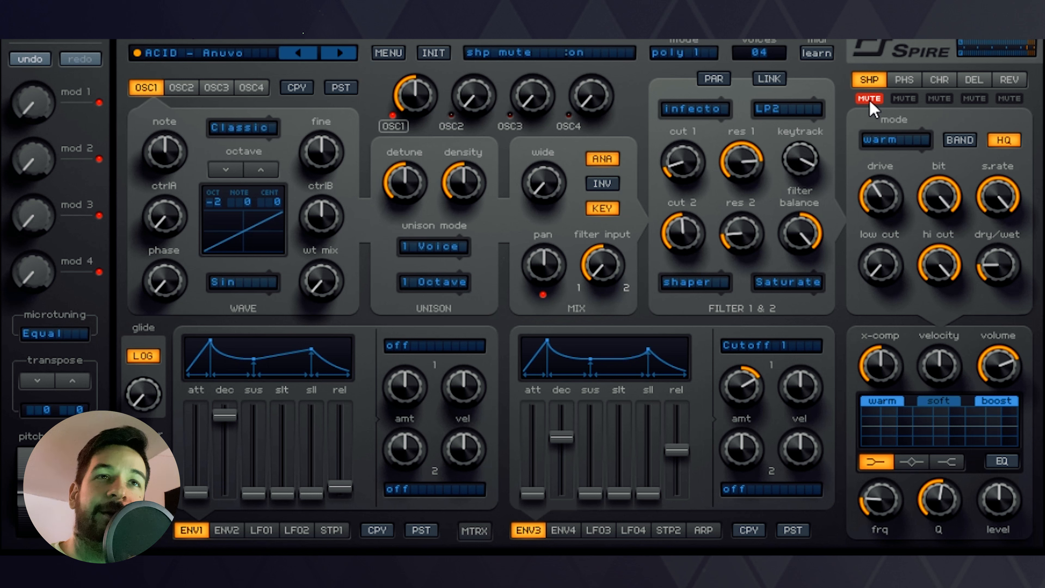
pyautogui.moveTo(807, 98)
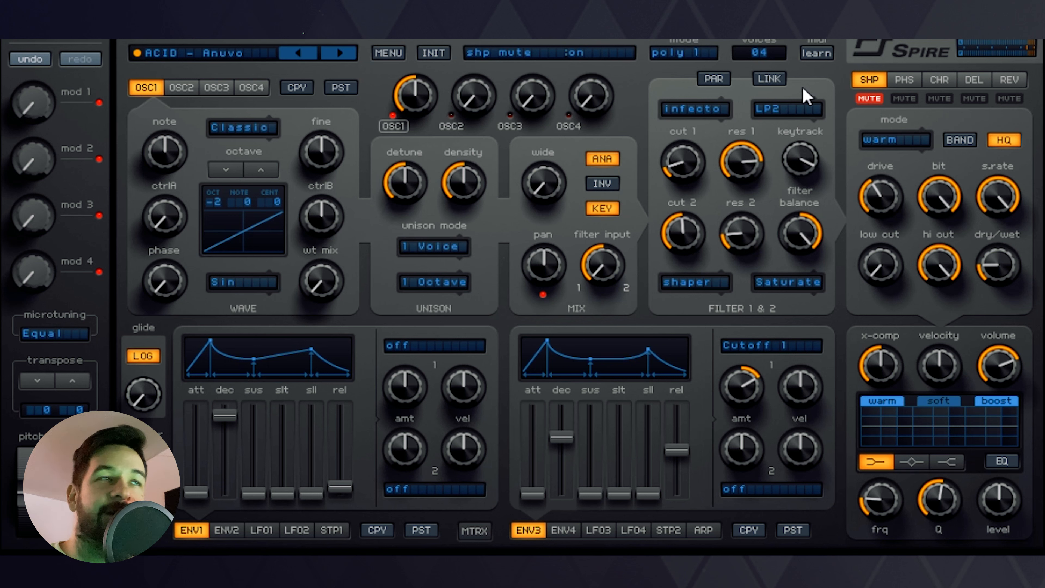
pyautogui.moveTo(790, 103)
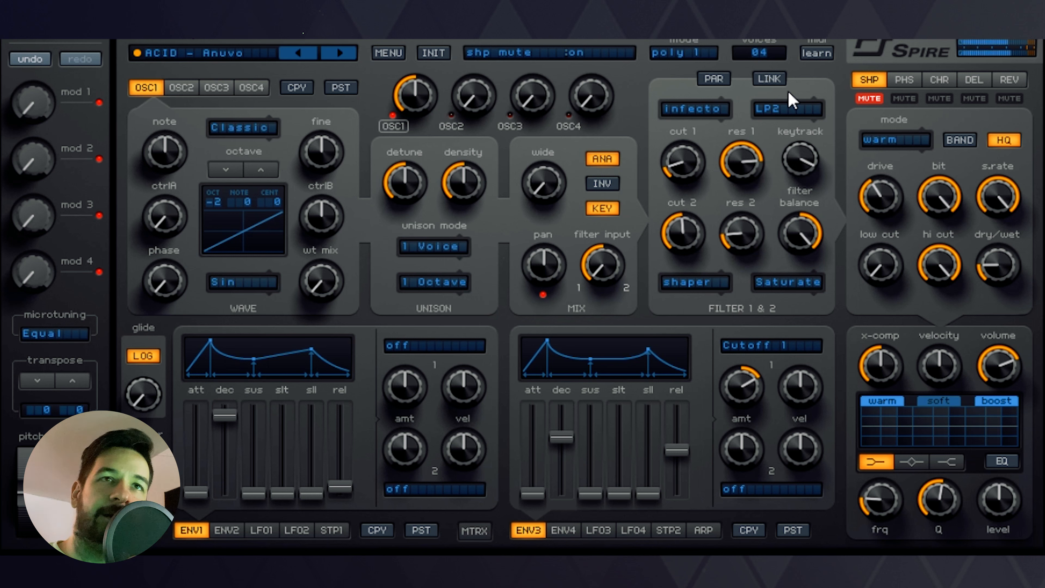
pyautogui.click(870, 98)
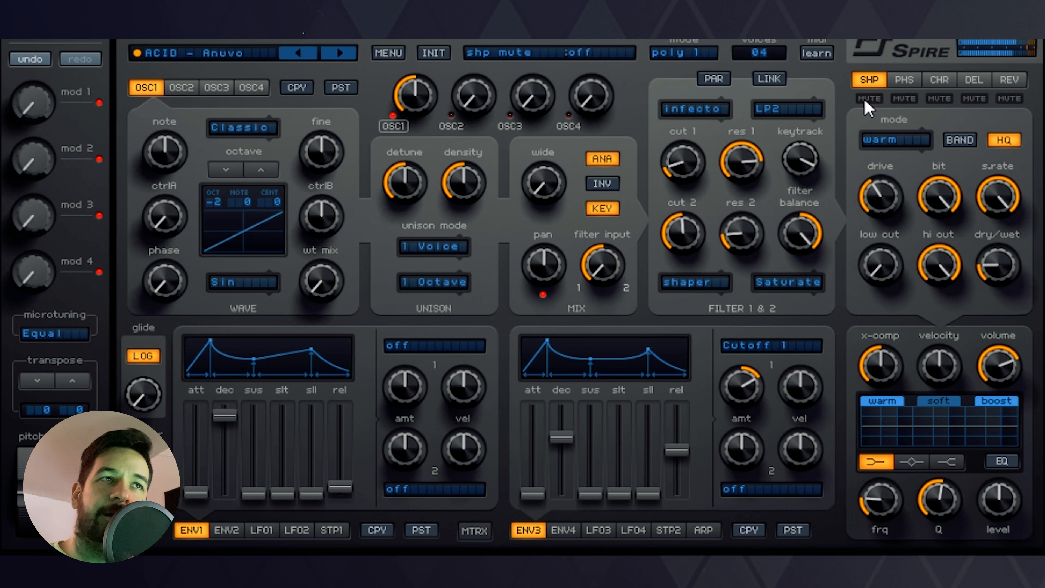
pyautogui.click(869, 98)
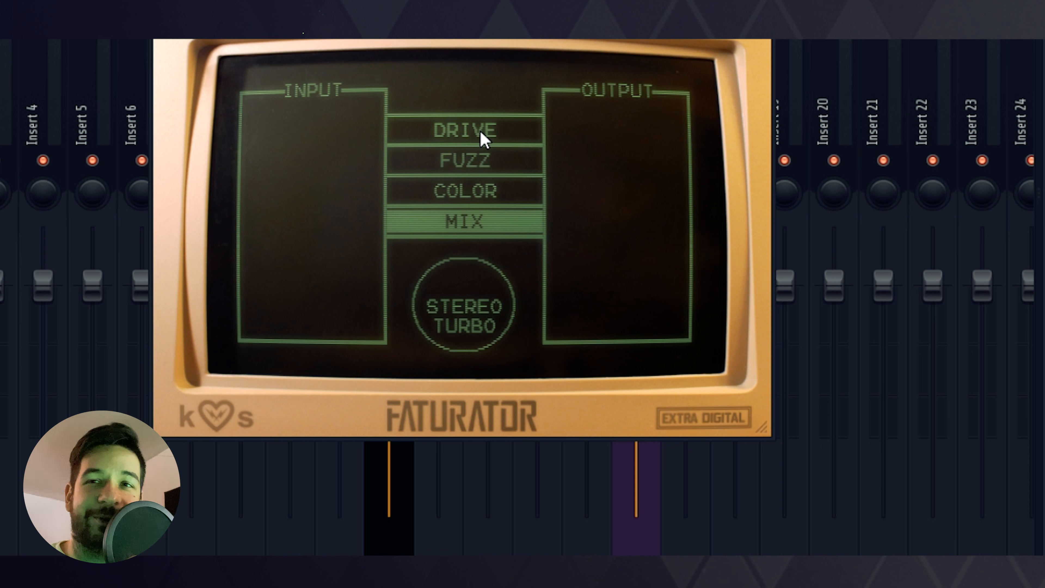
pyautogui.moveTo(449, 147)
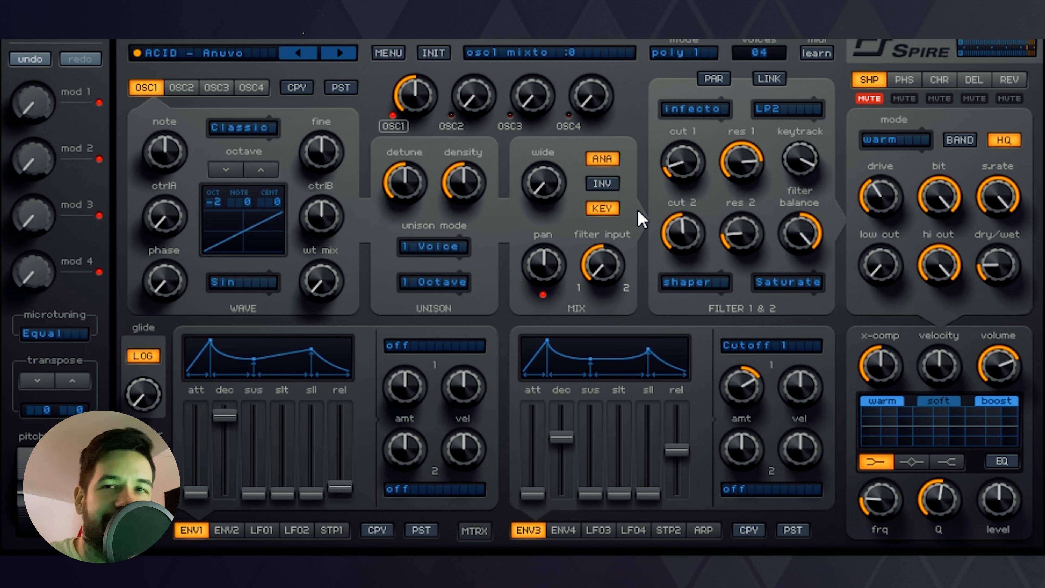
# Toggle the shaper mute on ACID - Anuvo and reopen the preset library
pyautogui.click(869, 99)
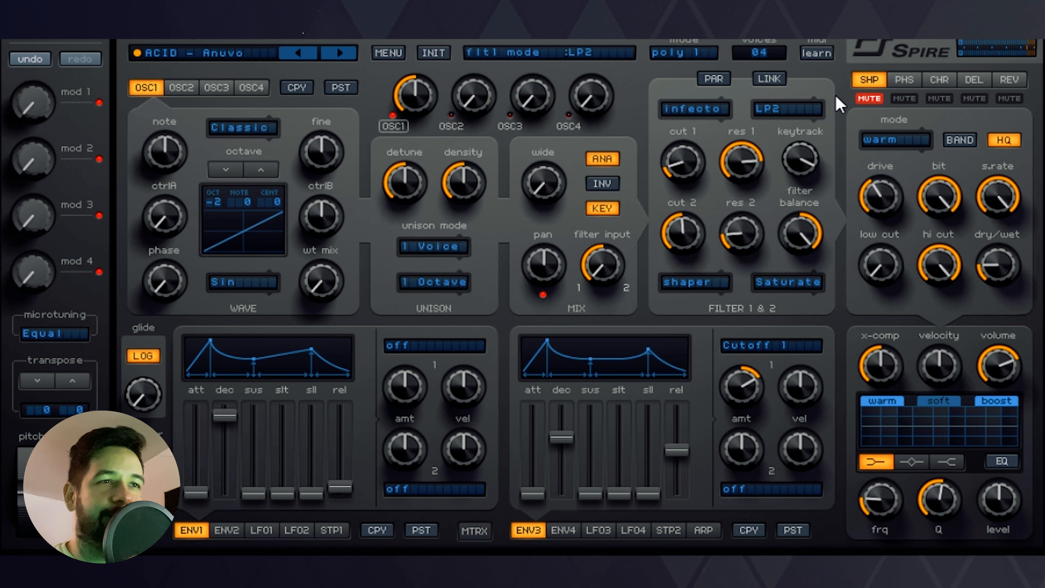
pyautogui.click(338, 53)
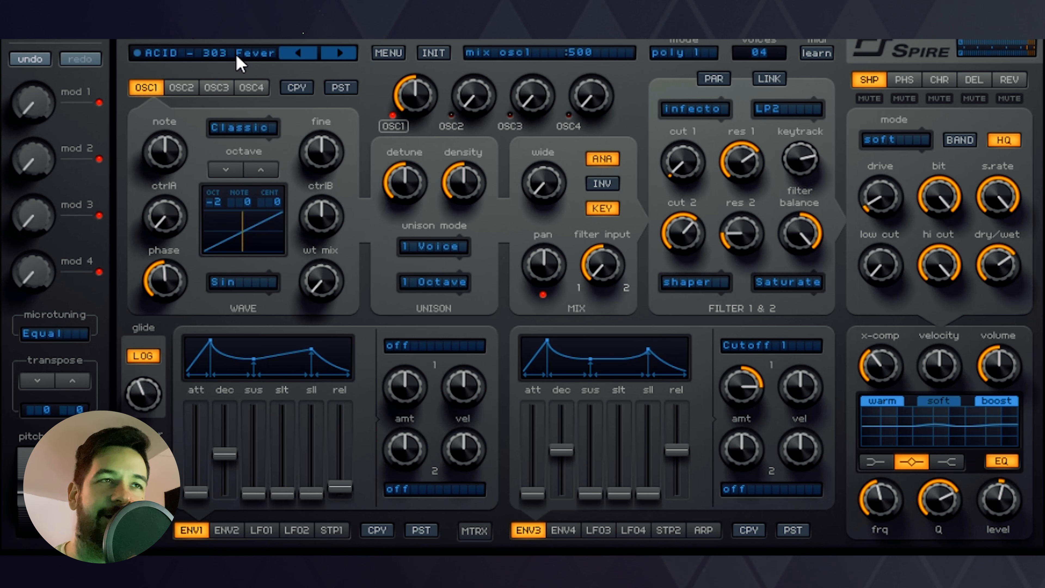
pyautogui.moveTo(402, 124)
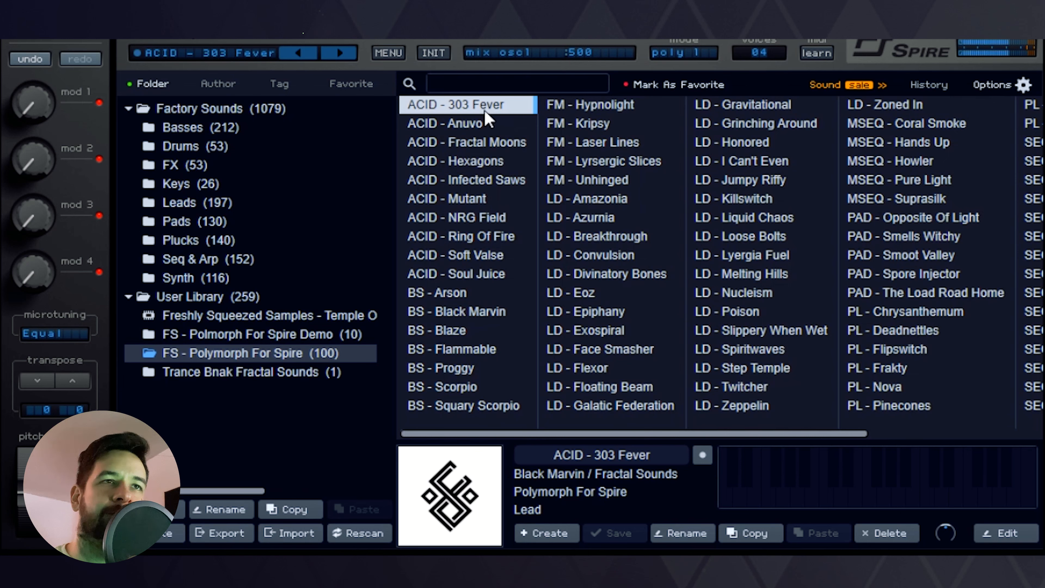
pyautogui.moveTo(683, 371)
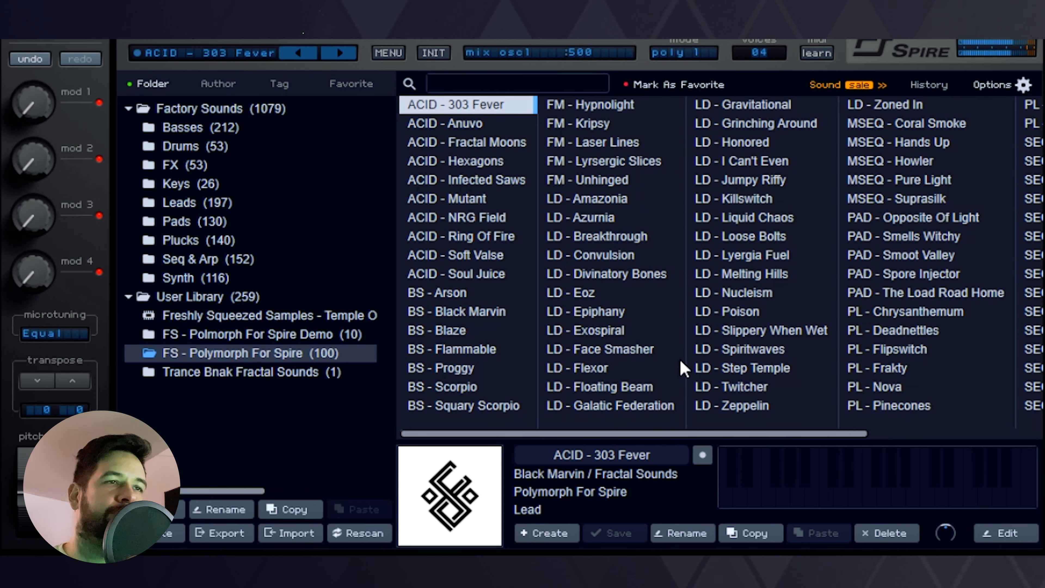
pyautogui.moveTo(597, 202)
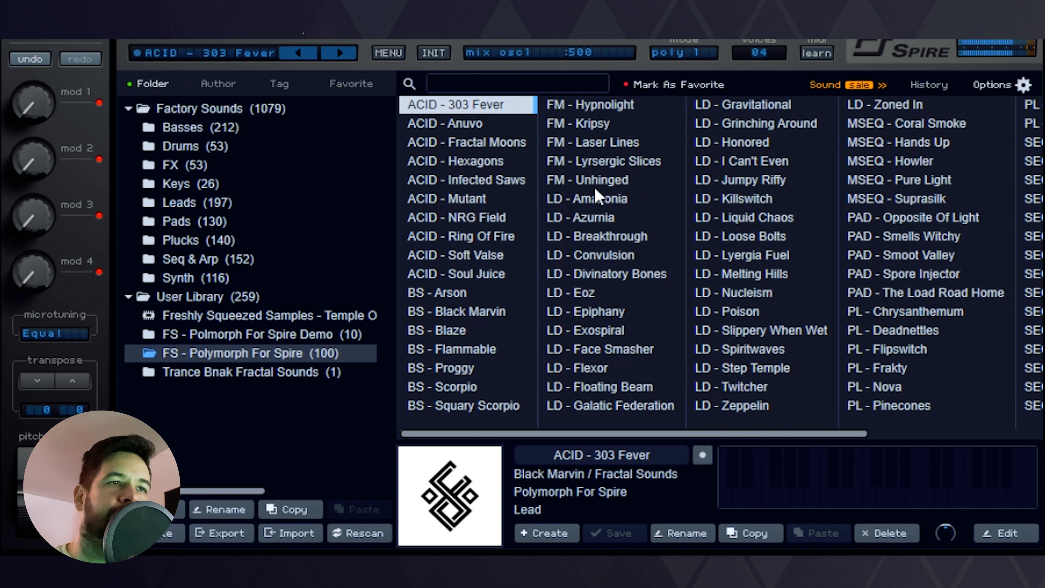
pyautogui.moveTo(498, 136)
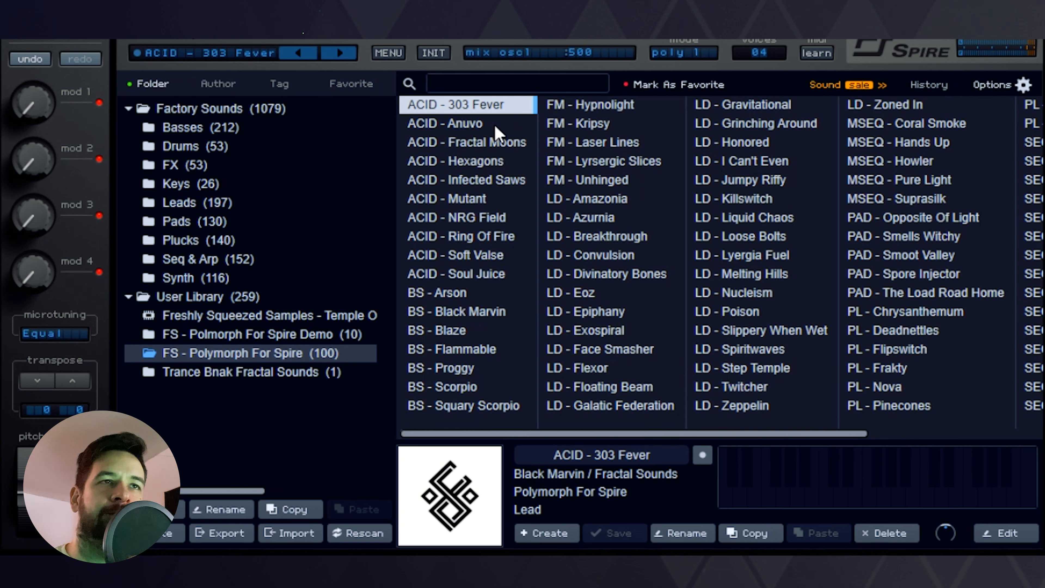
# Audition ACID - Anuvo, Fractal Moons, Hexagons and Infected Saws in turn
pyautogui.click(445, 124)
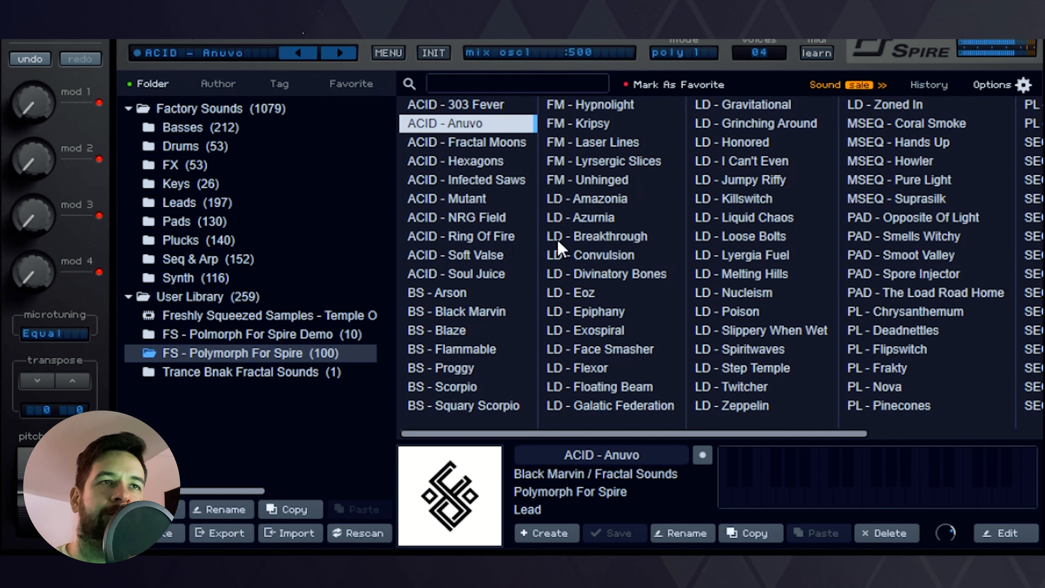
pyautogui.moveTo(492, 192)
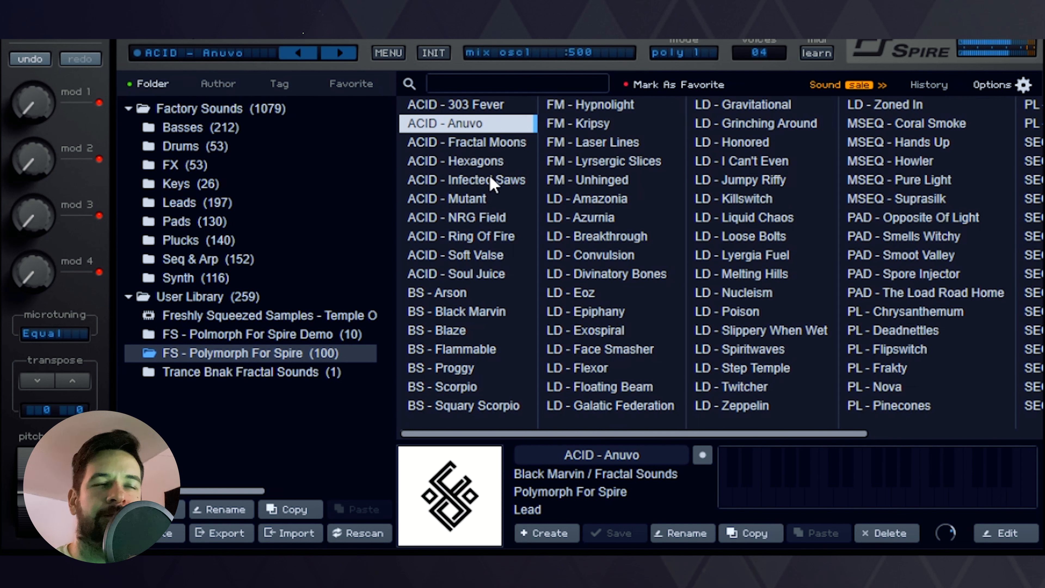
pyautogui.moveTo(498, 151)
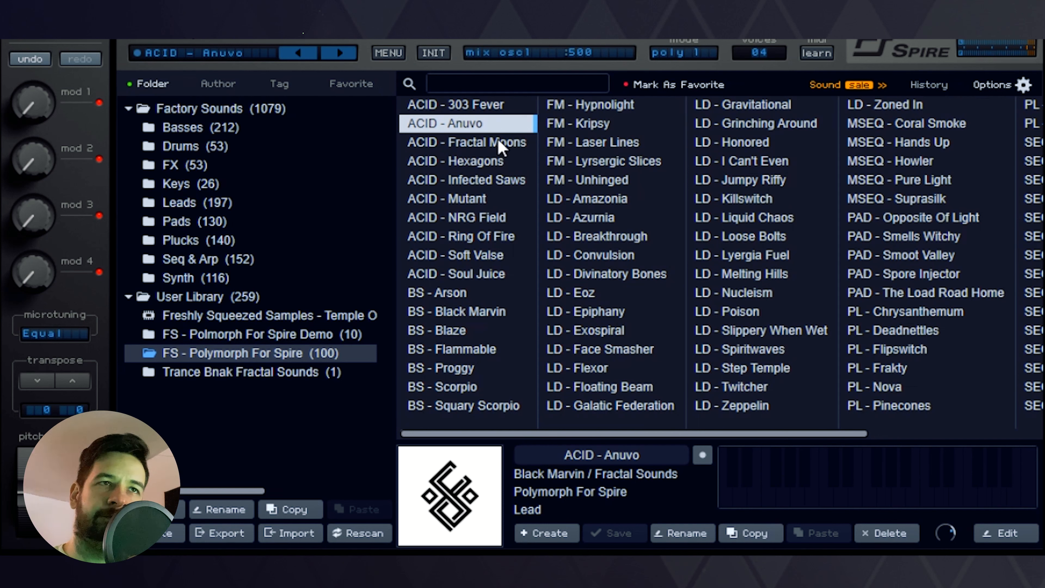
pyautogui.click(466, 142)
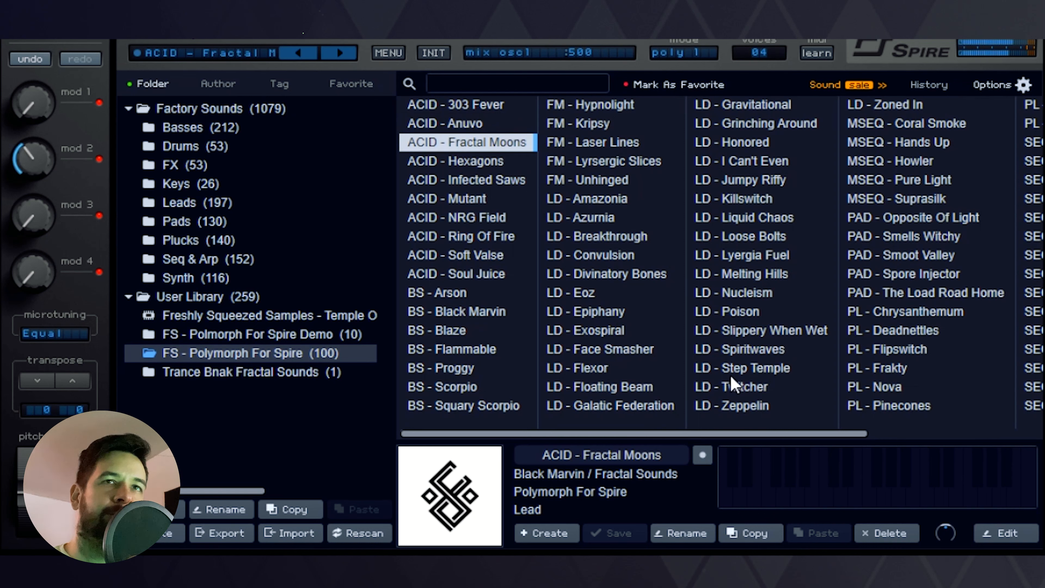
pyautogui.moveTo(612, 252)
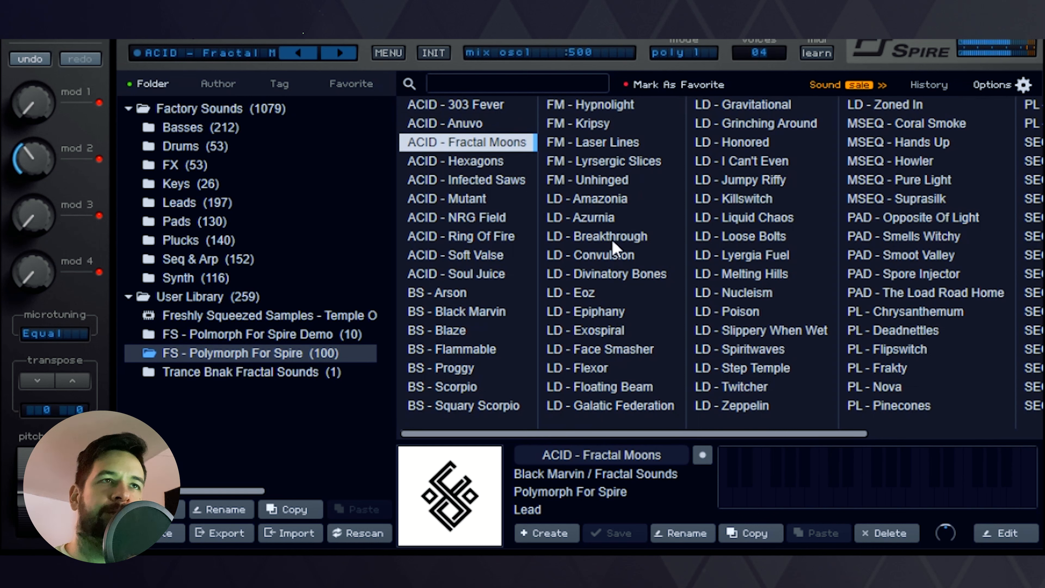
pyautogui.moveTo(536, 200)
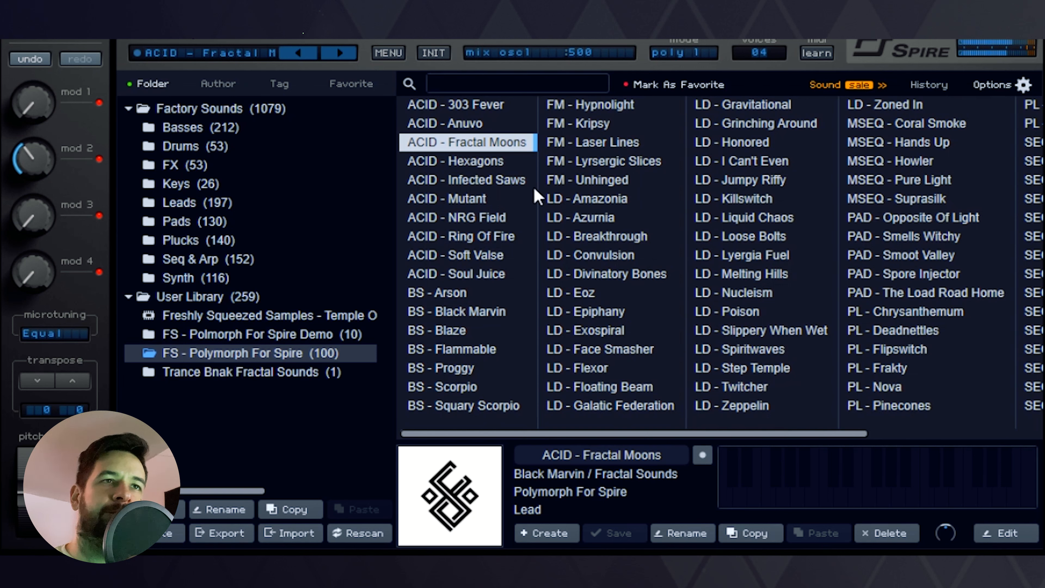
pyautogui.moveTo(501, 172)
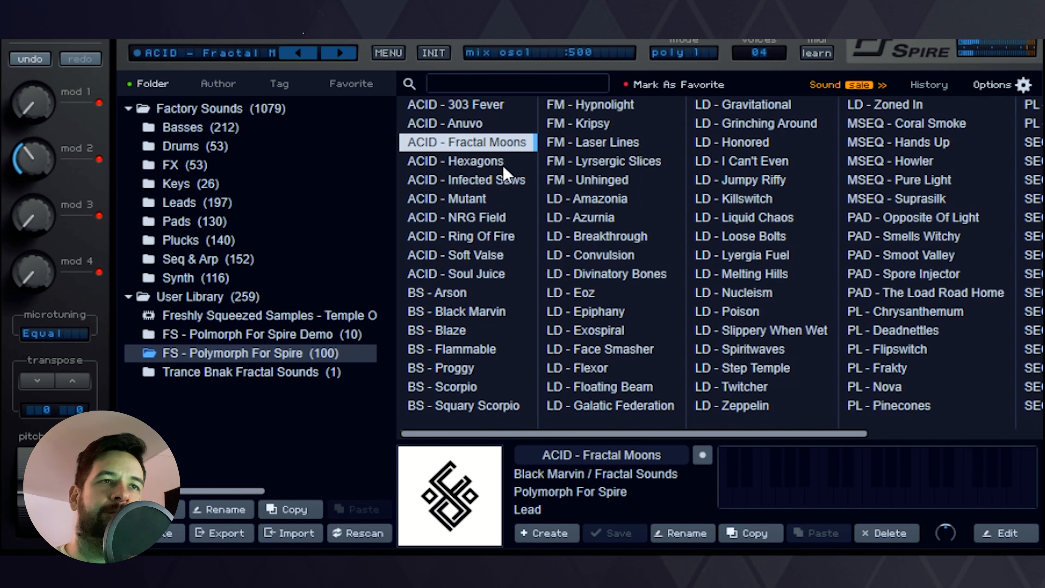
pyautogui.click(469, 161)
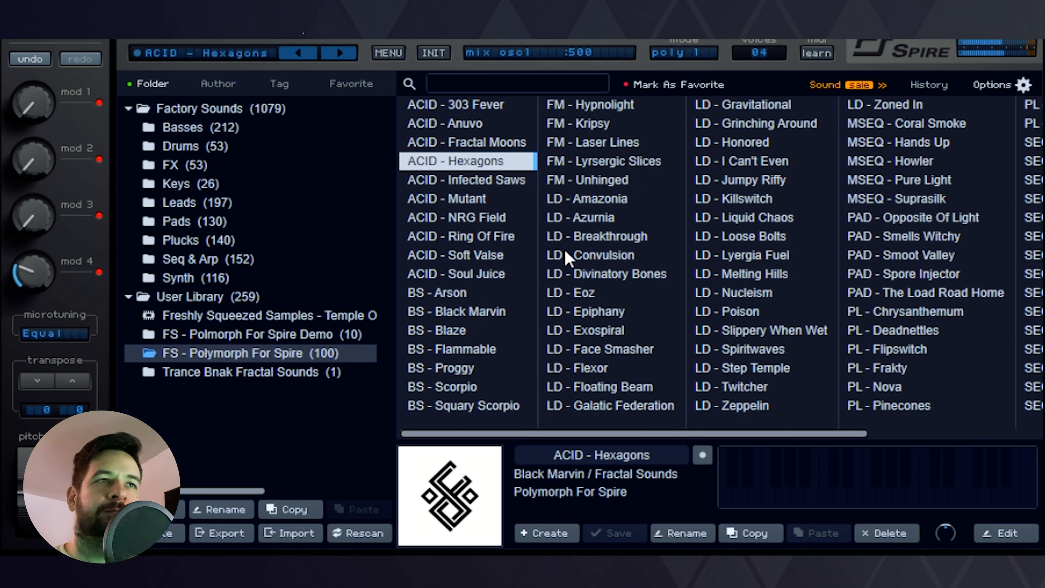
pyautogui.moveTo(552, 216)
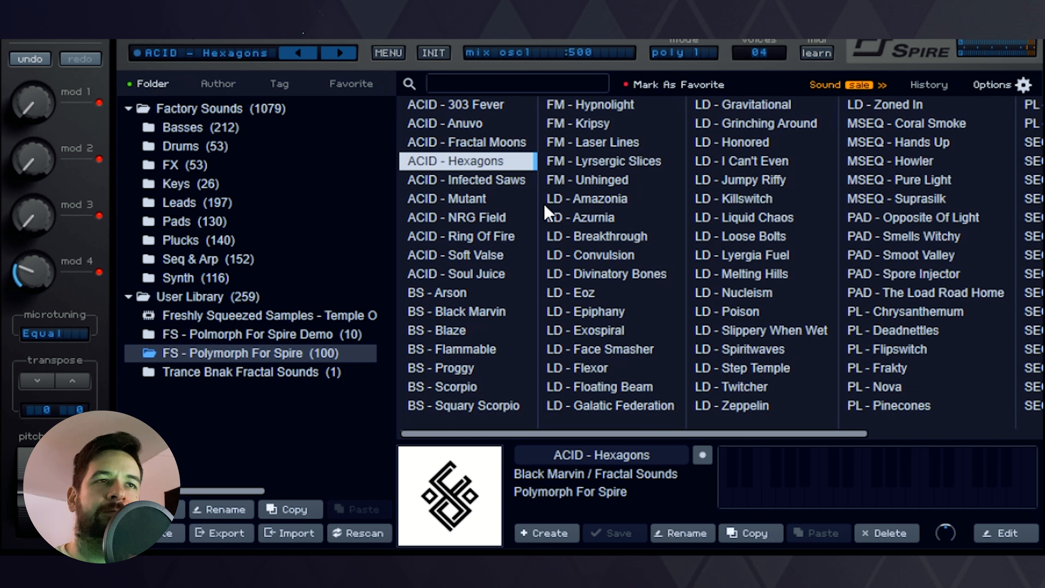
pyautogui.click(465, 179)
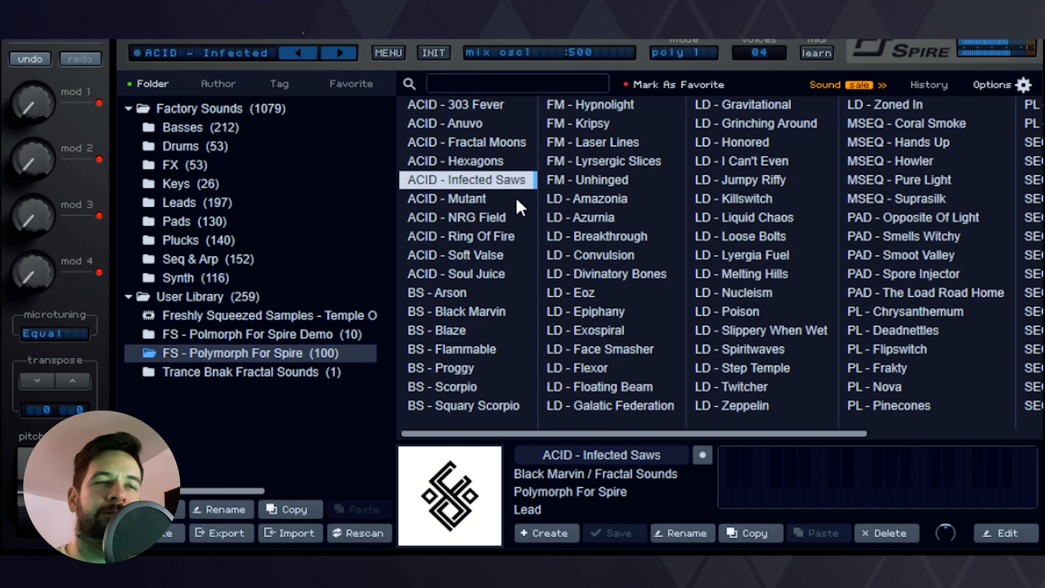
pyautogui.moveTo(563, 275)
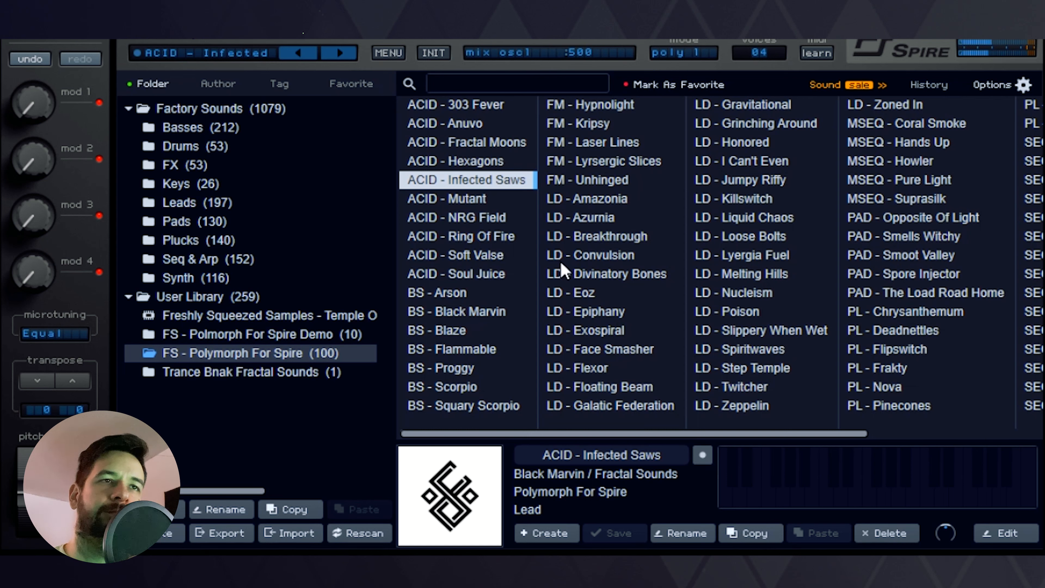
pyautogui.moveTo(556, 260)
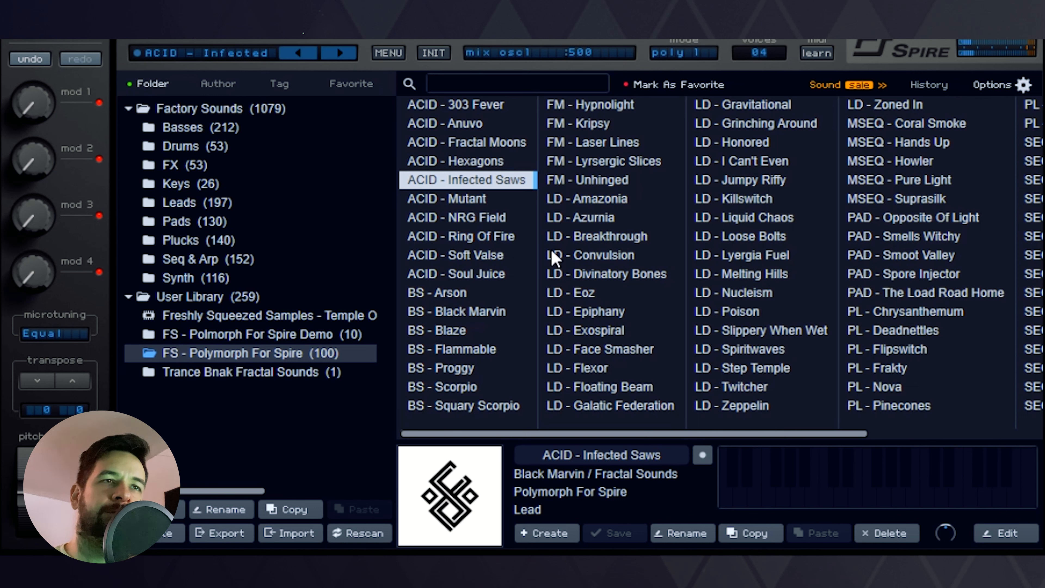
# Load ACID - Mutant from the Polymorph preset list
pyautogui.click(449, 199)
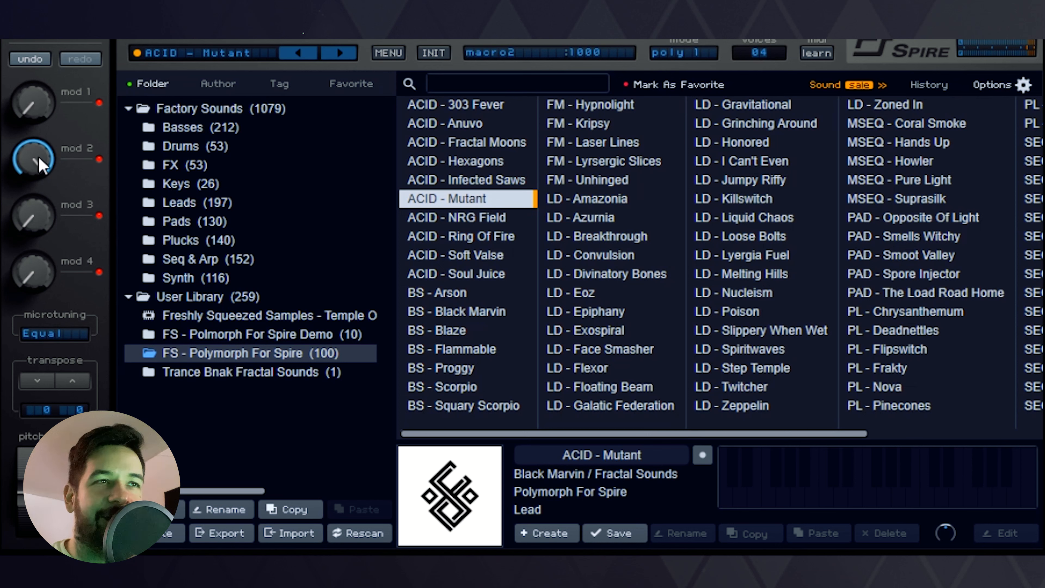
# Audition ACID - NRG Field, Ring Of Fire, Soft Valse and Soul Juice, then BS - Arson
pyautogui.click(456, 218)
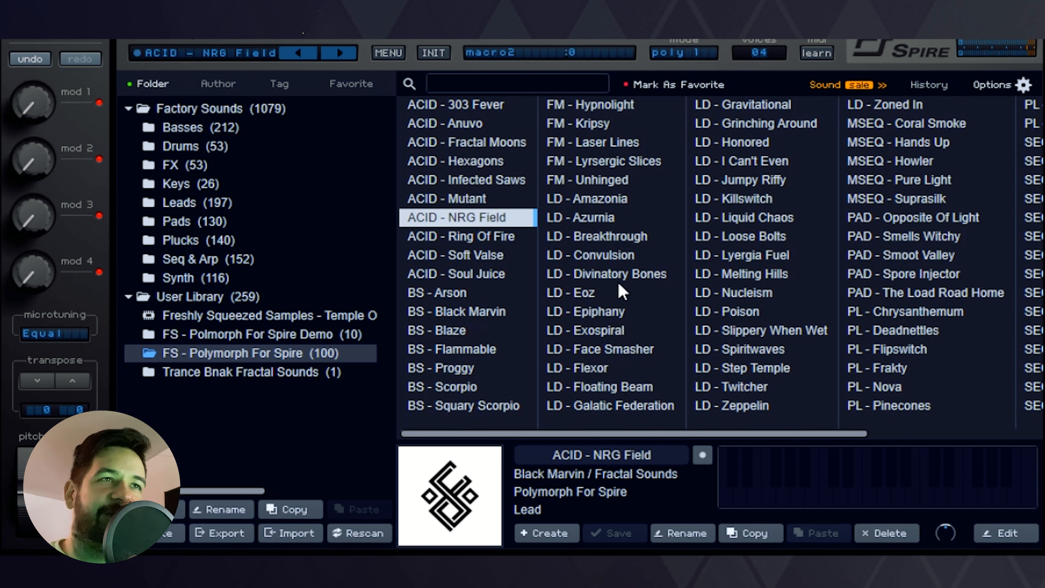
pyautogui.moveTo(653, 259)
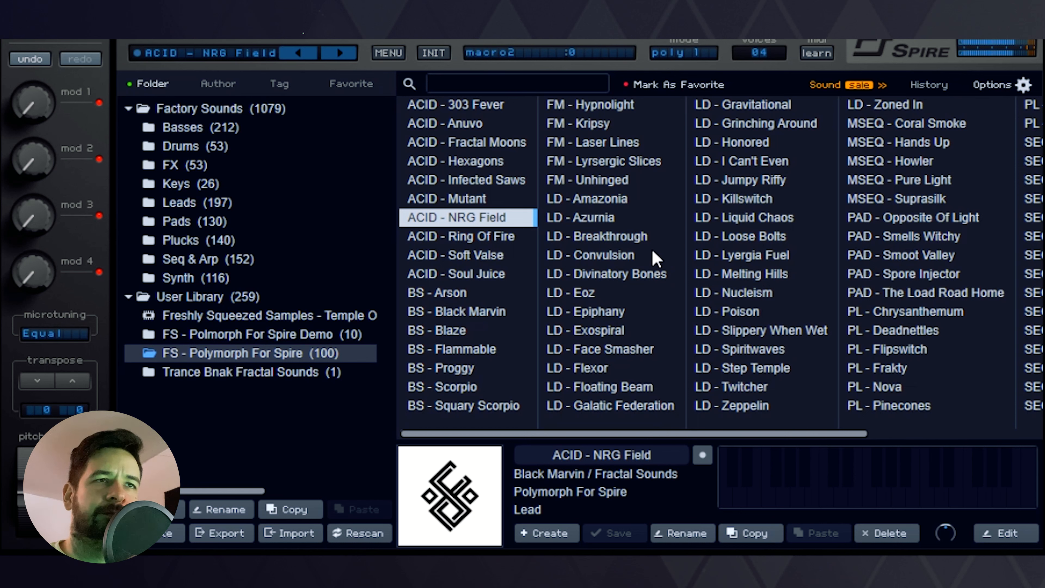
pyautogui.moveTo(624, 259)
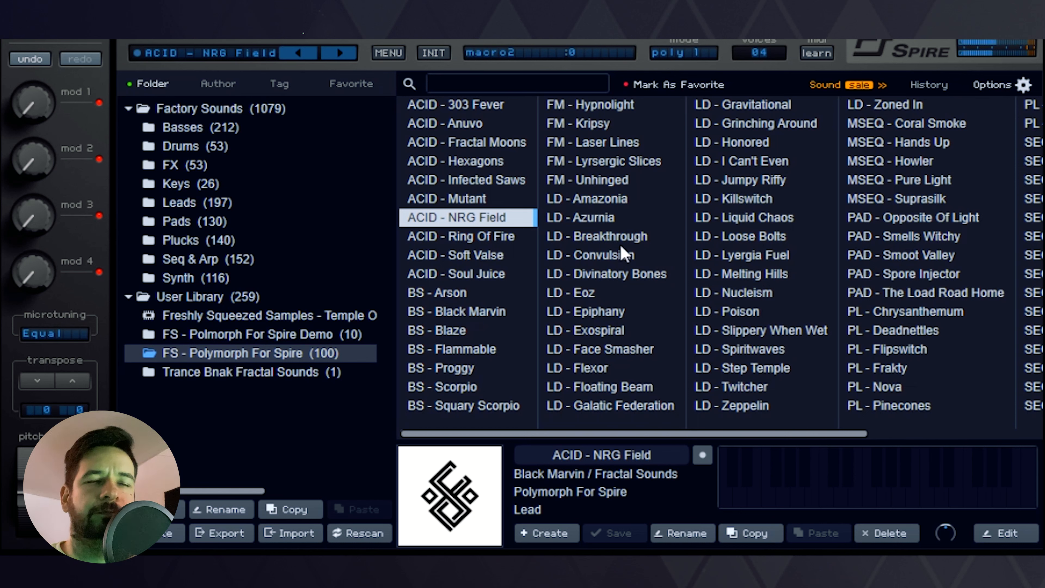
pyautogui.click(462, 237)
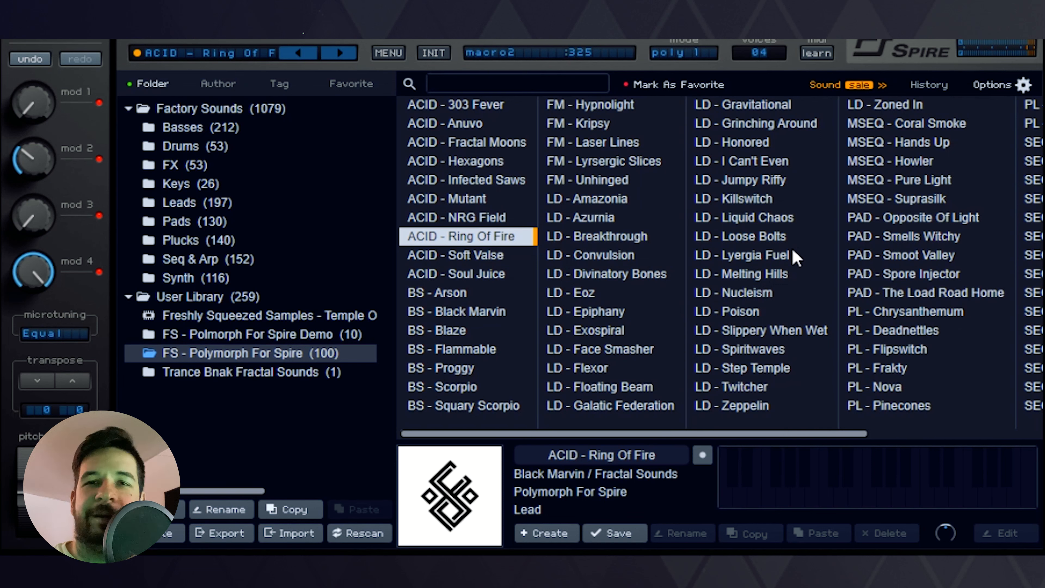
pyautogui.click(466, 255)
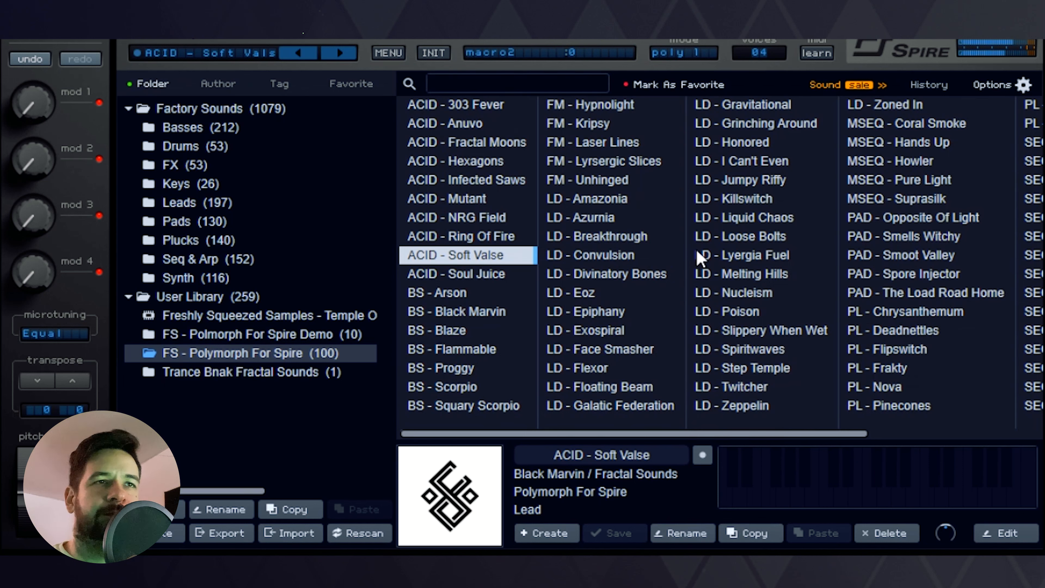
pyautogui.click(456, 274)
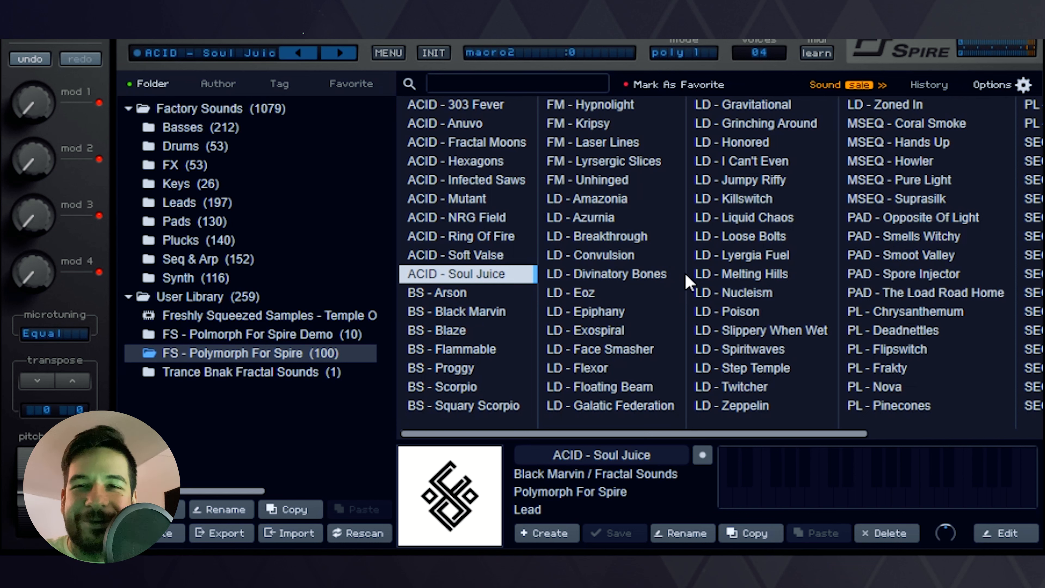
pyautogui.click(437, 293)
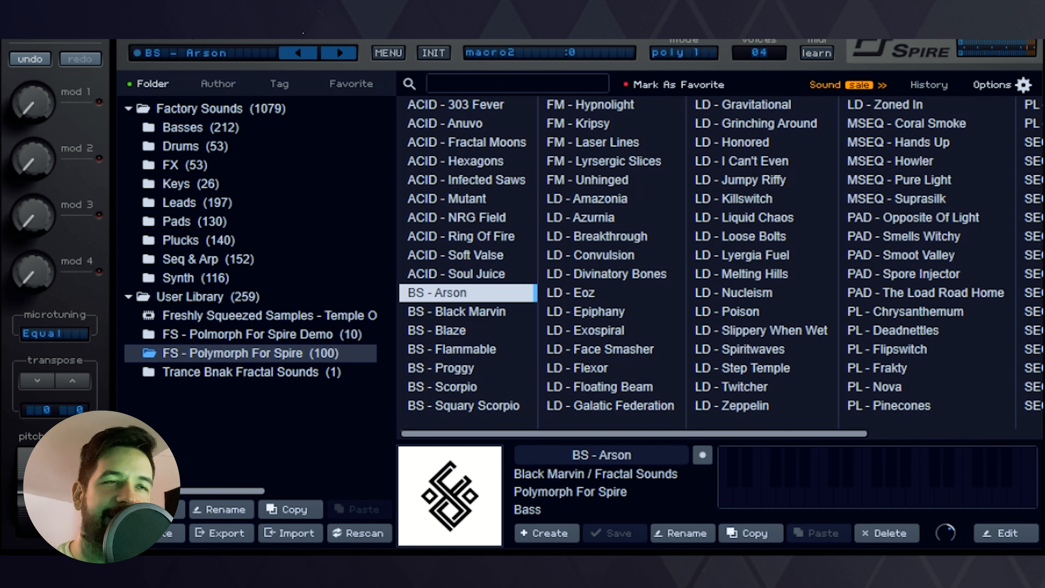
pyautogui.moveTo(426, 161)
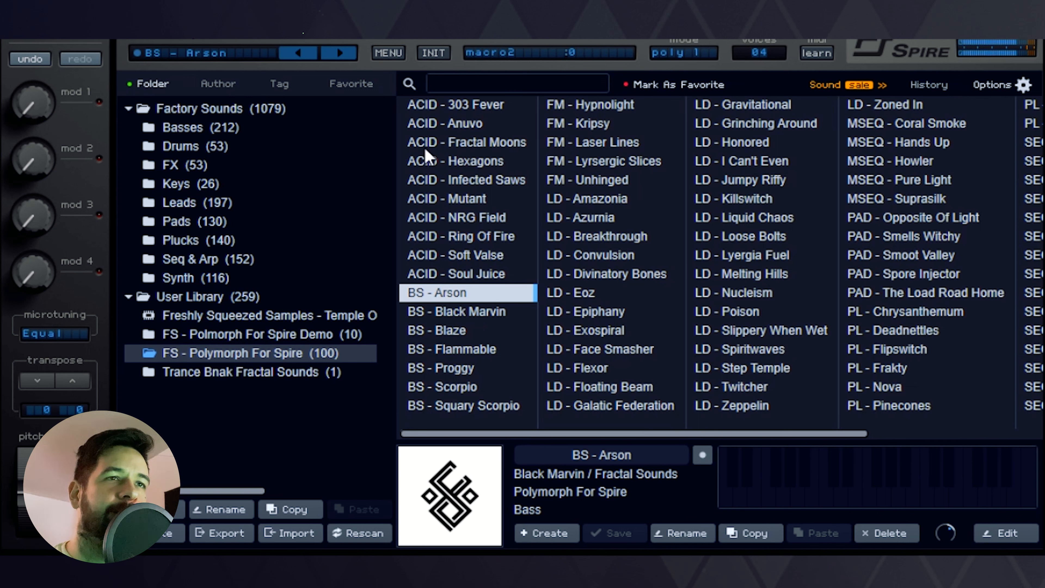
# Audition BS - Black Marvin, Blaze, Flammable, Proggy, Scorpio and Squary Scorpio in turn
pyautogui.click(473, 312)
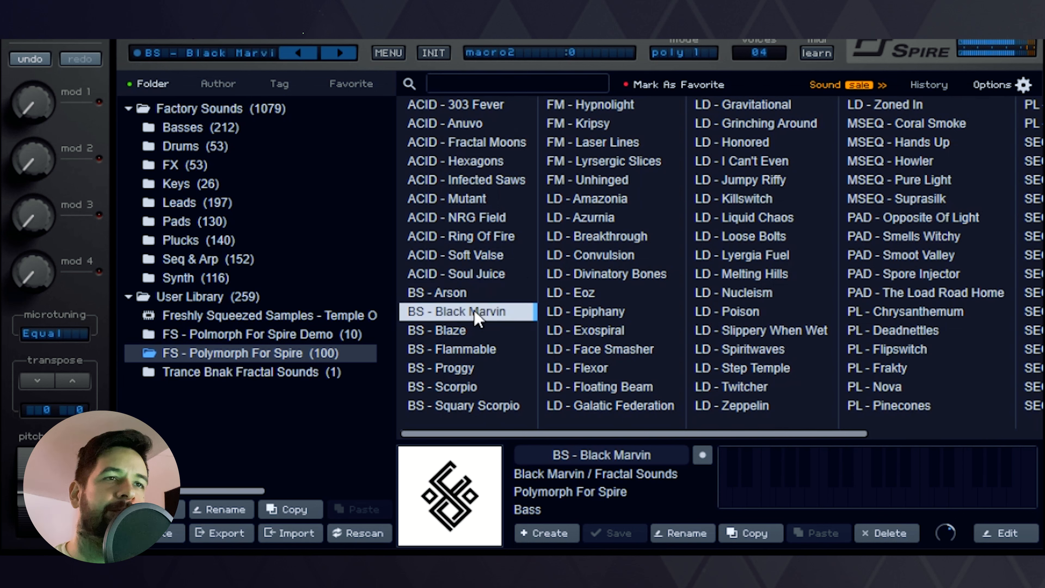
pyautogui.moveTo(496, 343)
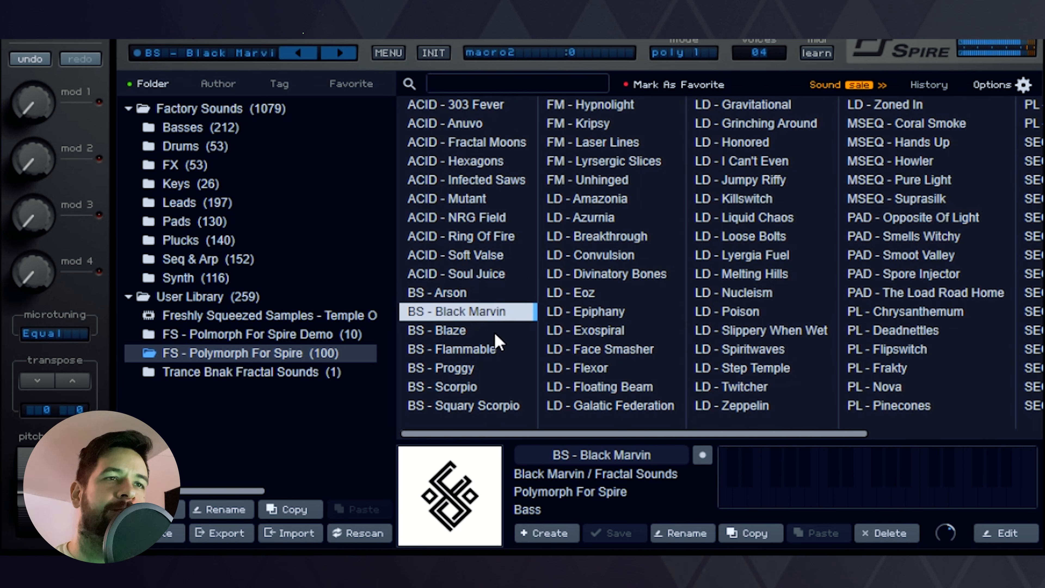
pyautogui.click(445, 331)
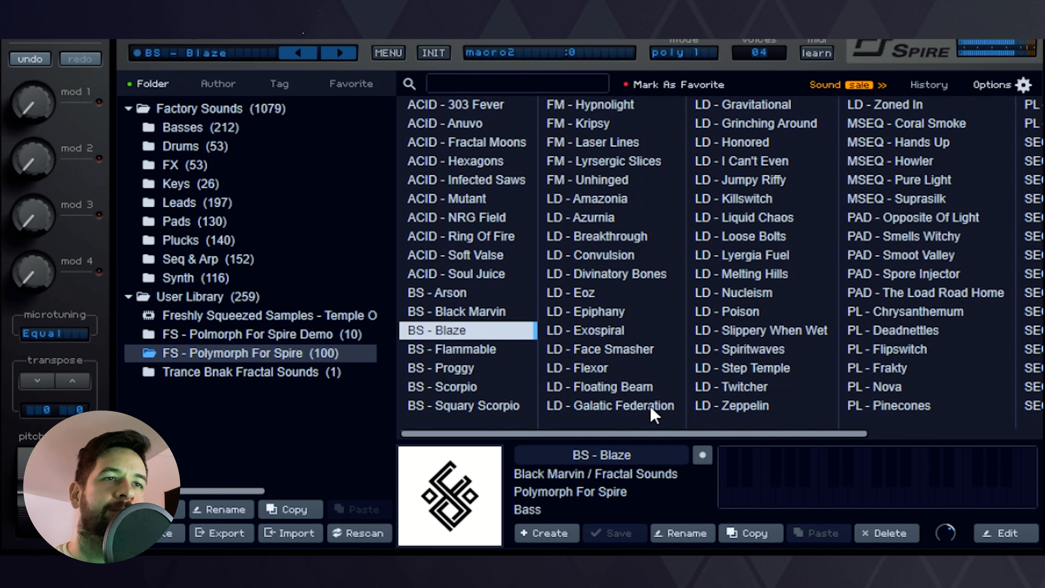
pyautogui.click(452, 350)
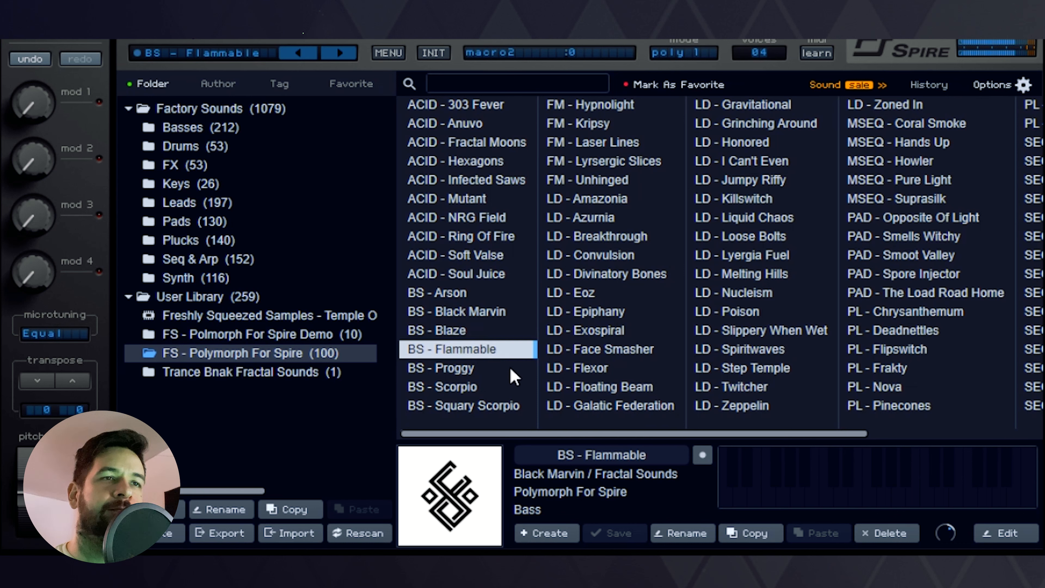
pyautogui.click(444, 368)
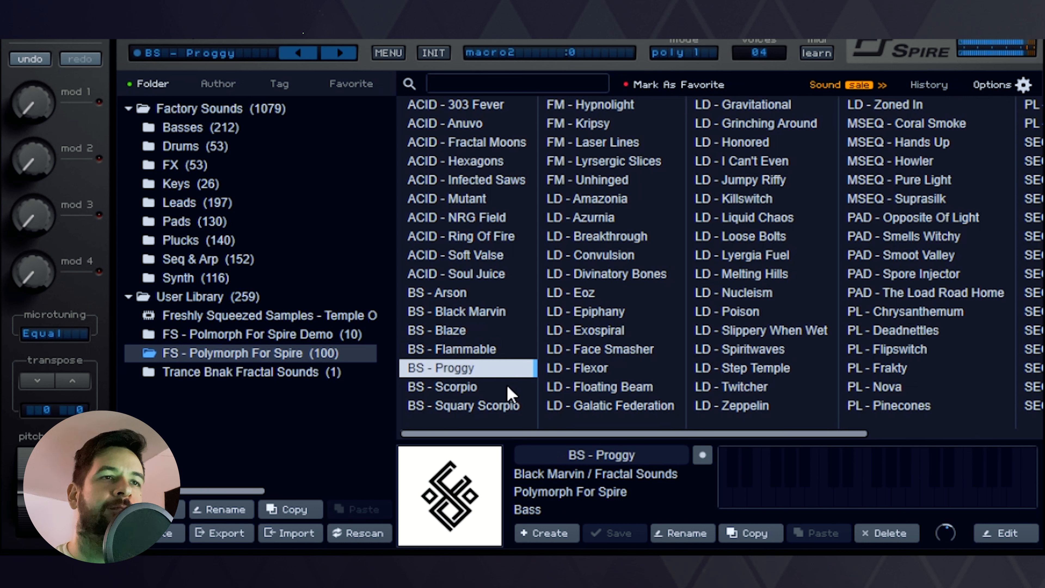
pyautogui.click(450, 387)
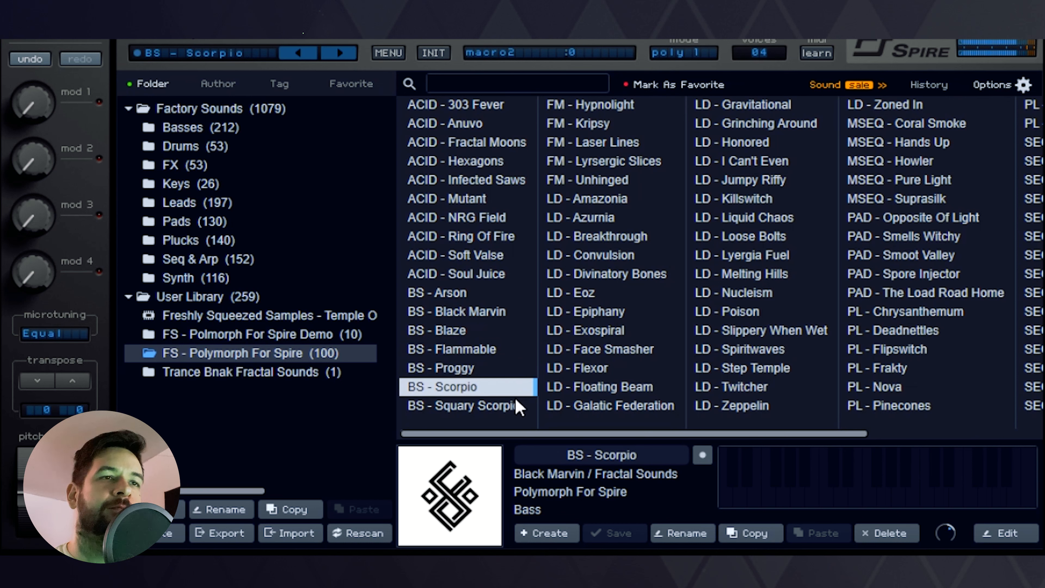
pyautogui.click(468, 406)
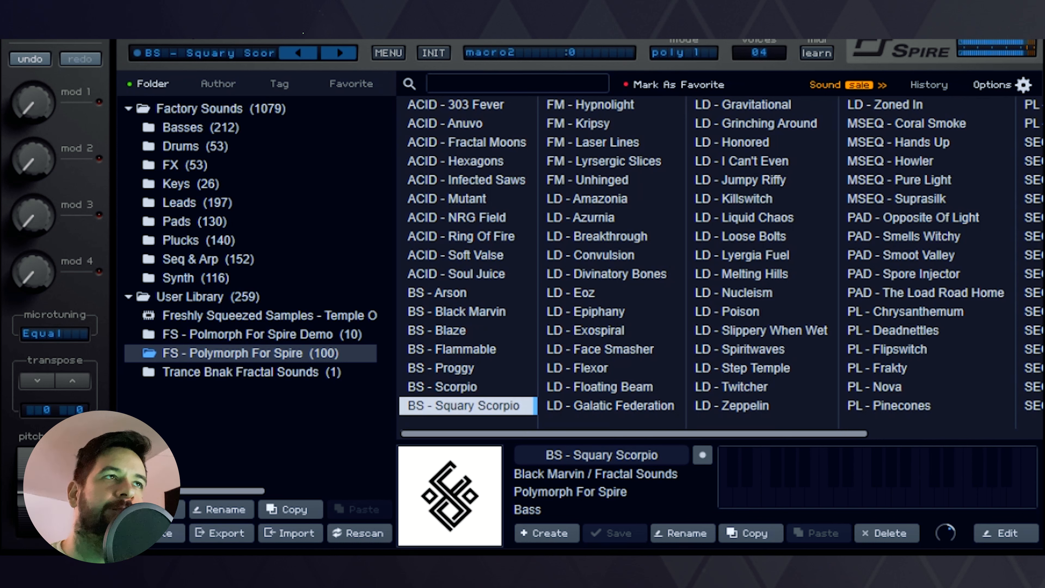
pyautogui.moveTo(682, 235)
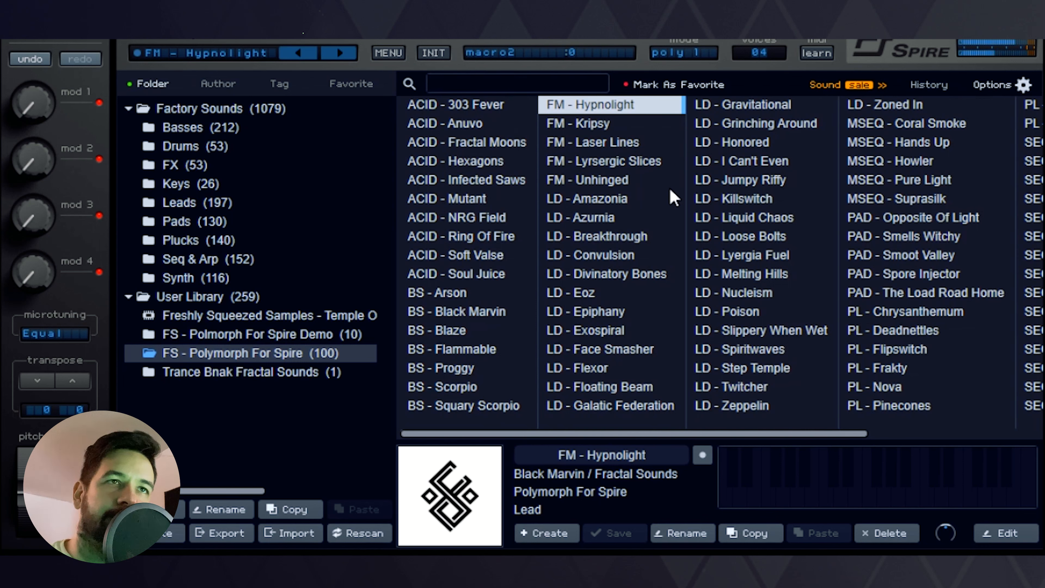
pyautogui.moveTo(666, 185)
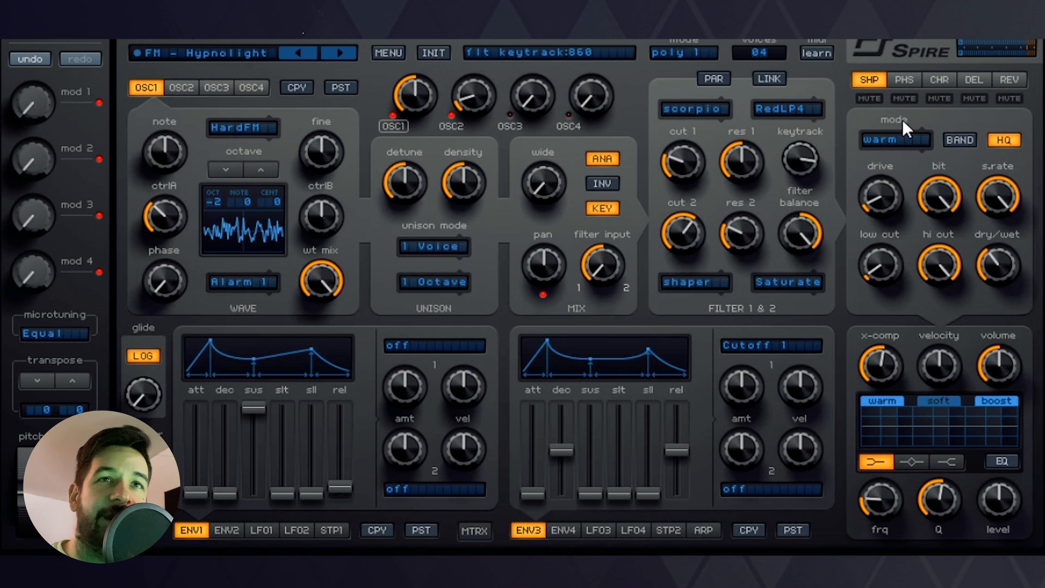
# View FM - Hypnolight's delay effect settings, then return to browsing presets
pyautogui.click(975, 79)
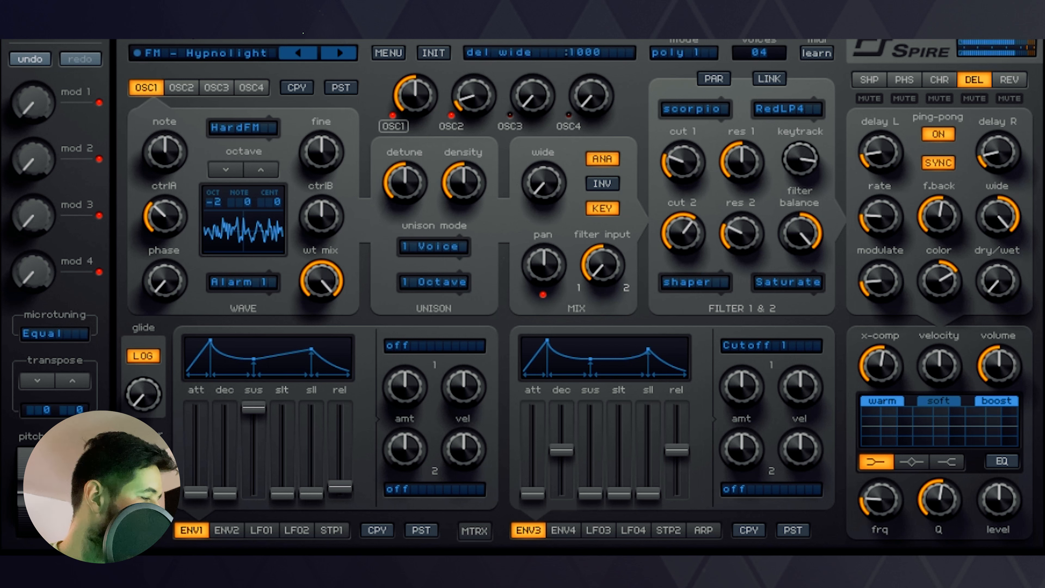
pyautogui.click(974, 98)
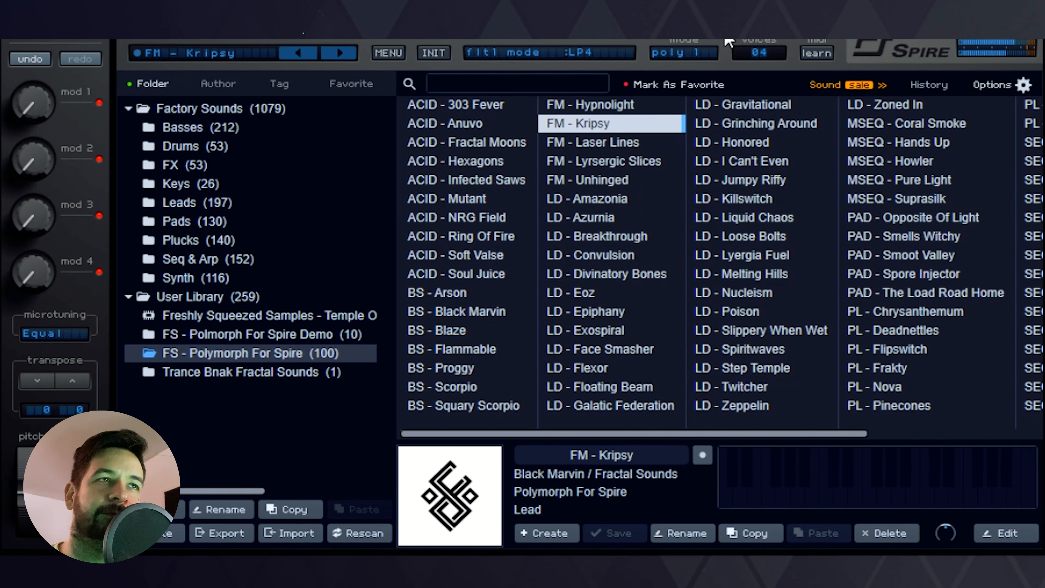
# Load FM - Laser Lines, Lyrsergic Slices and Unhinged, then A/B Lyrsergic Slices against Unhinged
pyautogui.click(594, 142)
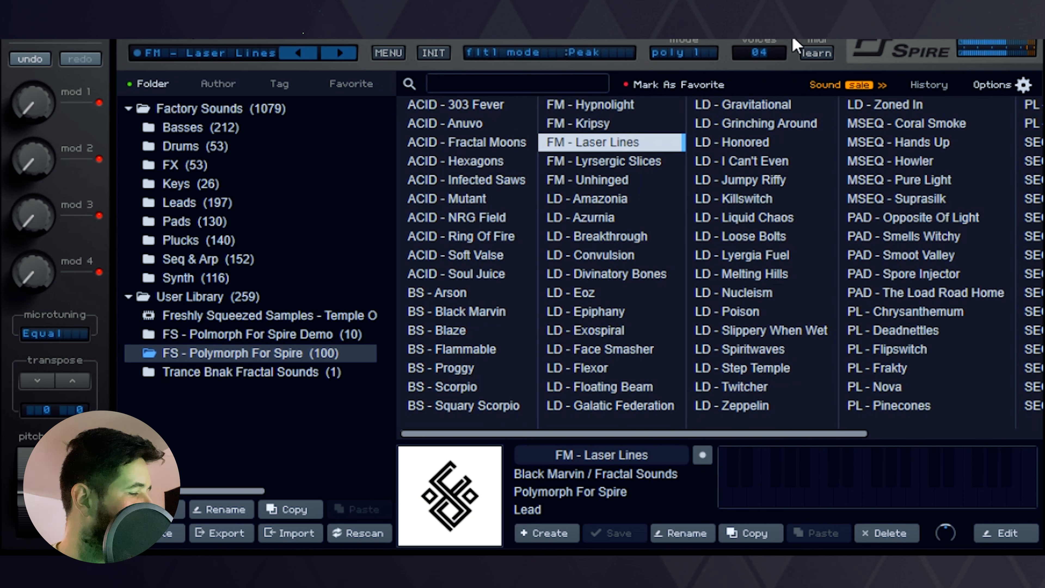
pyautogui.moveTo(693, 152)
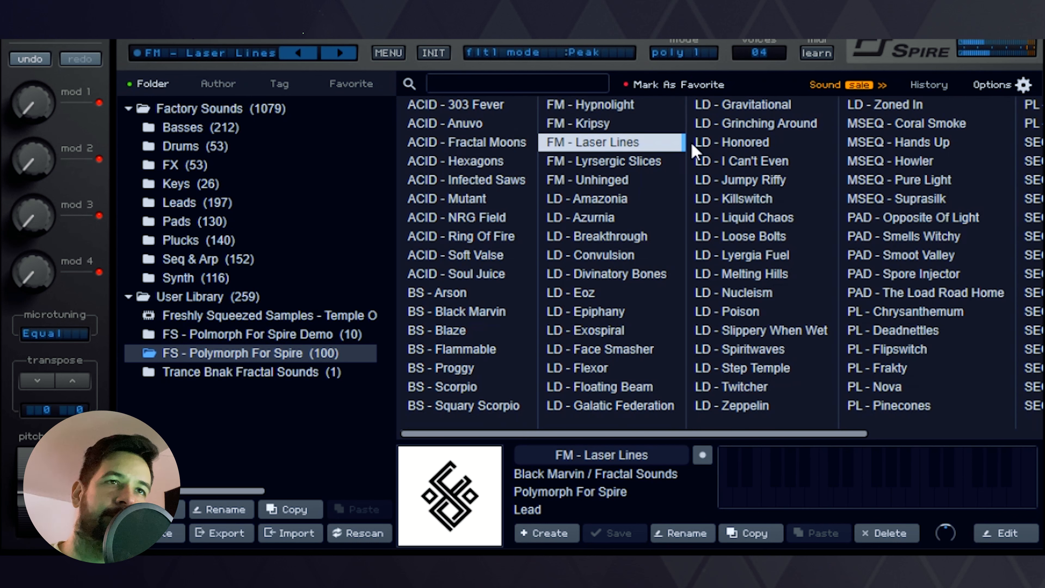
pyautogui.click(609, 162)
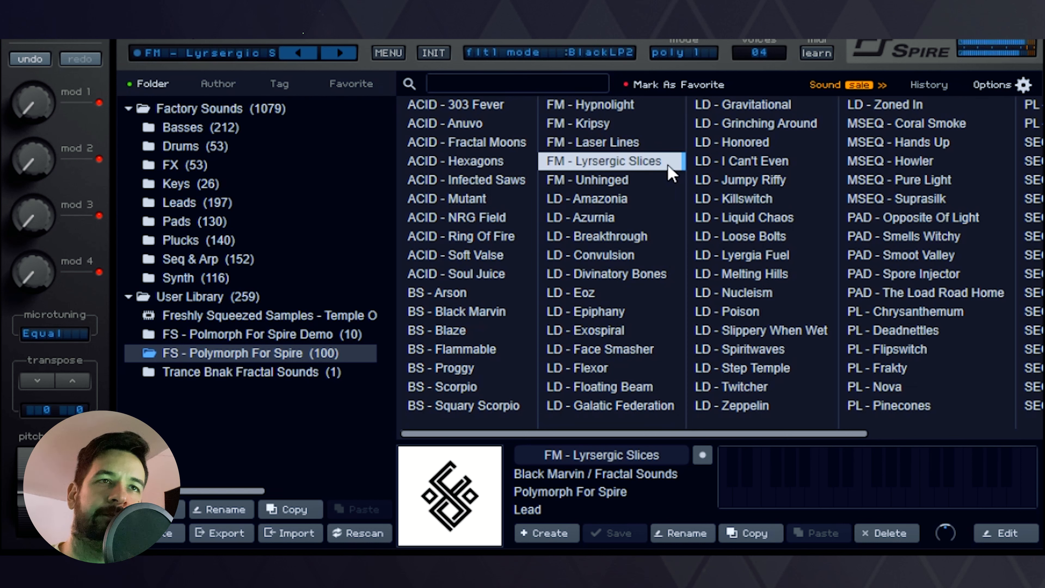
pyautogui.click(601, 180)
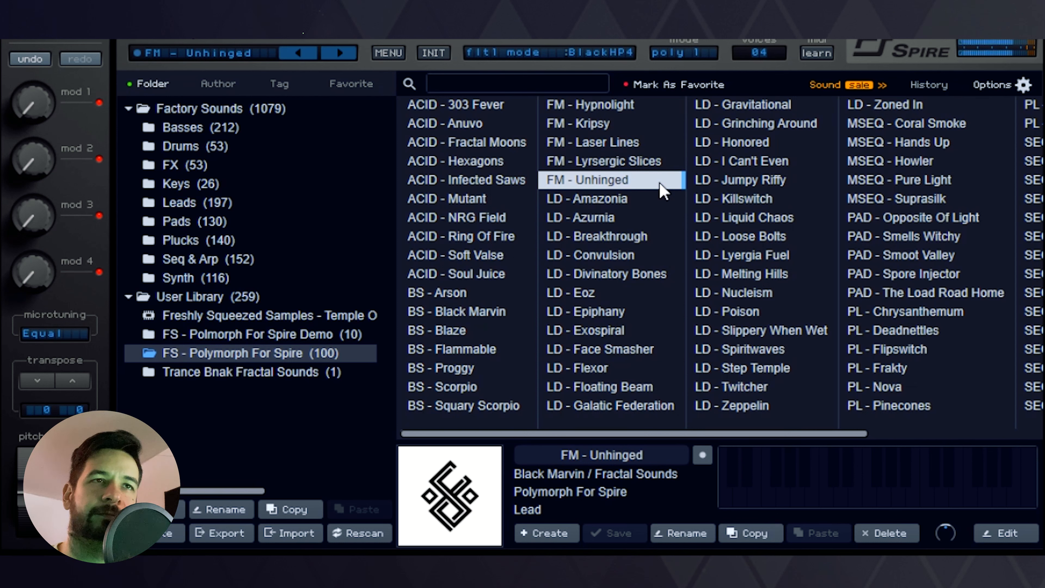
pyautogui.click(604, 161)
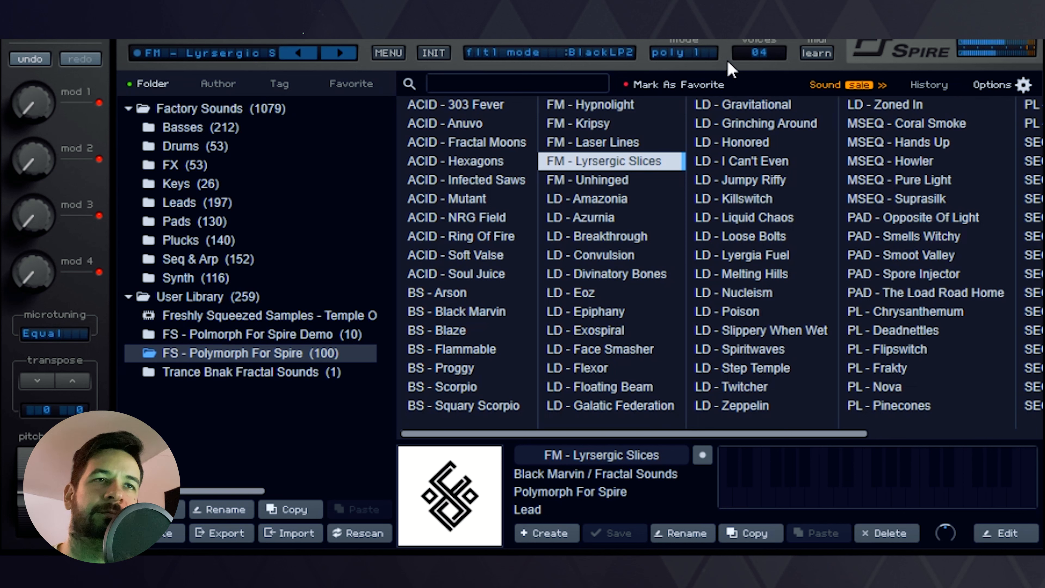
pyautogui.click(602, 180)
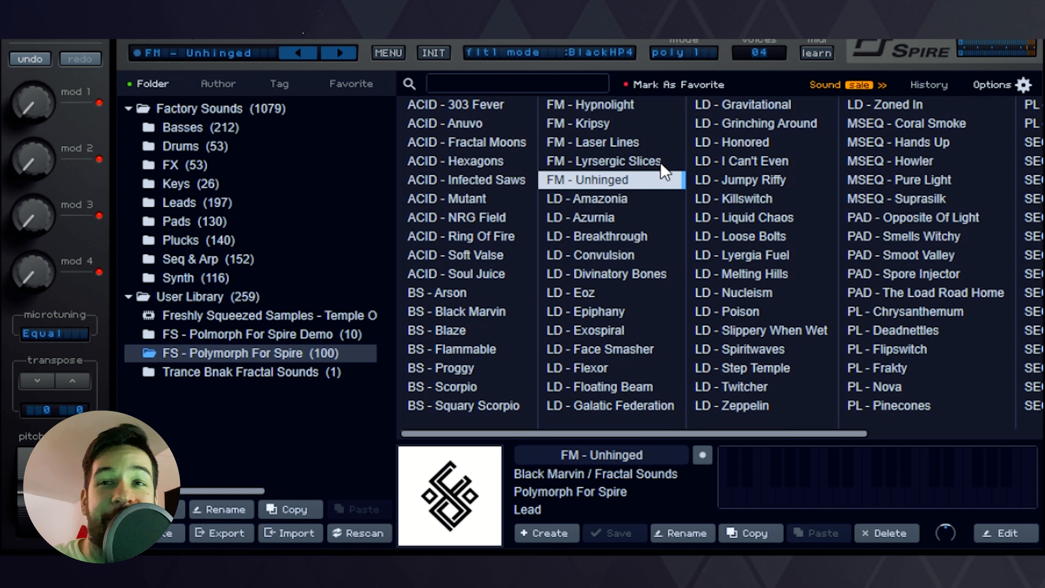
# Audition the leads Amazonia, Azurnia, the next lead, Exospiral and Flexor in turn
pyautogui.click(594, 198)
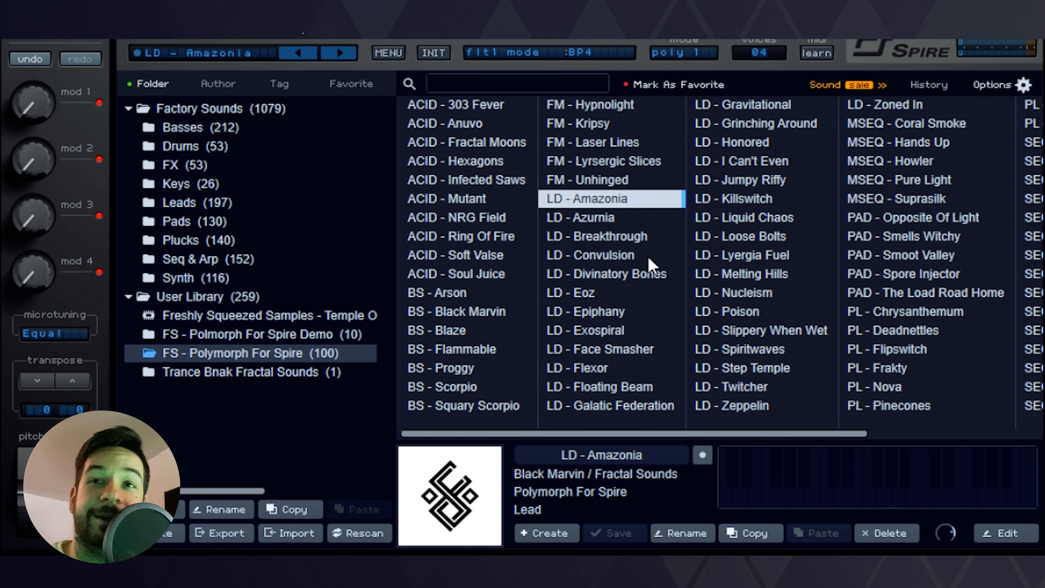
pyautogui.click(587, 218)
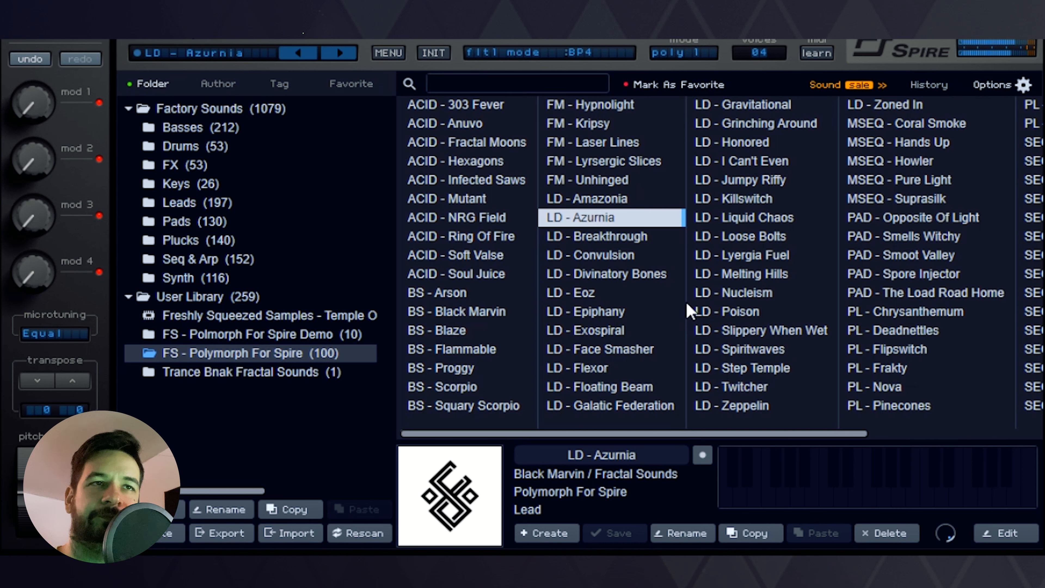
pyautogui.click(600, 255)
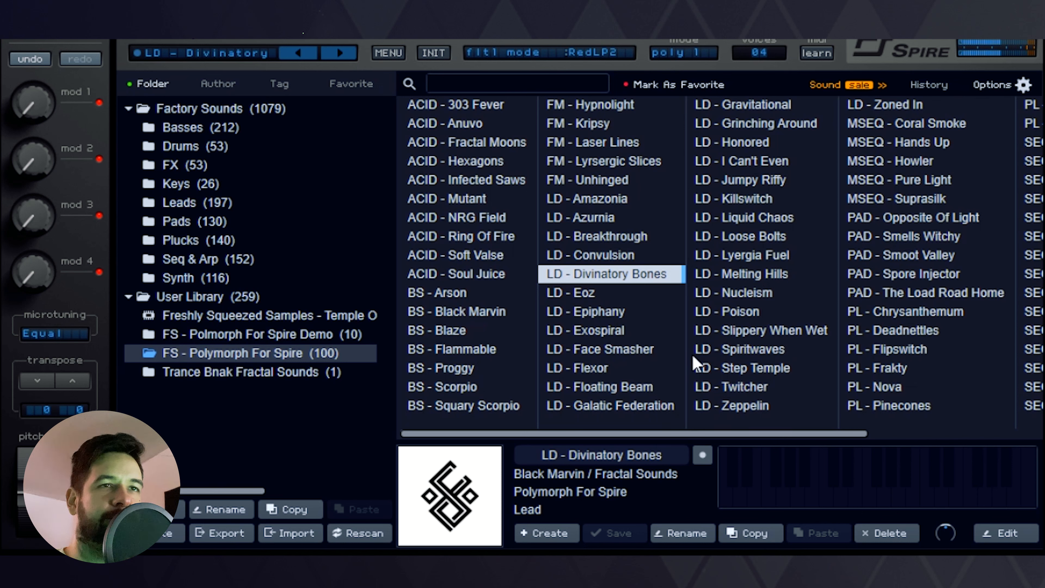
pyautogui.click(588, 331)
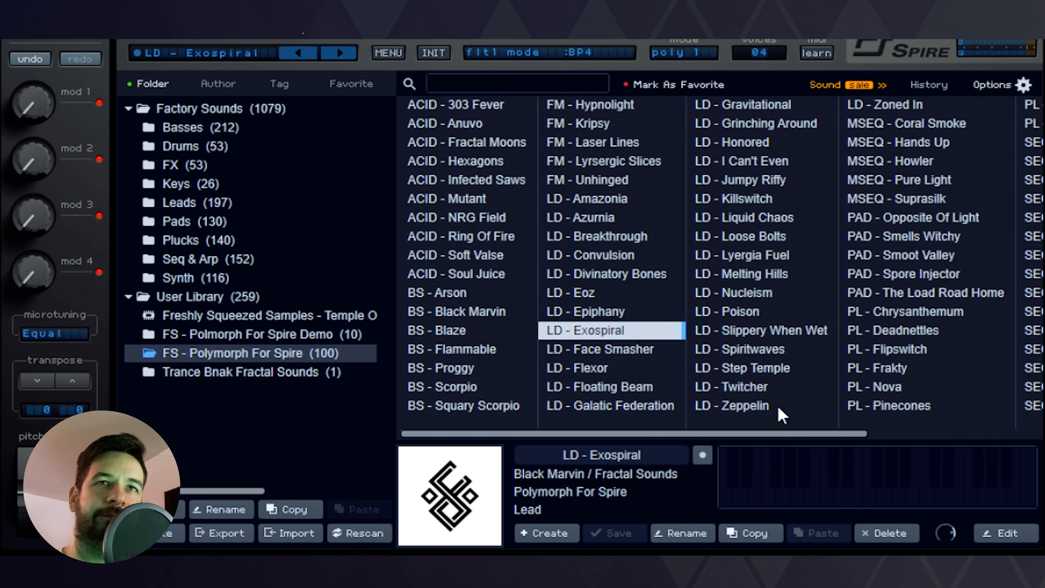
pyautogui.click(588, 368)
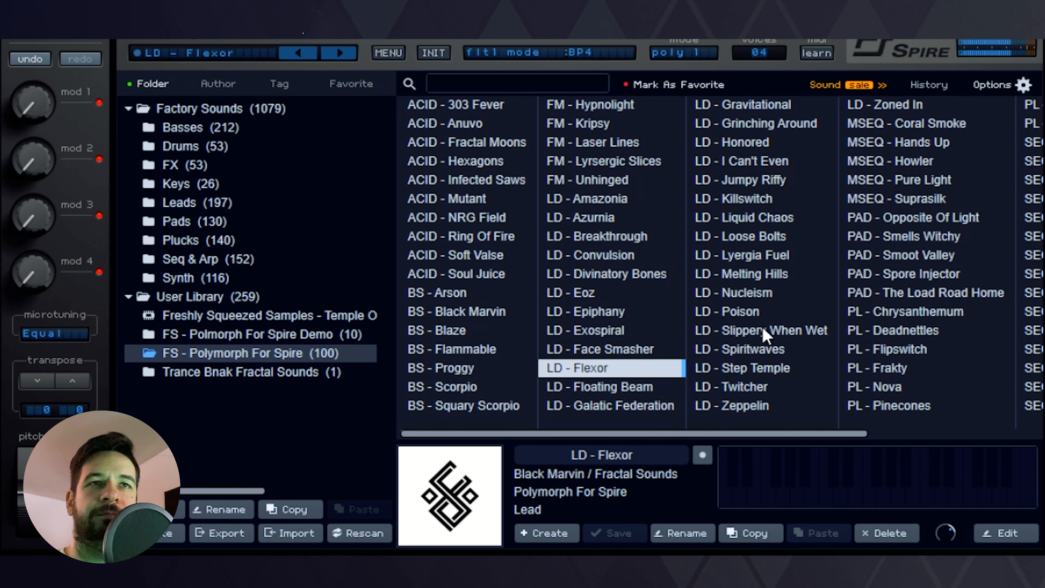
# Continue with LD - I Can't Even and Killswitch, ending on LD - Lyergia Fuel
pyautogui.click(742, 161)
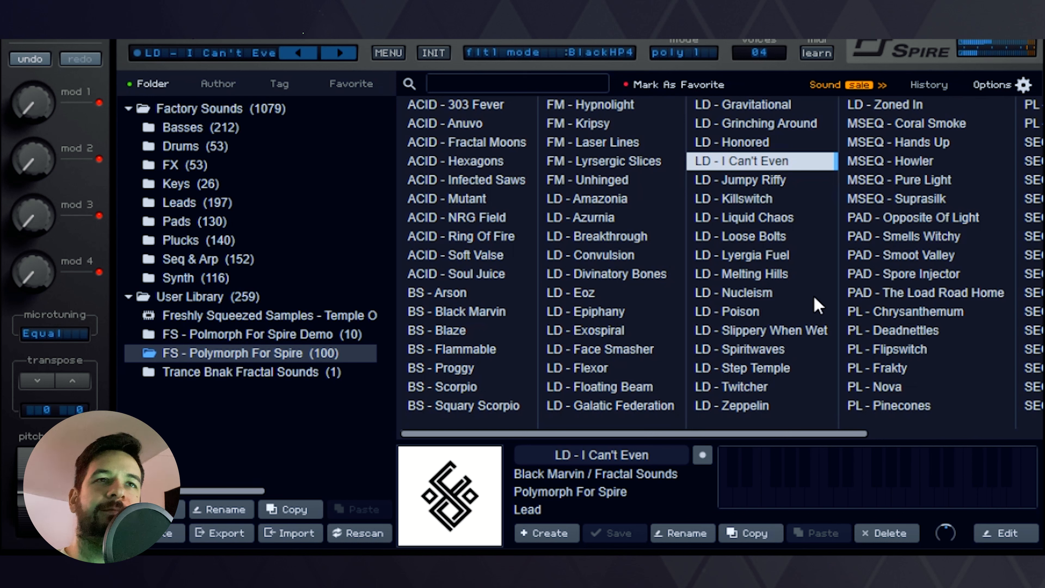
pyautogui.moveTo(797, 214)
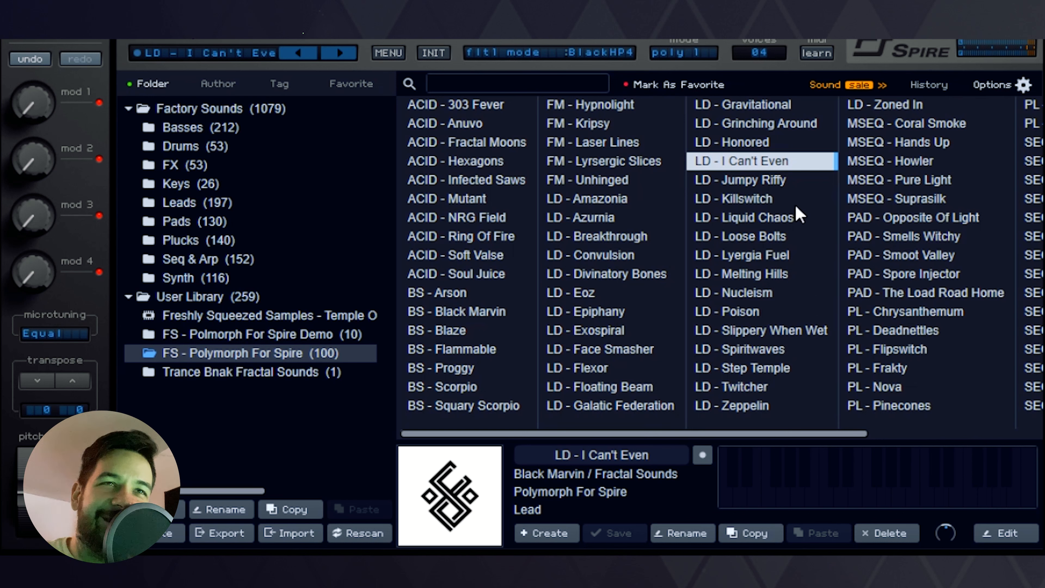
pyautogui.click(738, 199)
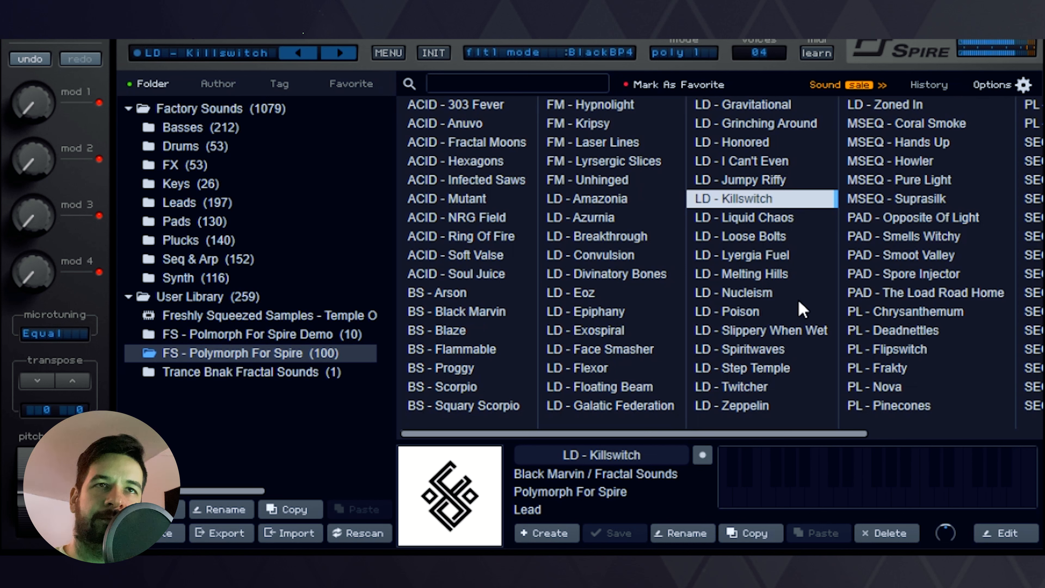
pyautogui.click(745, 218)
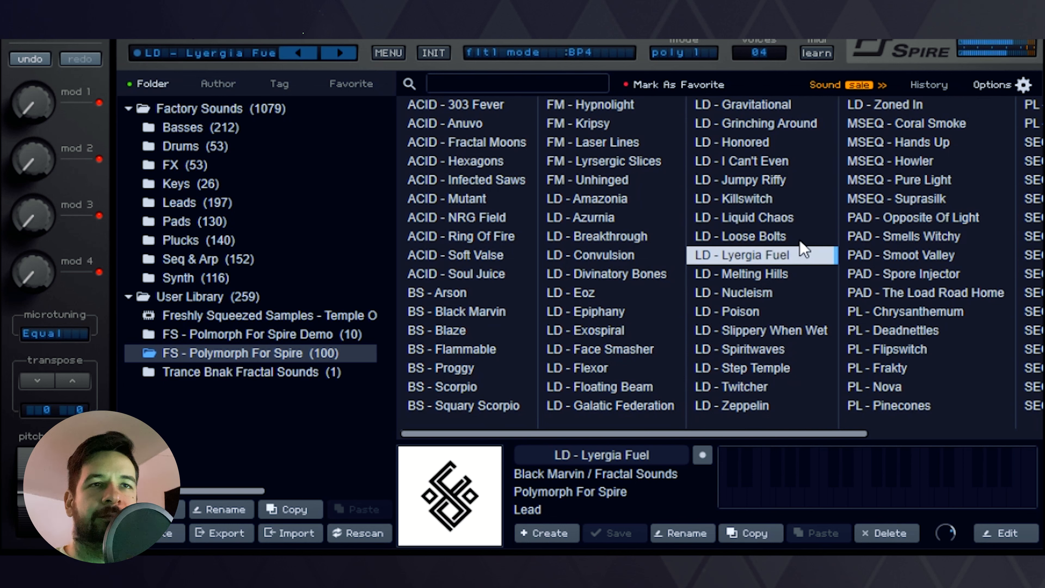
pyautogui.moveTo(814, 324)
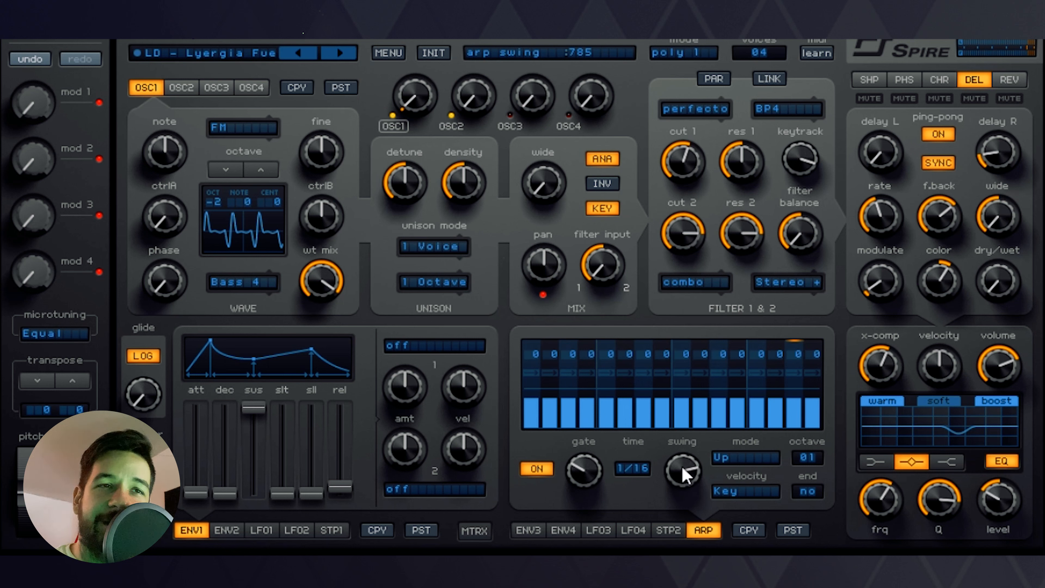
# Sweep Lyergia Fuel's arpeggiator swing knob up and down, settling around 820
pyautogui.moveTo(682, 470); pyautogui.dragTo(682, 460)
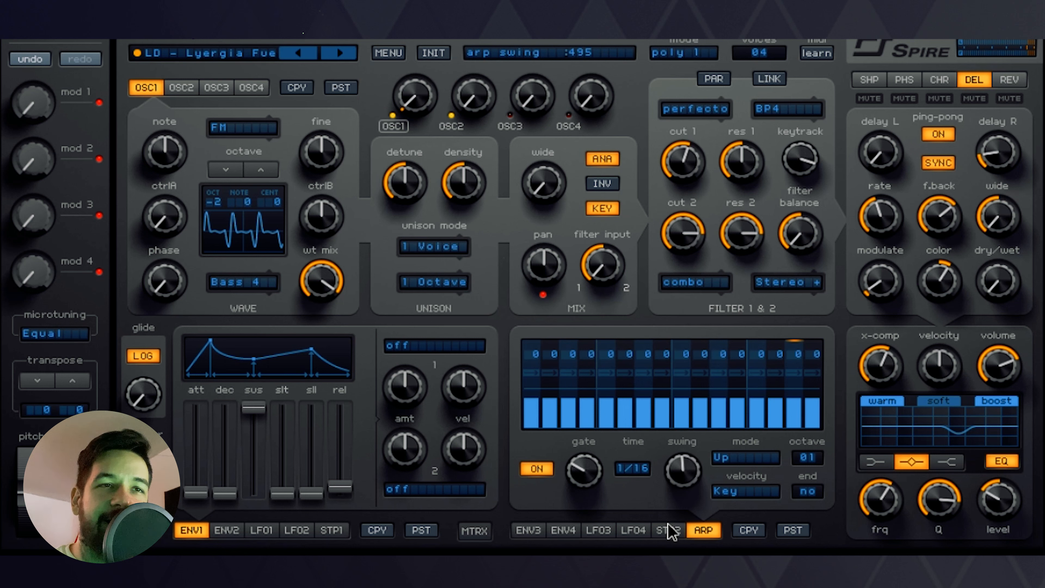
pyautogui.moveTo(685, 501)
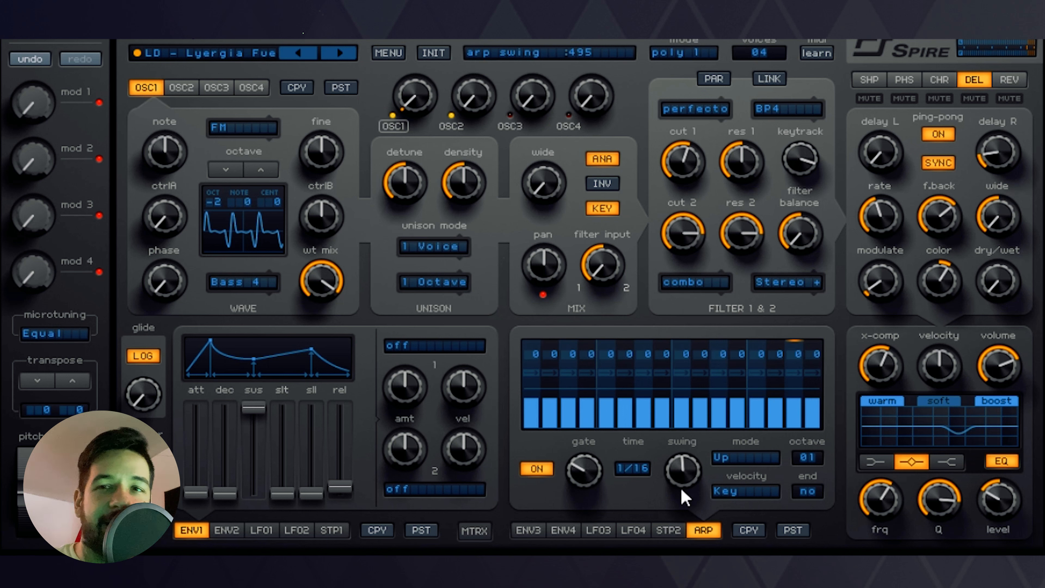
pyautogui.moveTo(681, 469); pyautogui.dragTo(690, 454)
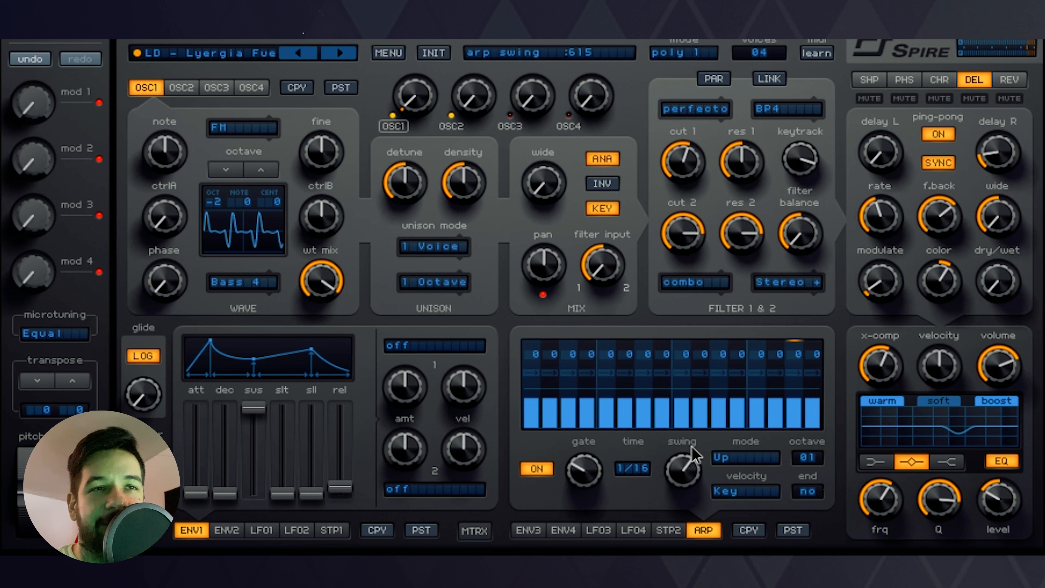
pyautogui.moveTo(682, 467); pyautogui.dragTo(682, 440)
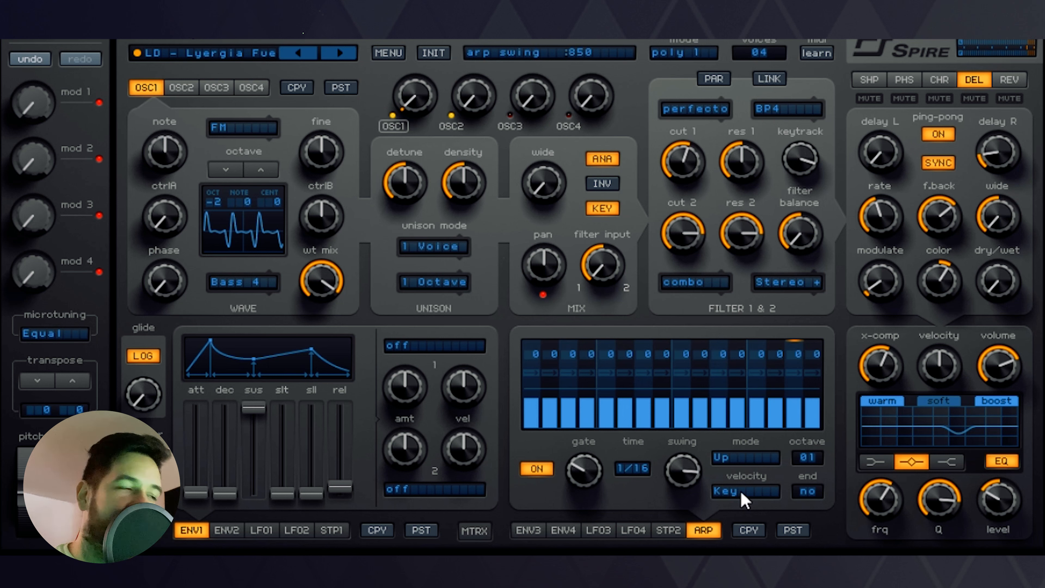
pyautogui.moveTo(684, 479)
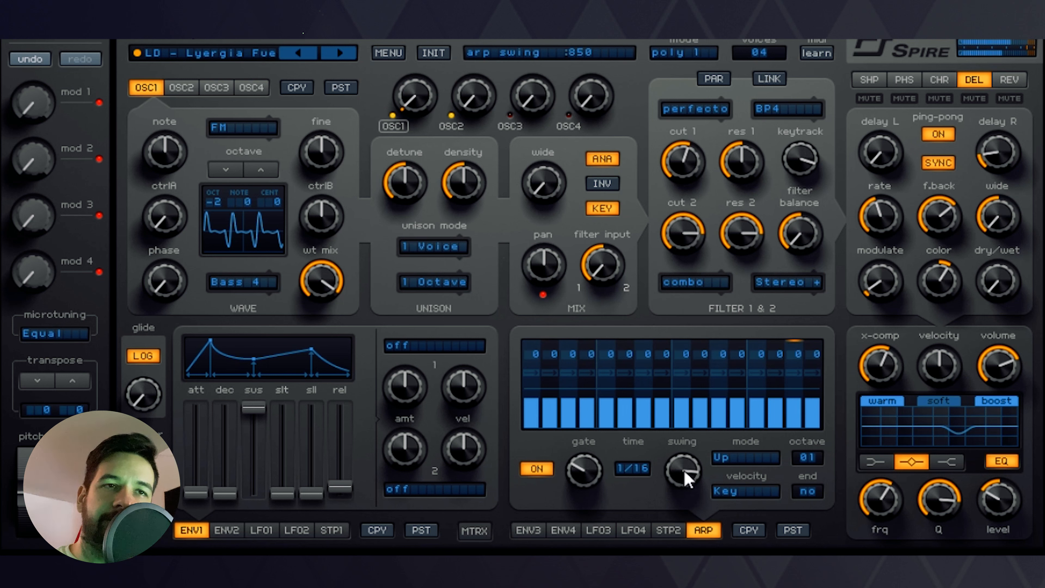
pyautogui.moveTo(682, 469); pyautogui.dragTo(682, 507)
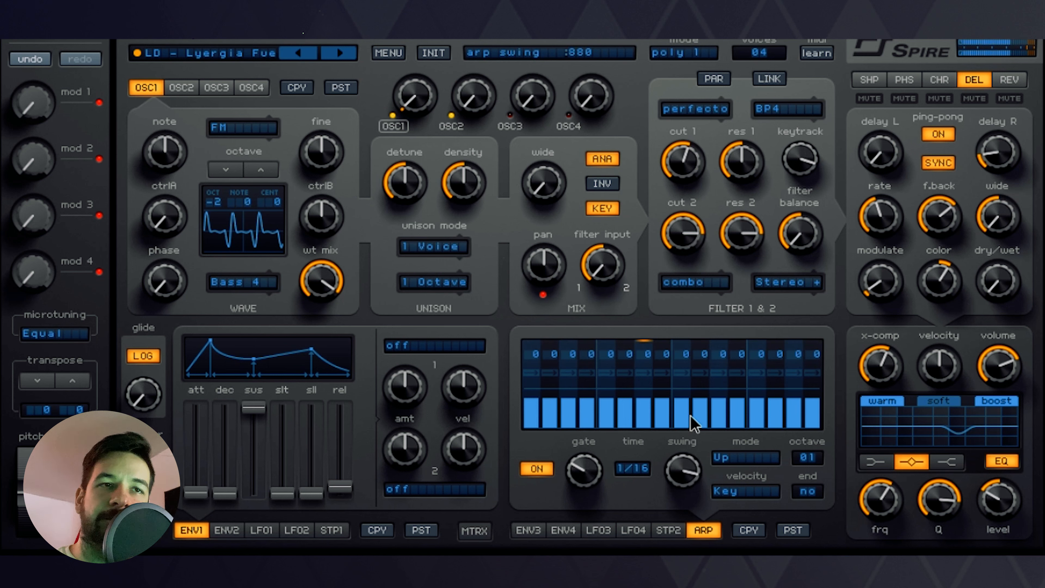
pyautogui.moveTo(683, 467); pyautogui.dragTo(680, 481)
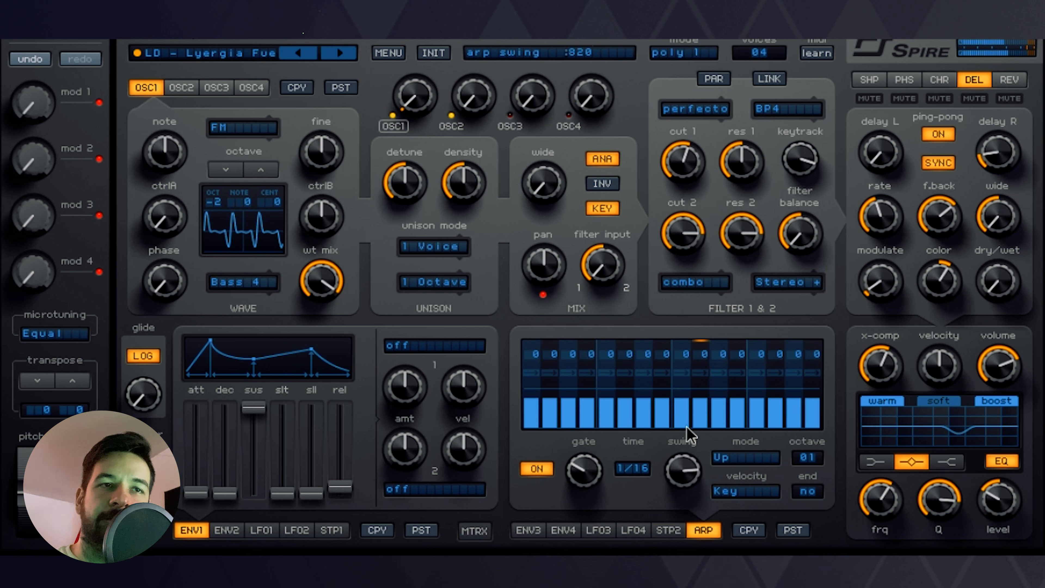
pyautogui.moveTo(681, 466); pyautogui.dragTo(681, 480)
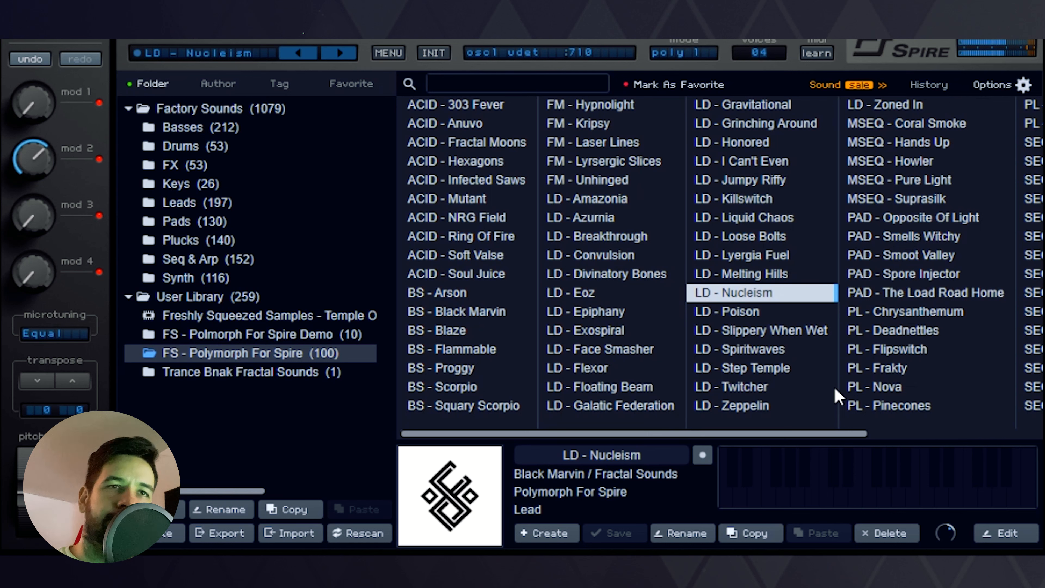
# Load the LD - Nucleism lead preset from the Polymorph list
pyautogui.click(731, 406)
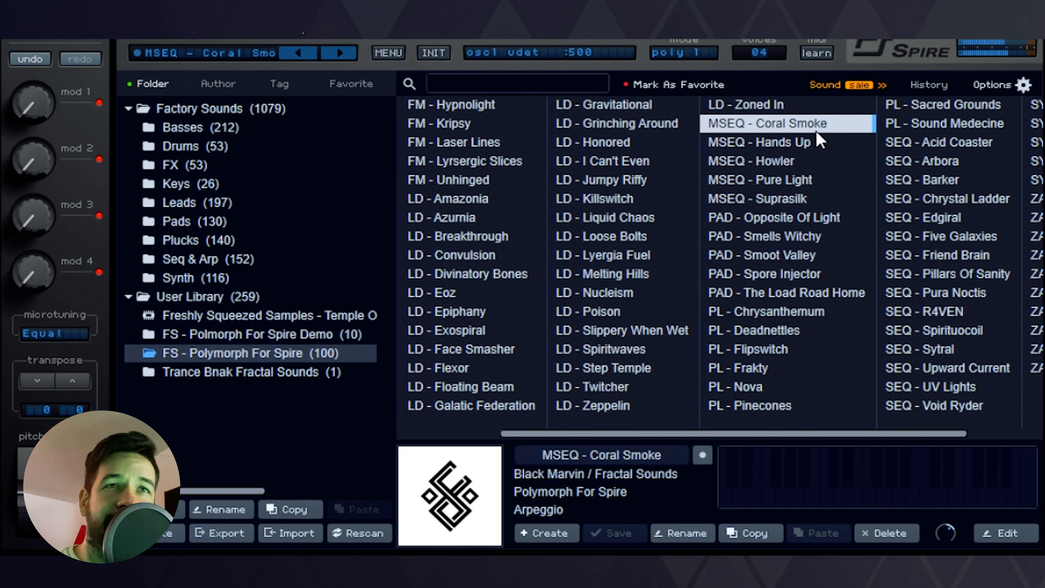
pyautogui.moveTo(821, 179)
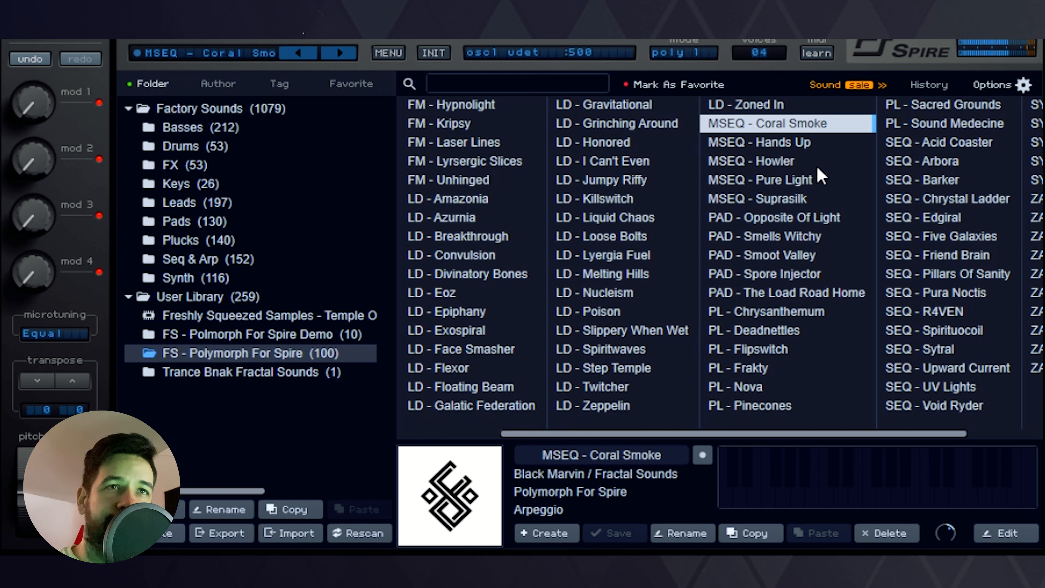
# Audition MSEQ - Hands Up, Howler and Pure Light, ending on MSEQ - Suprasilk
pyautogui.click(761, 142)
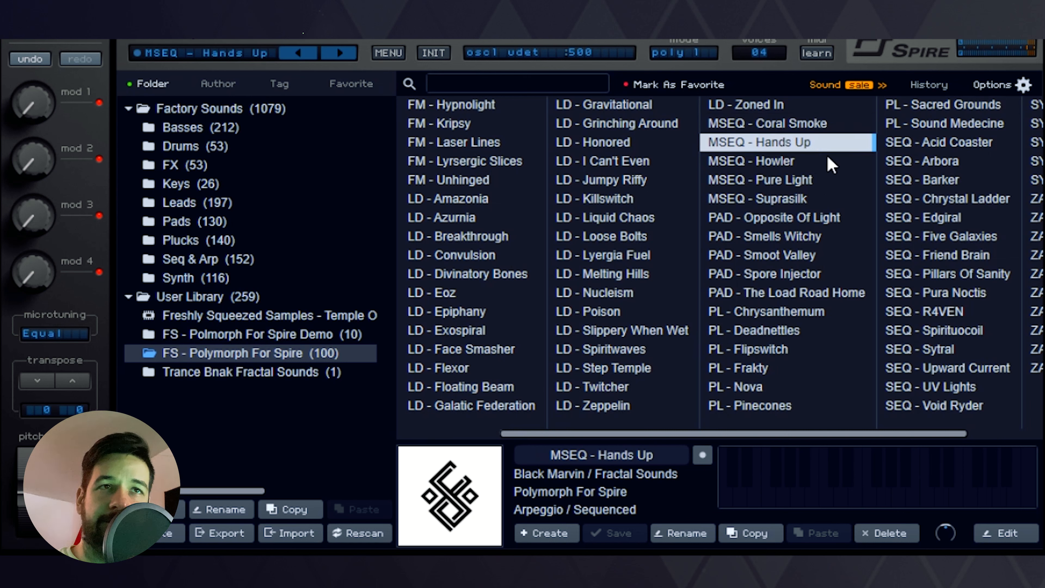
pyautogui.moveTo(843, 179)
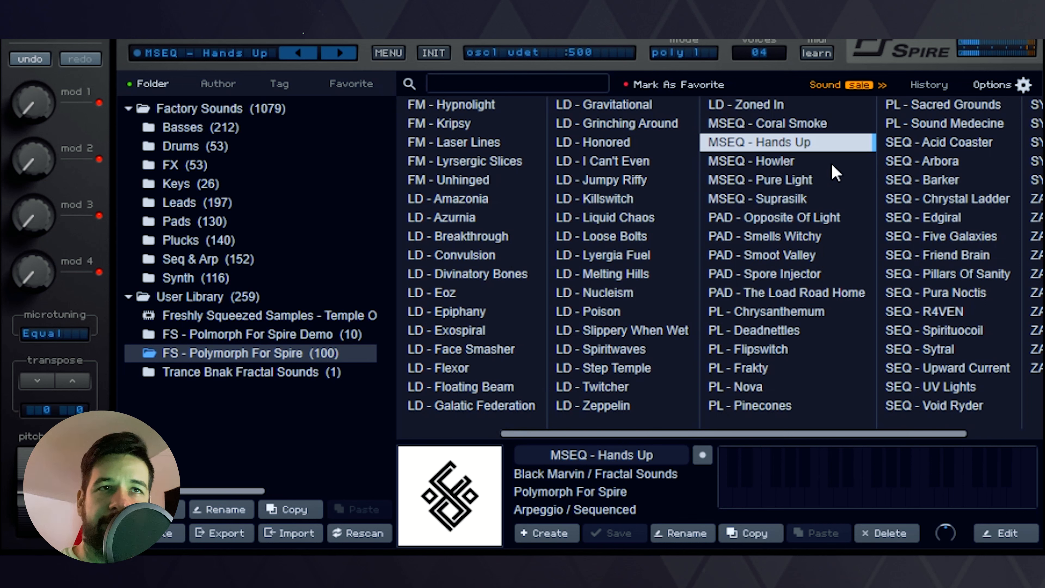
pyautogui.click(759, 161)
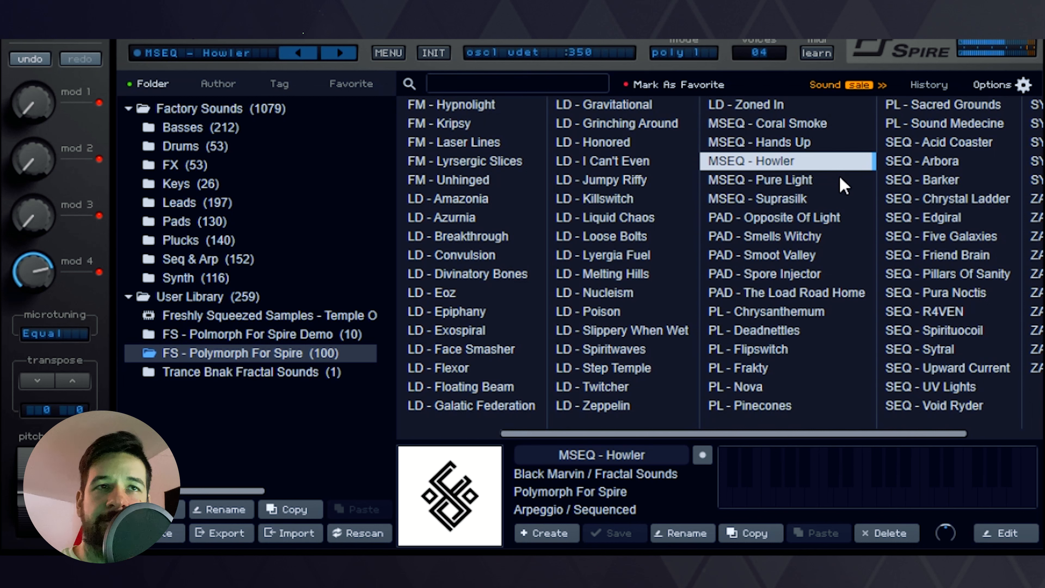
pyautogui.moveTo(854, 218)
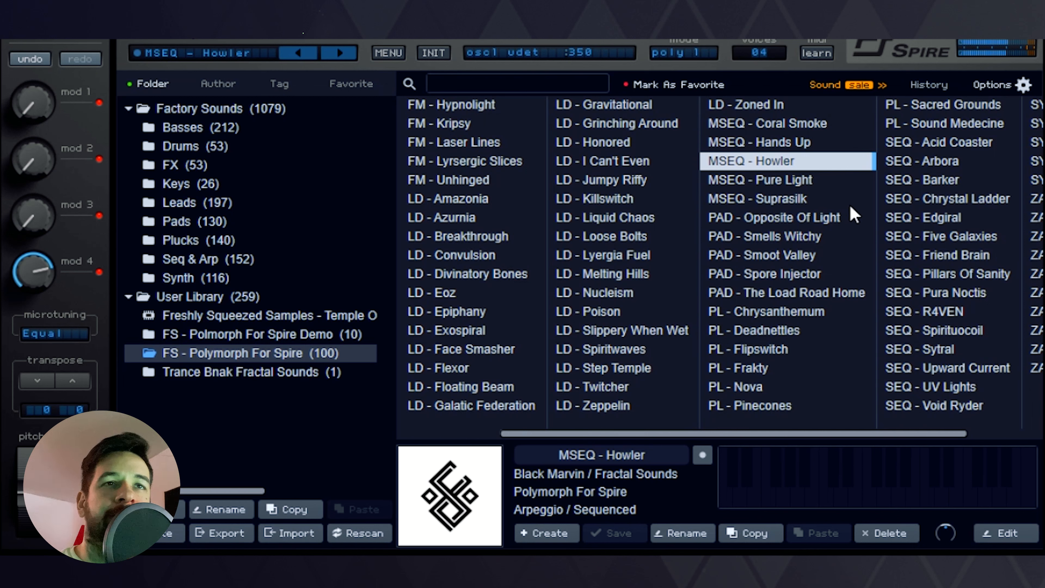
pyautogui.moveTo(851, 209)
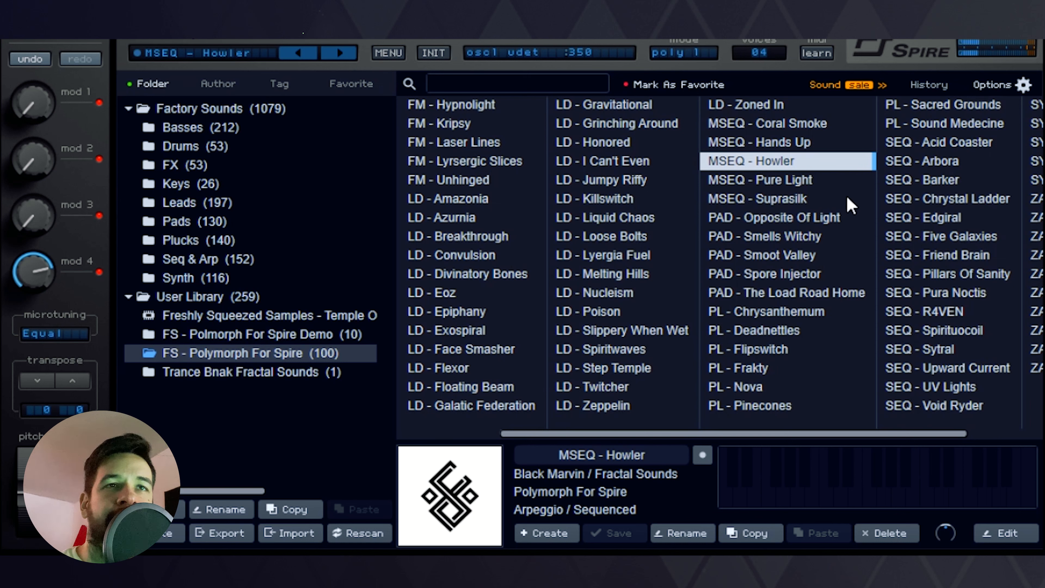
pyautogui.click(758, 180)
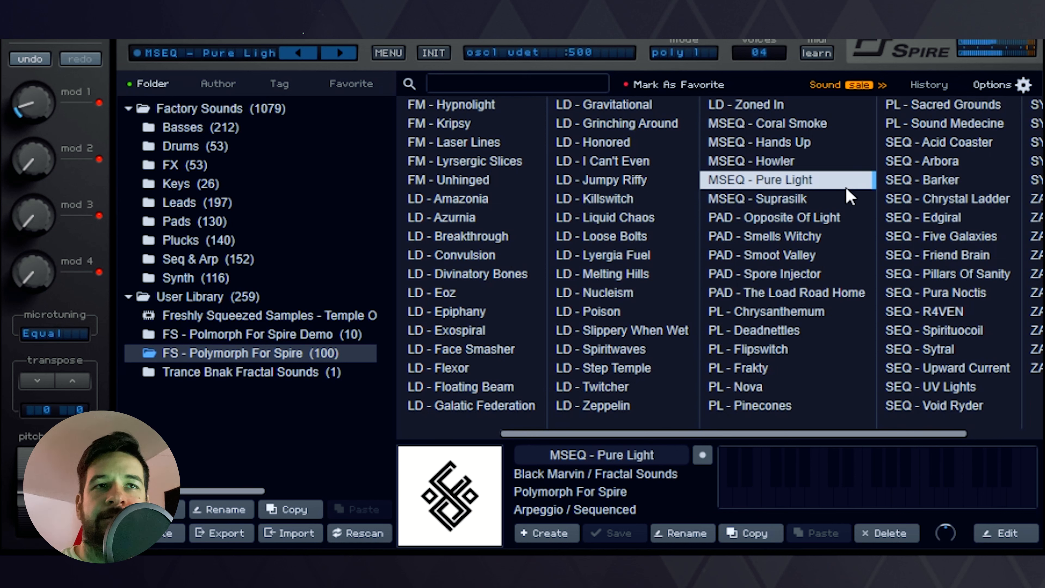
pyautogui.moveTo(869, 253)
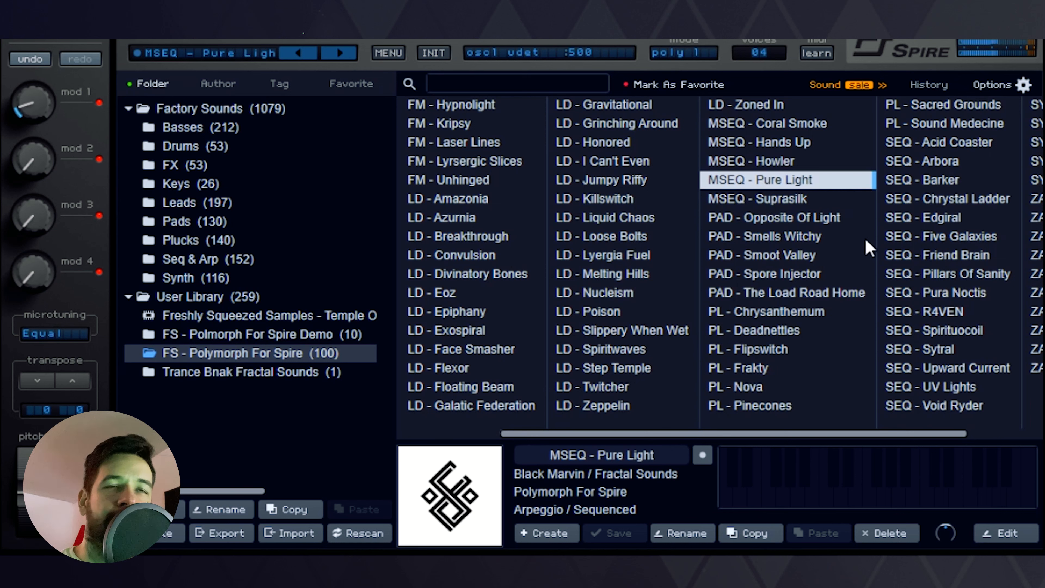
pyautogui.moveTo(850, 210)
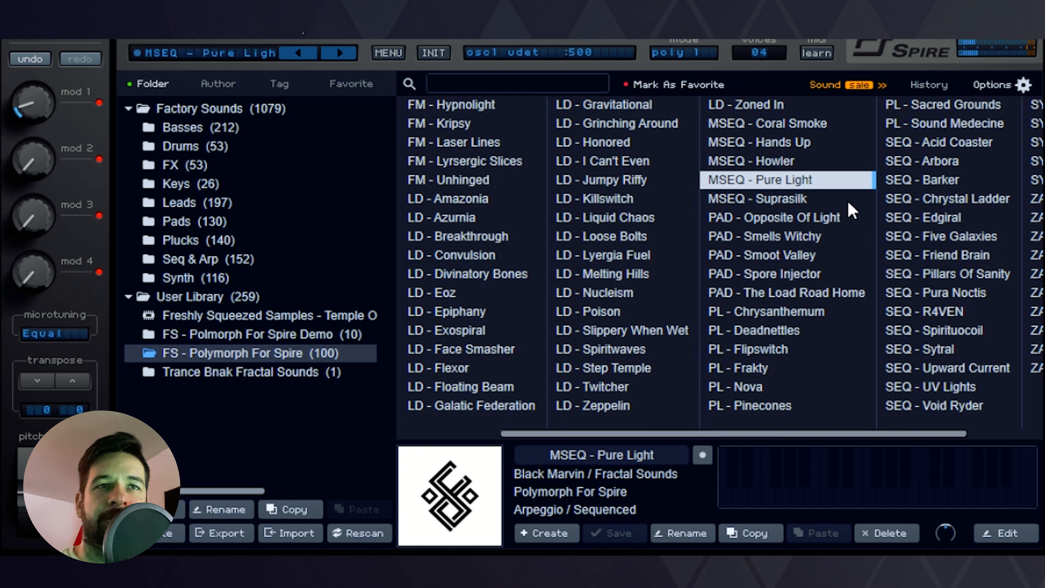
pyautogui.click(759, 199)
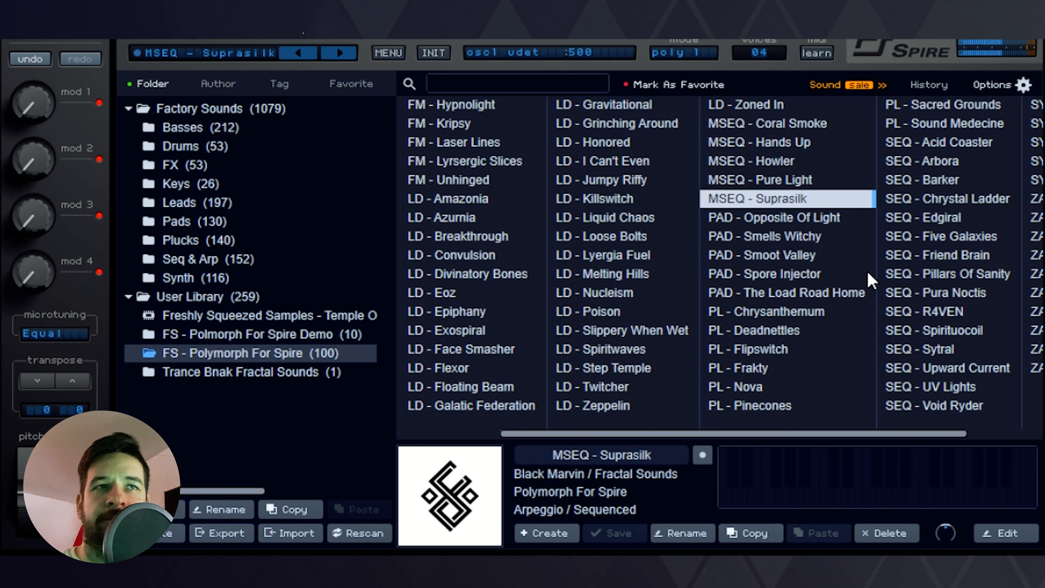
pyautogui.moveTo(817, 229)
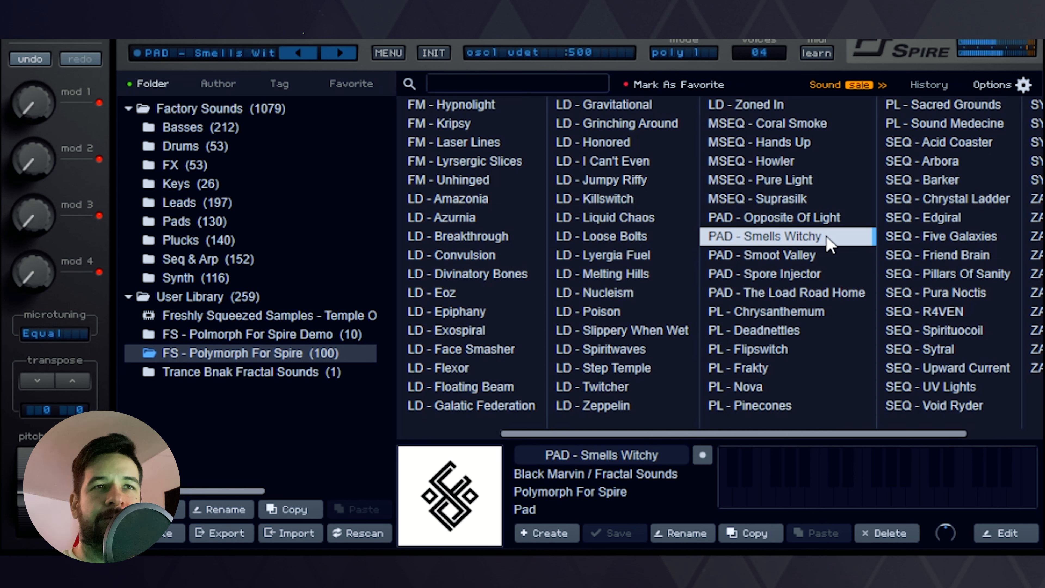
pyautogui.moveTo(832, 263)
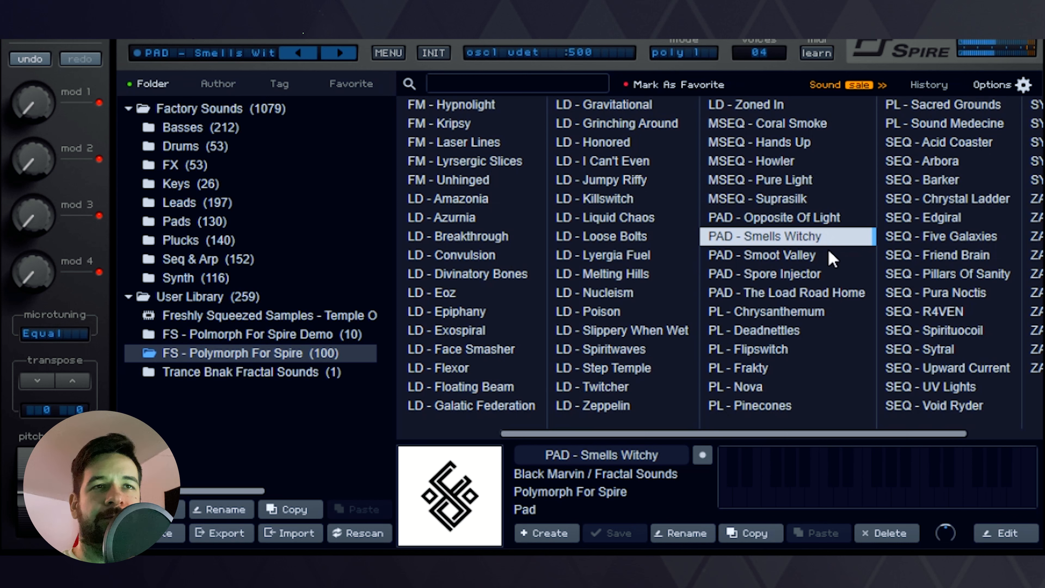
# Audition PAD - Smoot Valley, Spore Injector, The Load Road Home, then PL - Sacred Grounds and Sound Medecine
pyautogui.click(762, 255)
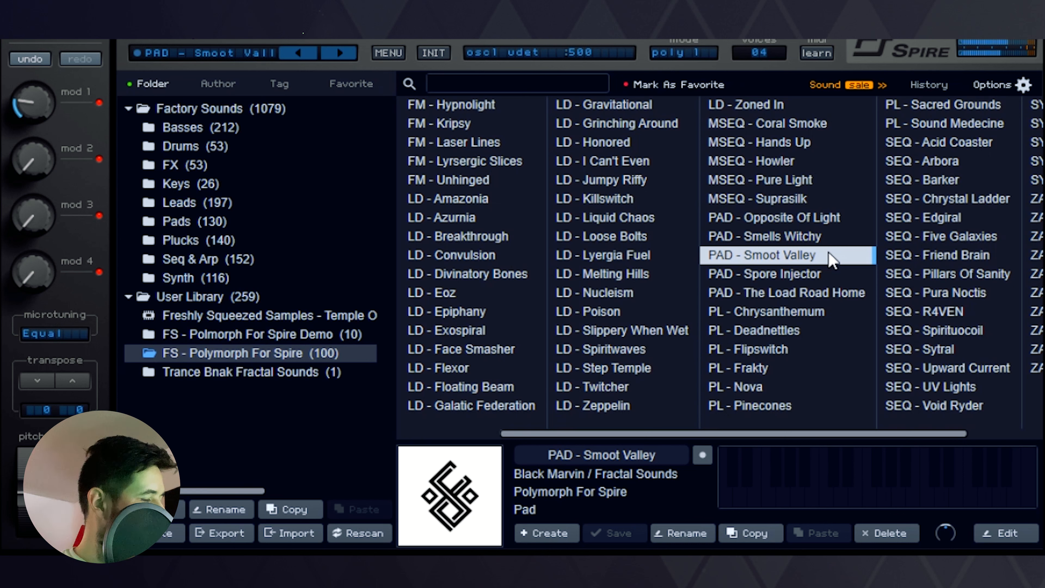
pyautogui.moveTo(823, 290)
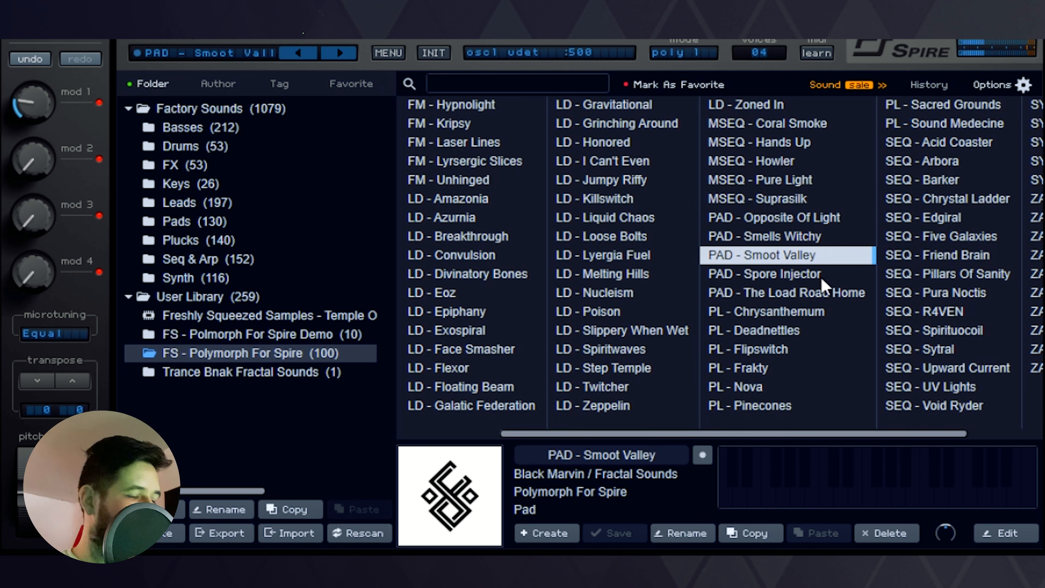
pyautogui.click(775, 274)
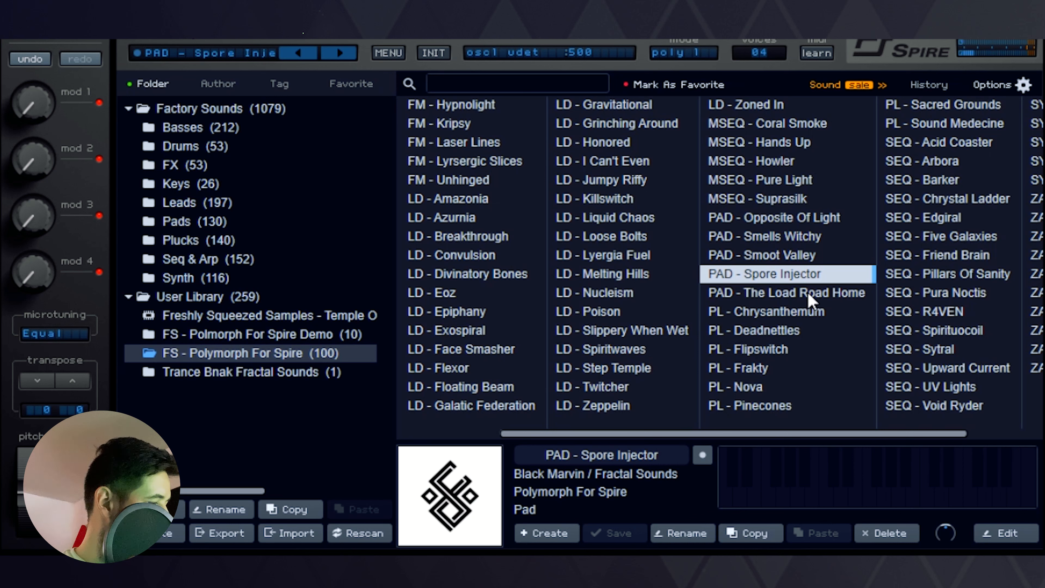
pyautogui.click(802, 293)
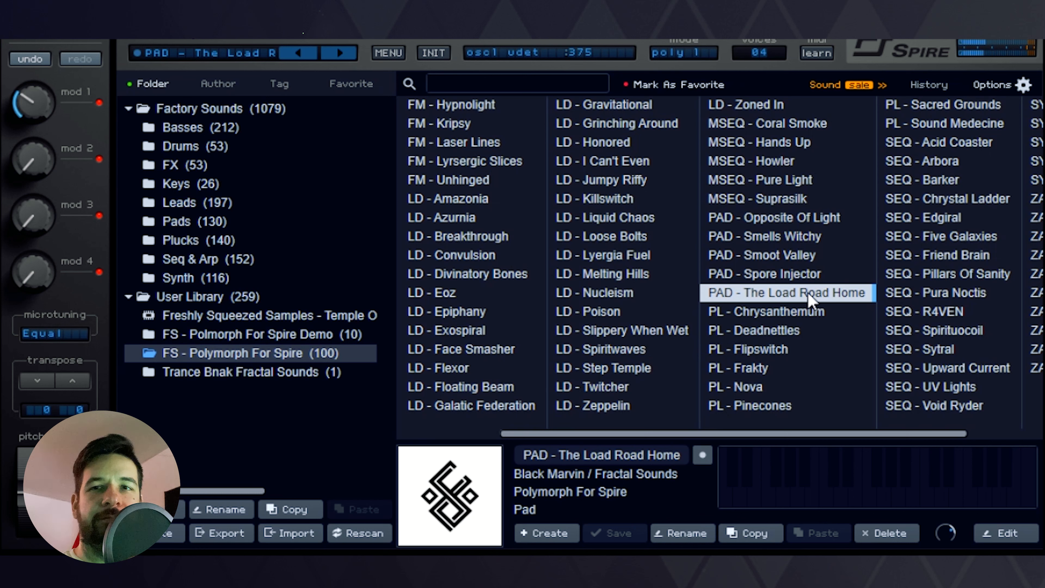
pyautogui.moveTo(819, 326)
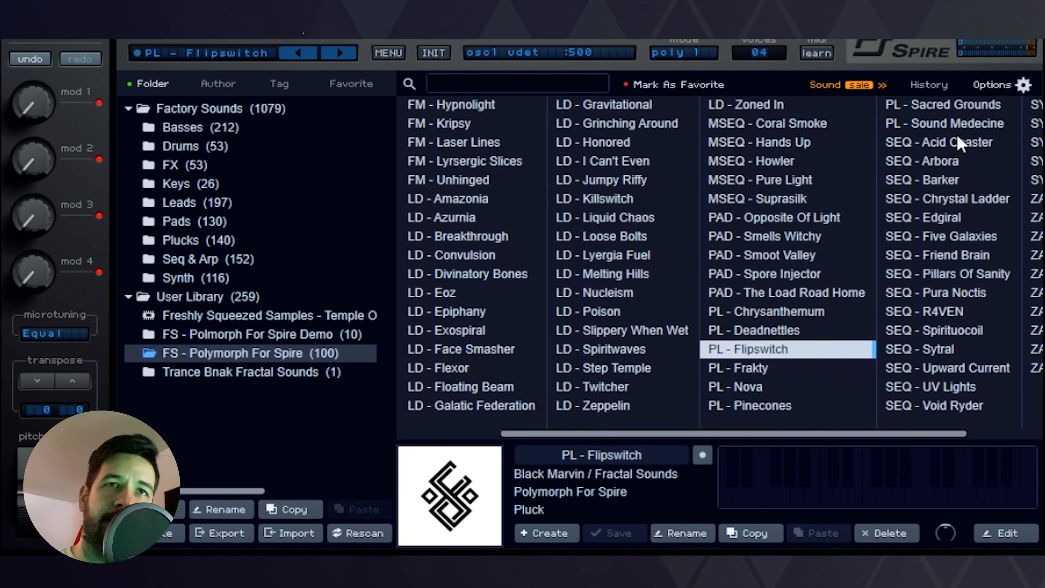
pyautogui.click(953, 105)
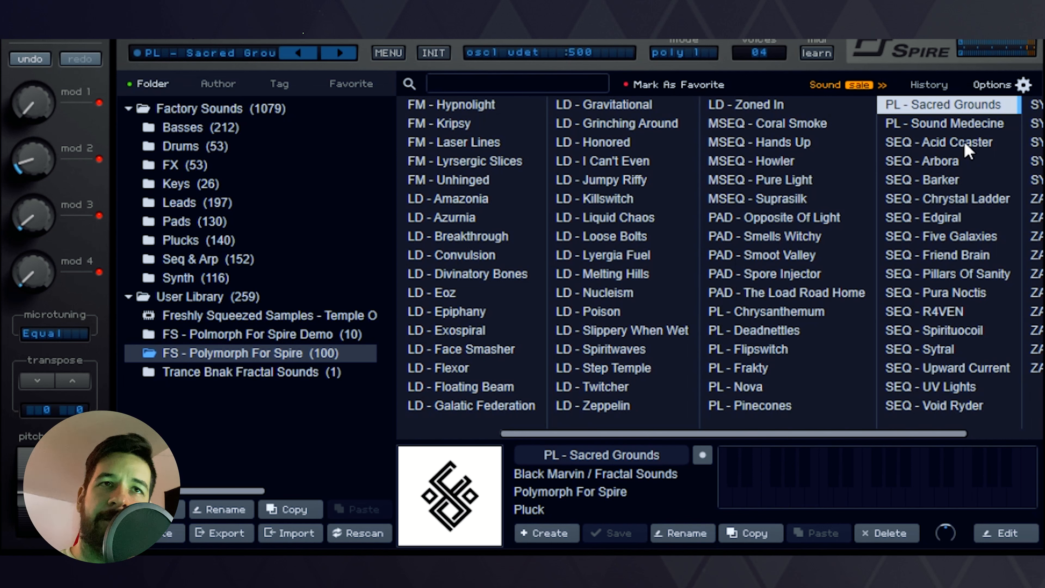
pyautogui.click(948, 123)
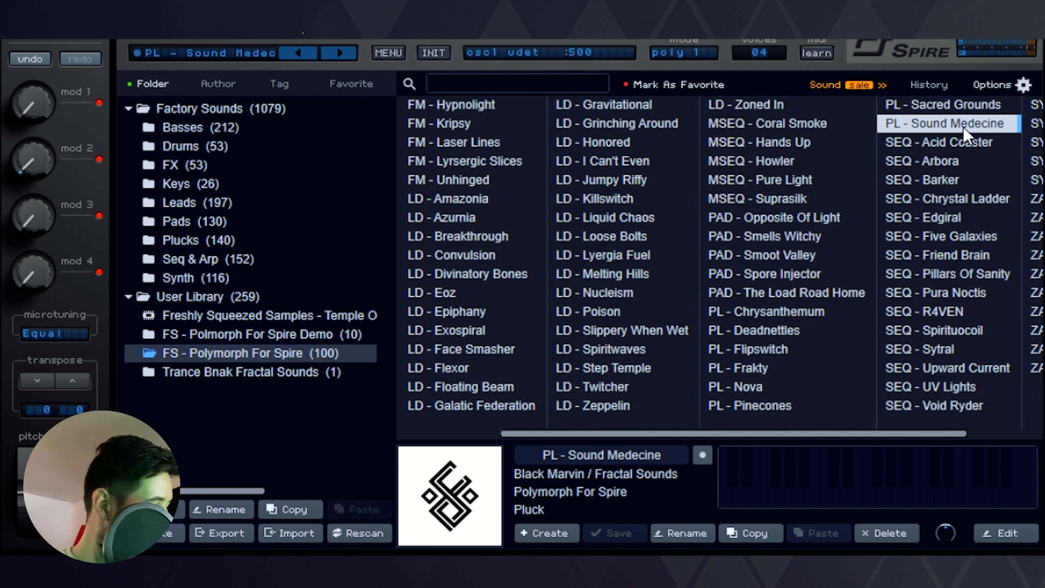
pyautogui.moveTo(1003, 215)
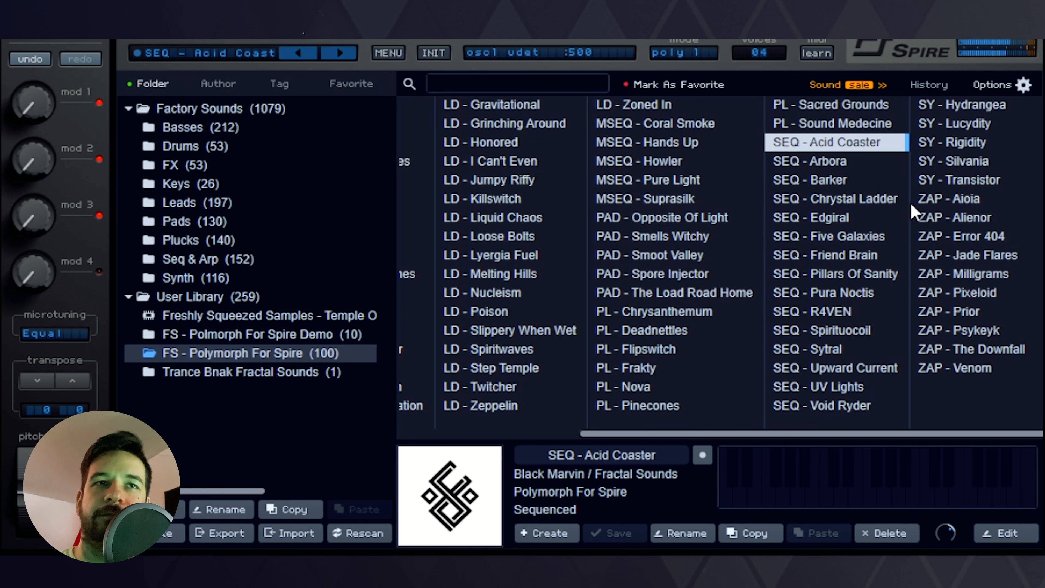
pyautogui.moveTo(896, 202)
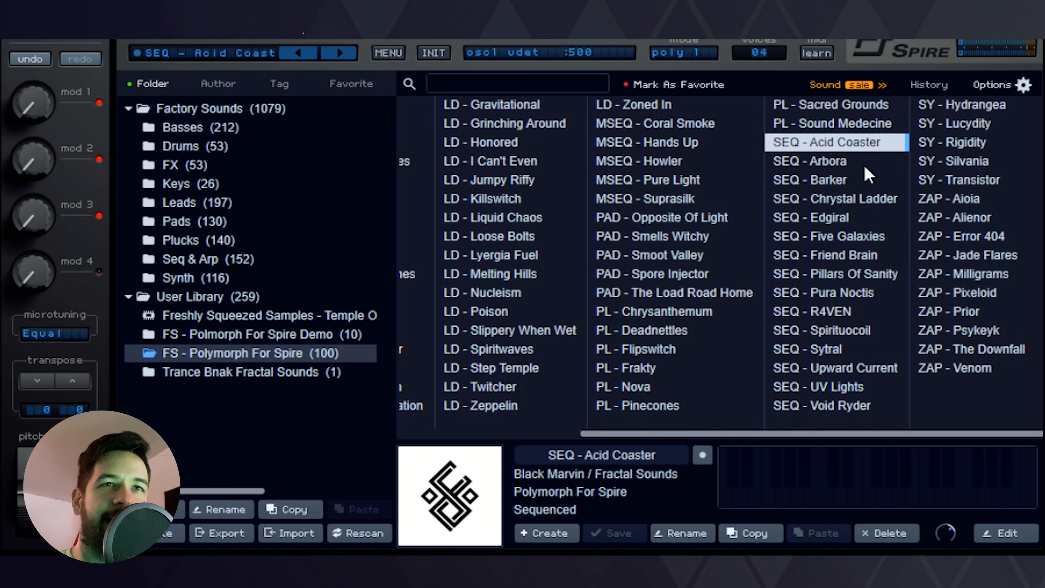
# Audition SEQ - Arbora, Barker and Chrystal Ladder, then load SEQ - Five Galaxies
pyautogui.click(816, 161)
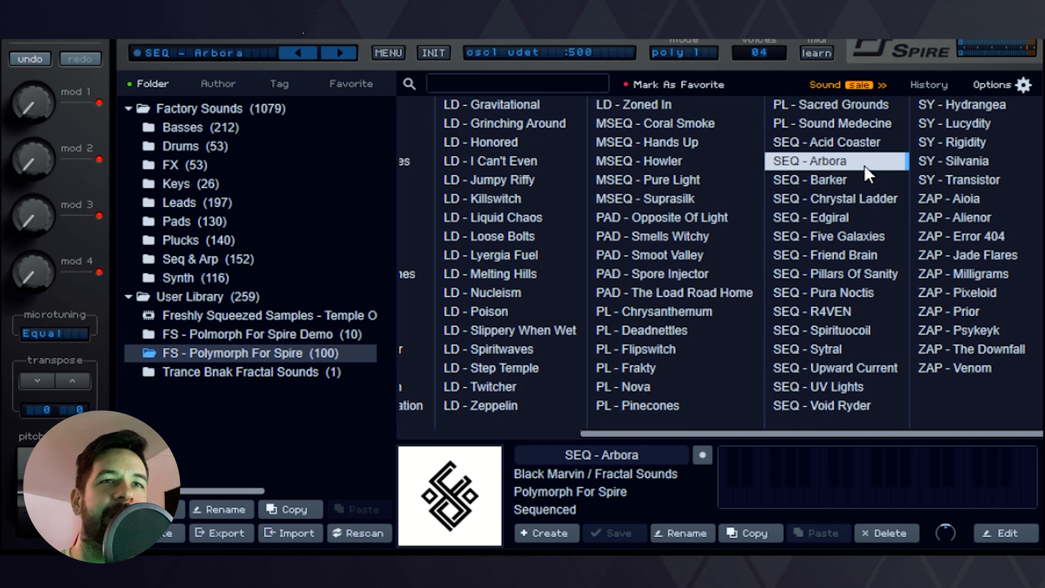
pyautogui.moveTo(973, 317)
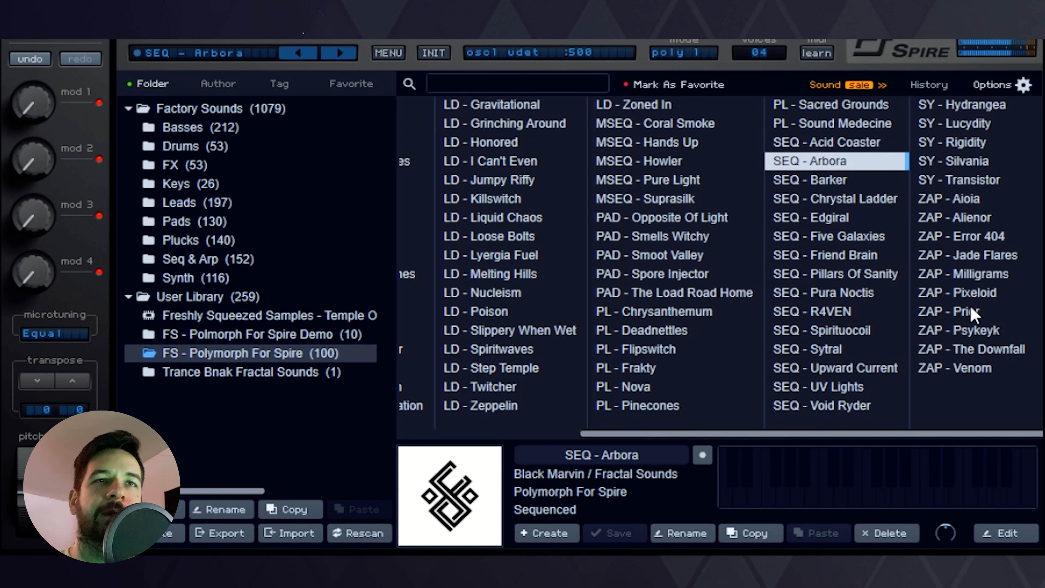
pyautogui.moveTo(965, 315)
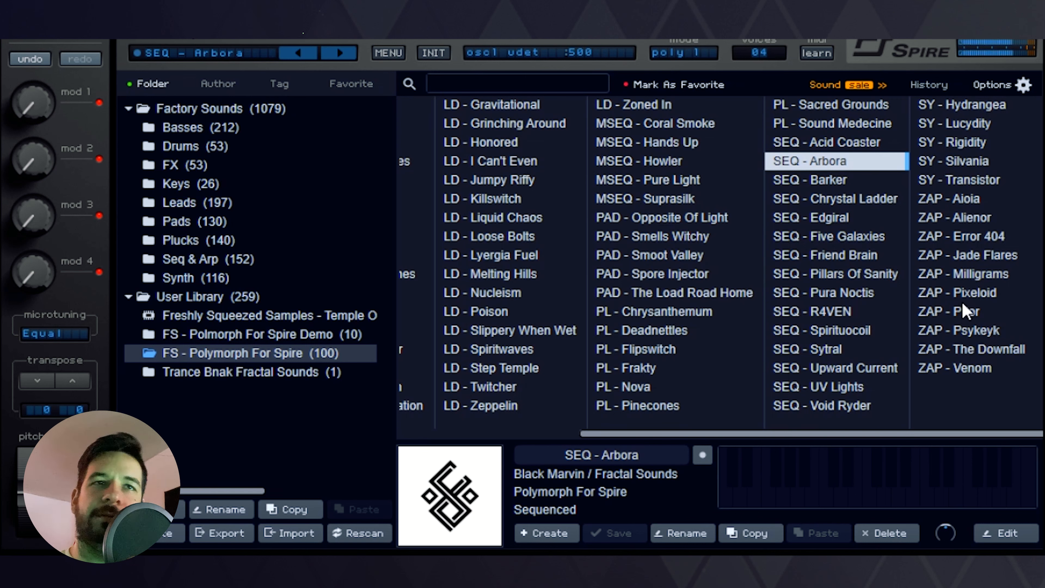
pyautogui.moveTo(856, 194)
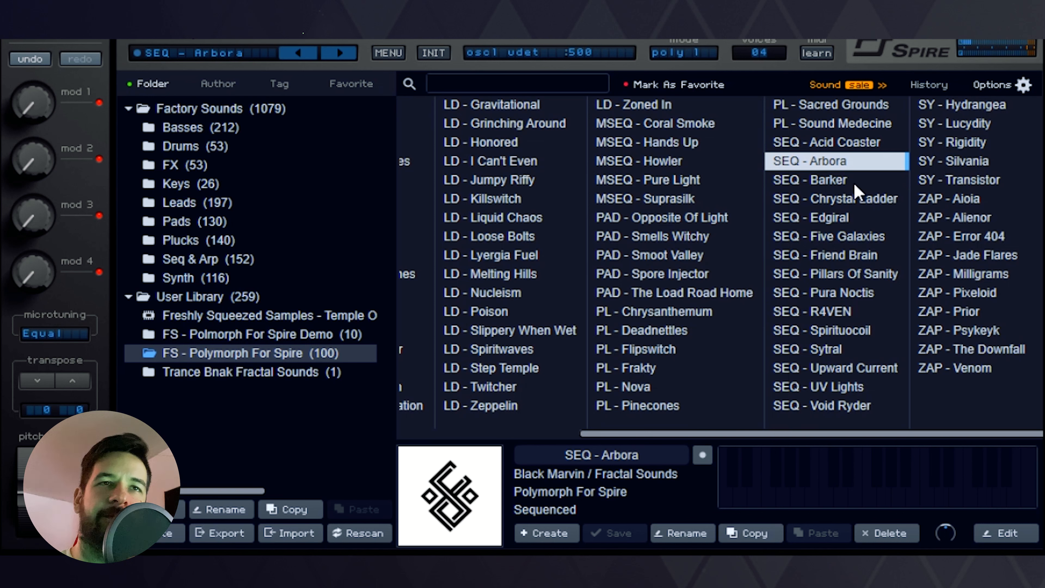
pyautogui.click(821, 179)
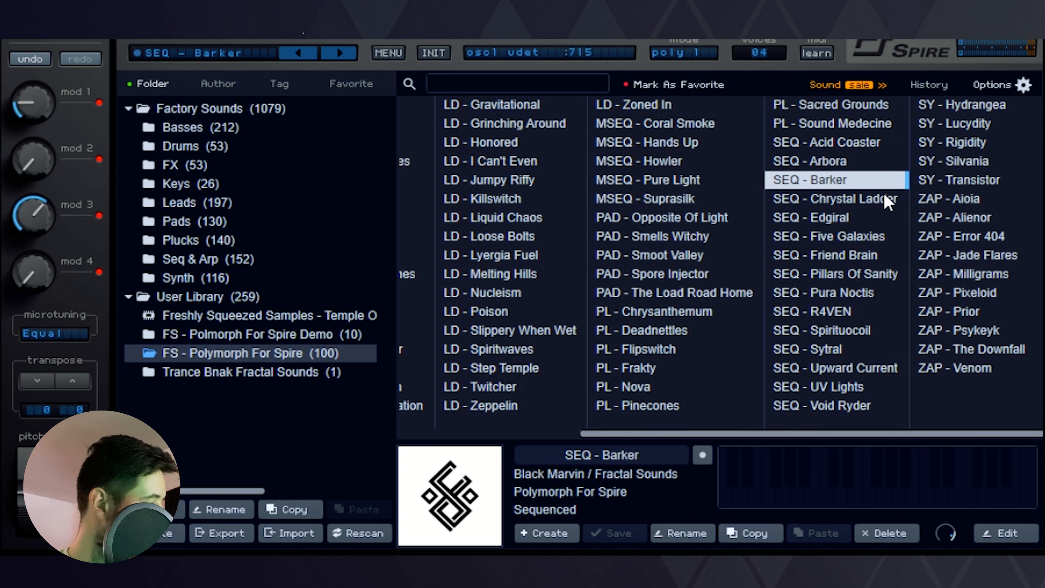
pyautogui.moveTo(967, 318)
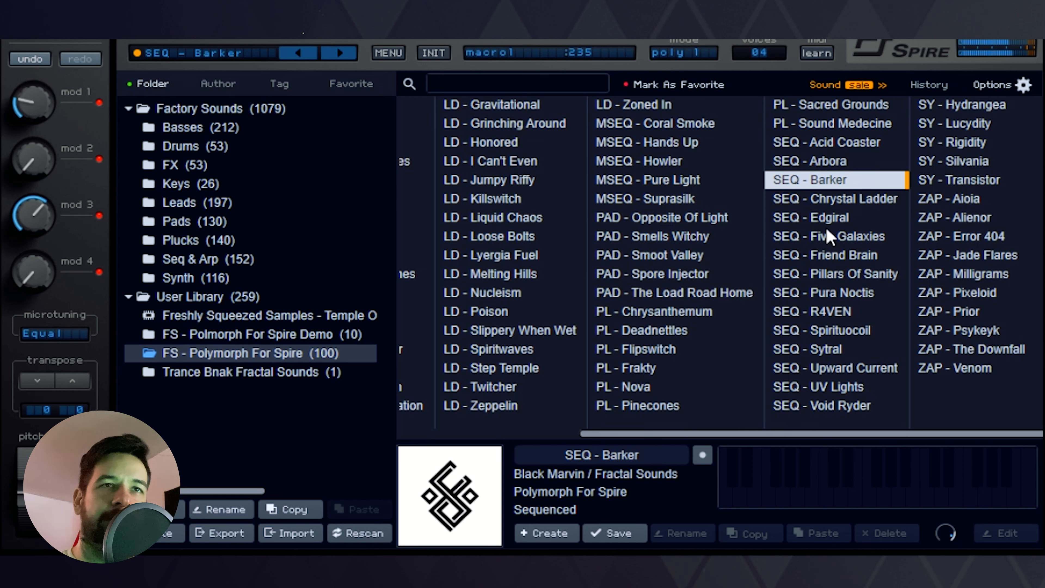
pyautogui.moveTo(860, 208)
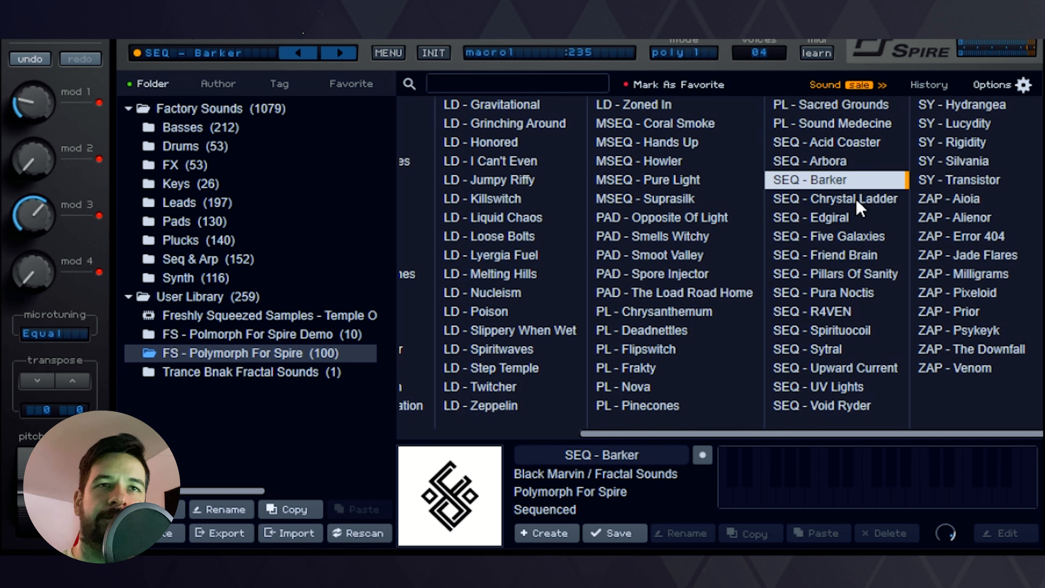
pyautogui.click(850, 199)
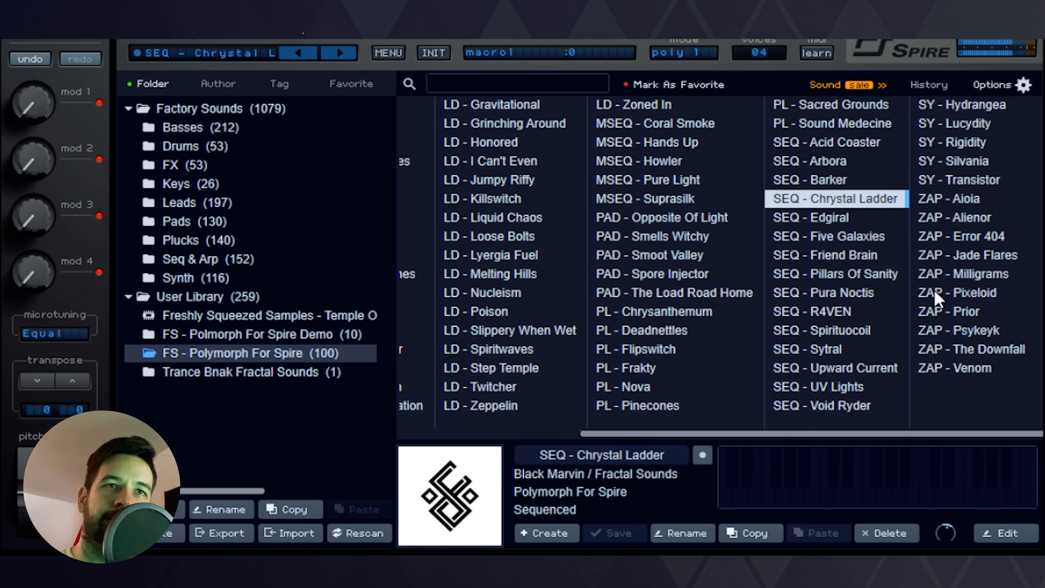
pyautogui.moveTo(888, 253)
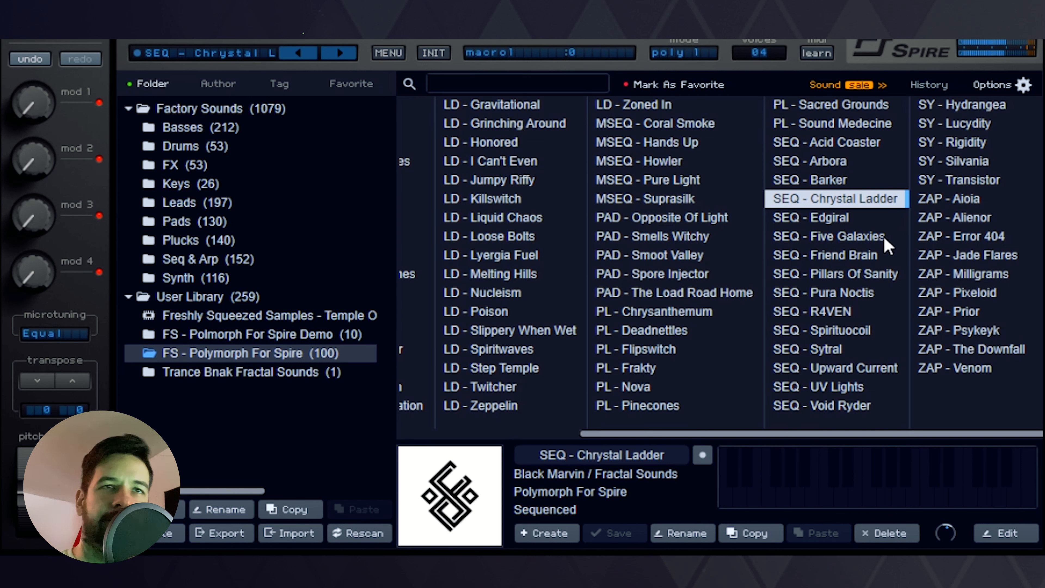
pyautogui.moveTo(853, 229)
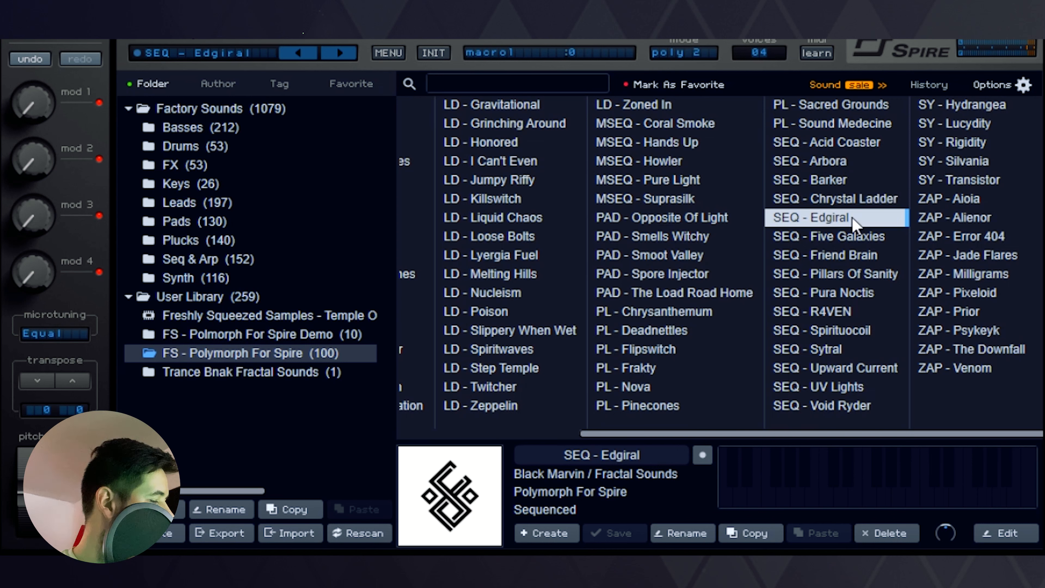
pyautogui.moveTo(986, 367)
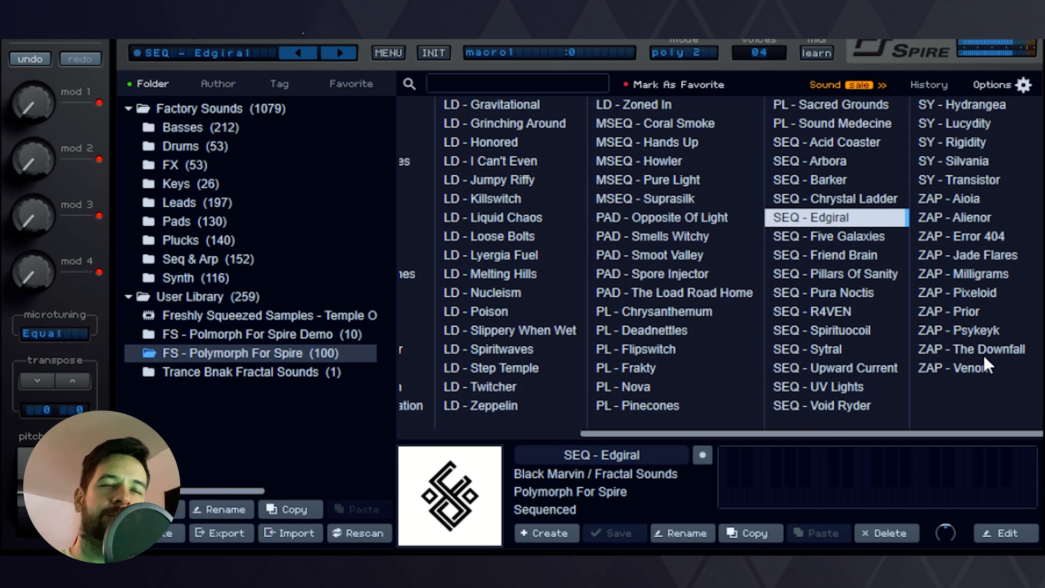
pyautogui.moveTo(857, 269)
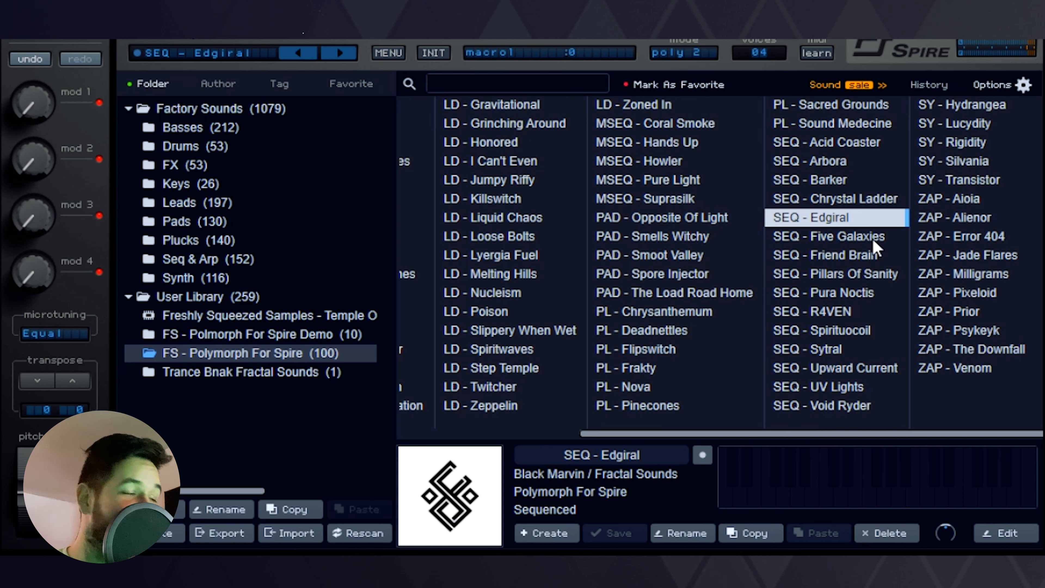
pyautogui.click(831, 236)
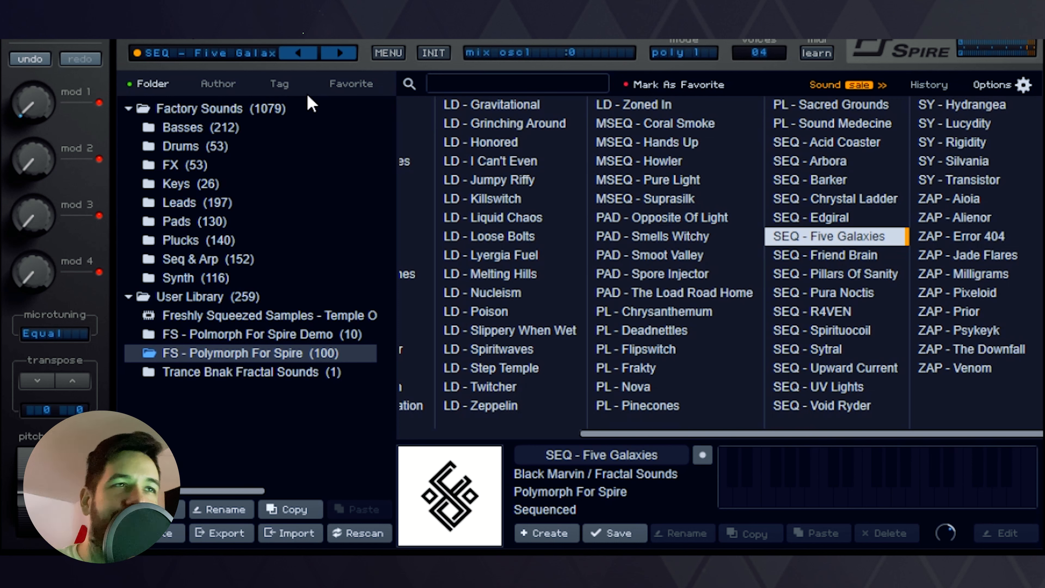
pyautogui.moveTo(892, 280)
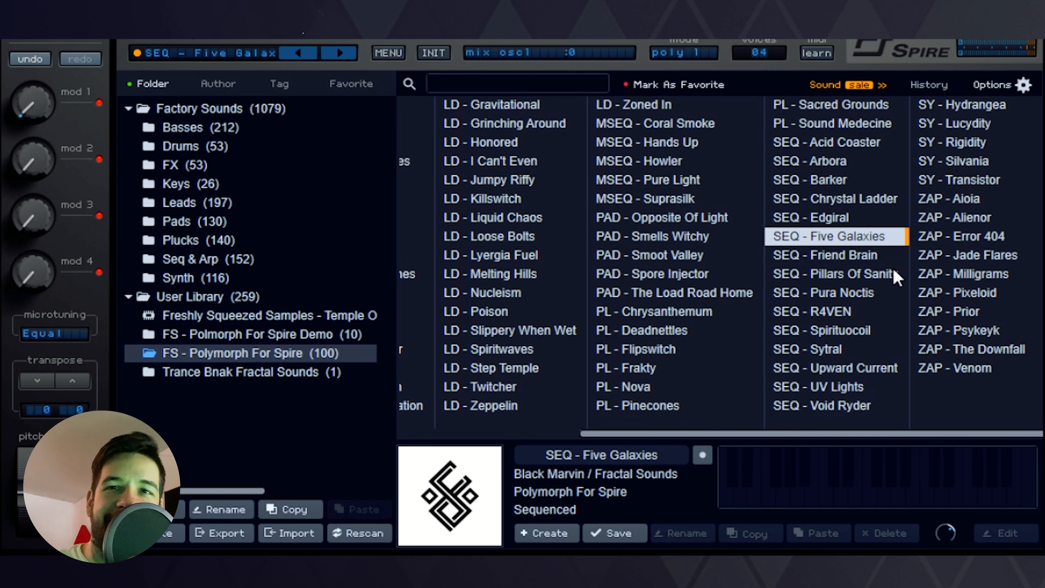
pyautogui.moveTo(865, 270)
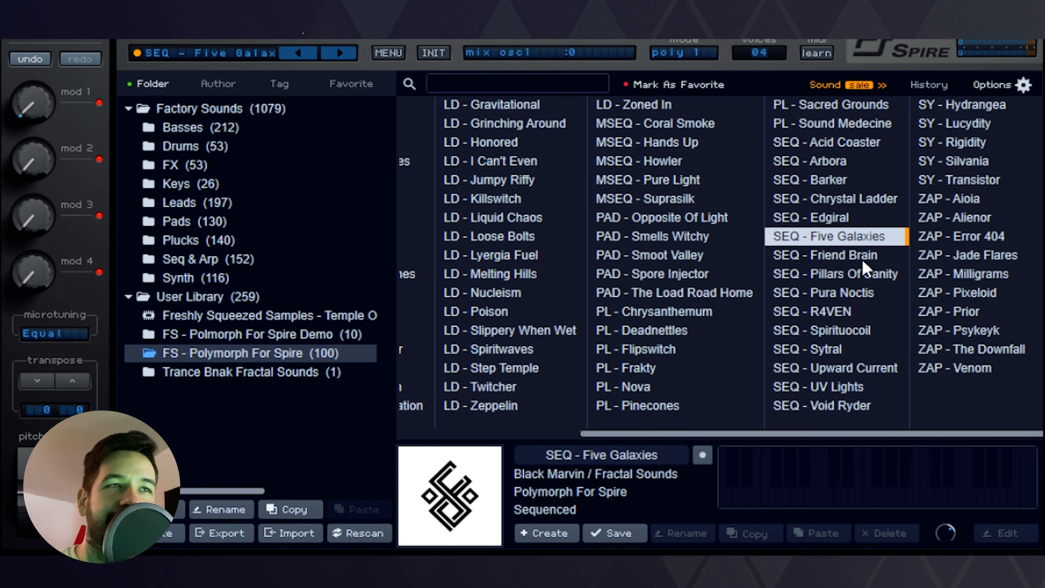
# Load SEQ - Pillars Of Sanity briefly, then move on to SEQ - R4VEN
pyautogui.click(835, 274)
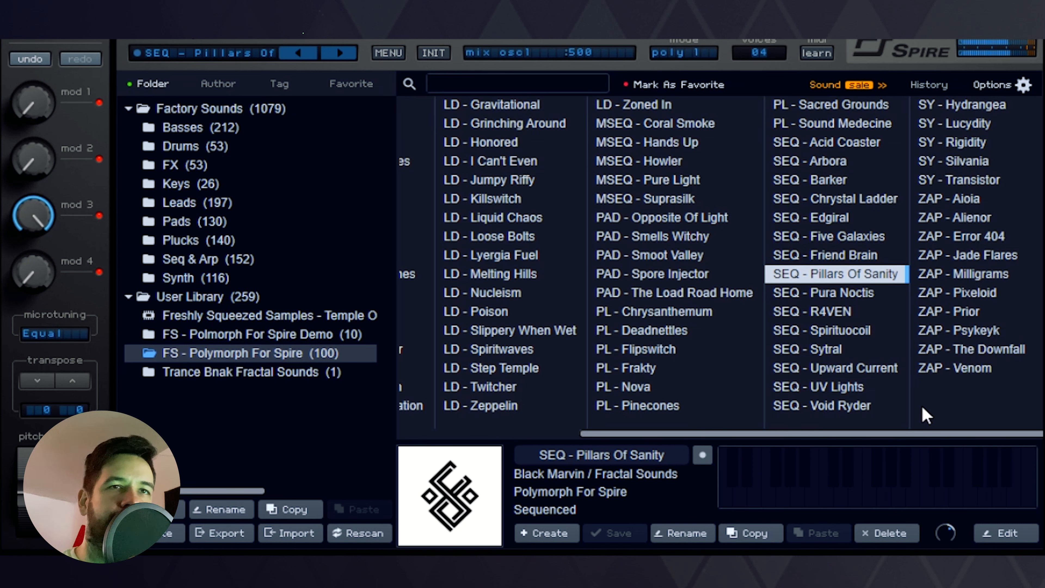
pyautogui.click(835, 293)
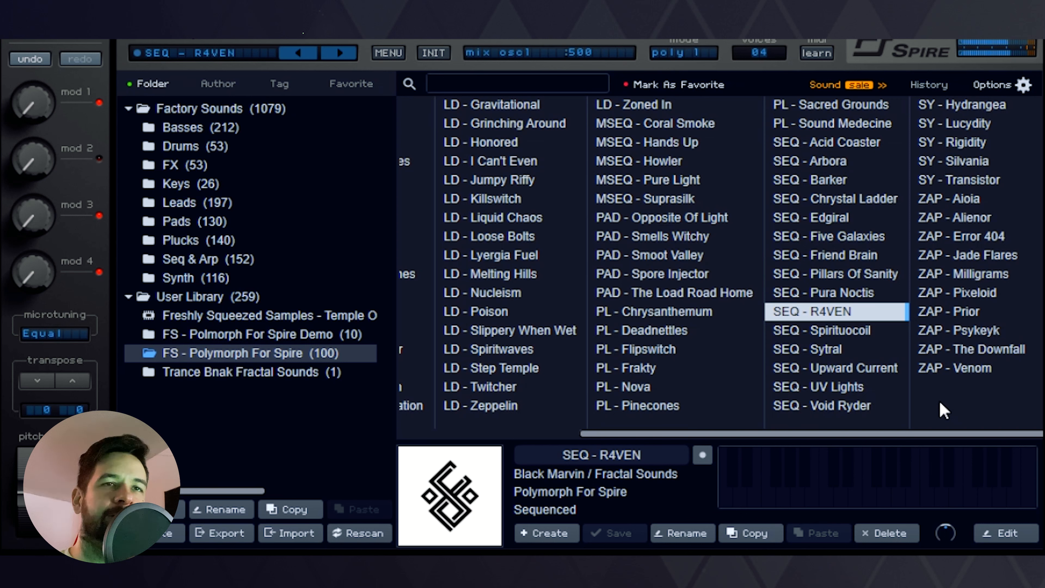
pyautogui.moveTo(933, 414)
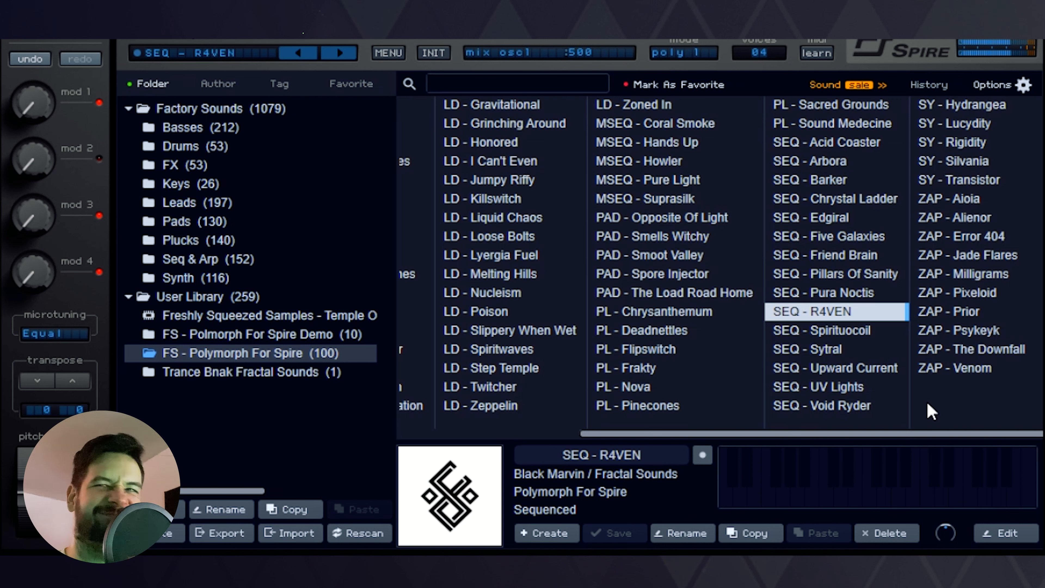
pyautogui.moveTo(981, 387)
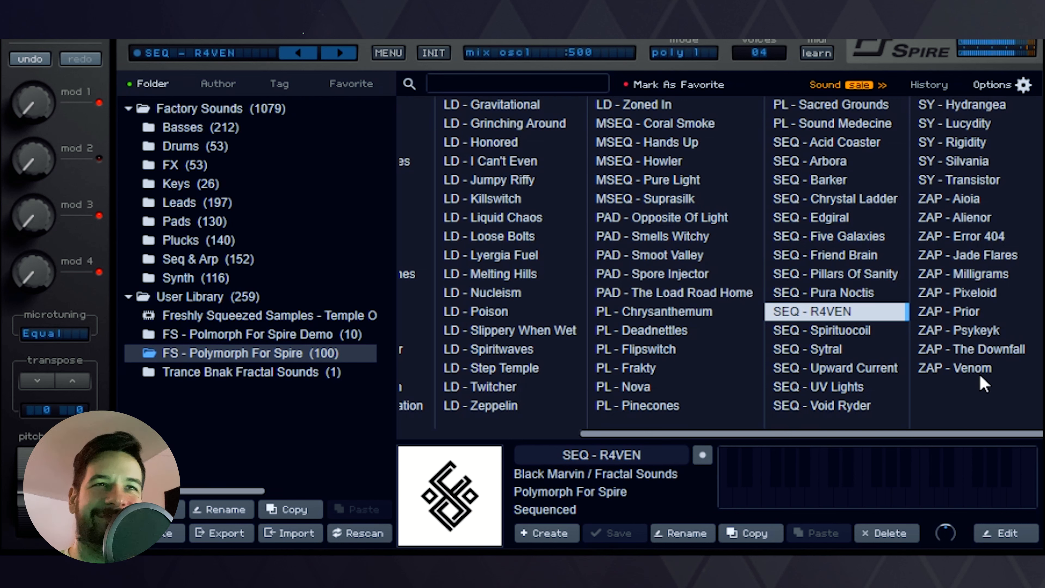
pyautogui.moveTo(882, 366)
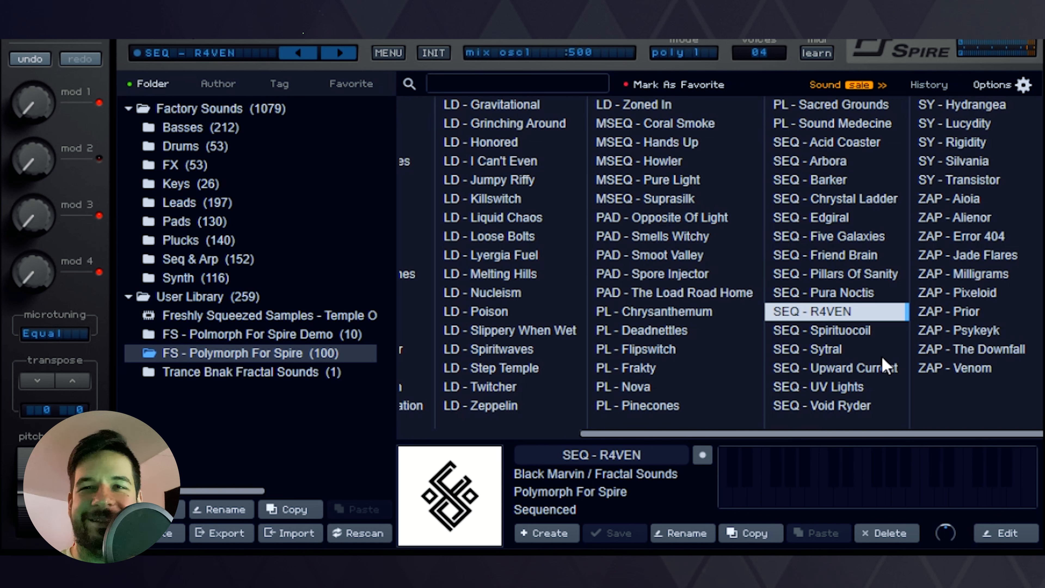
pyautogui.moveTo(864, 343)
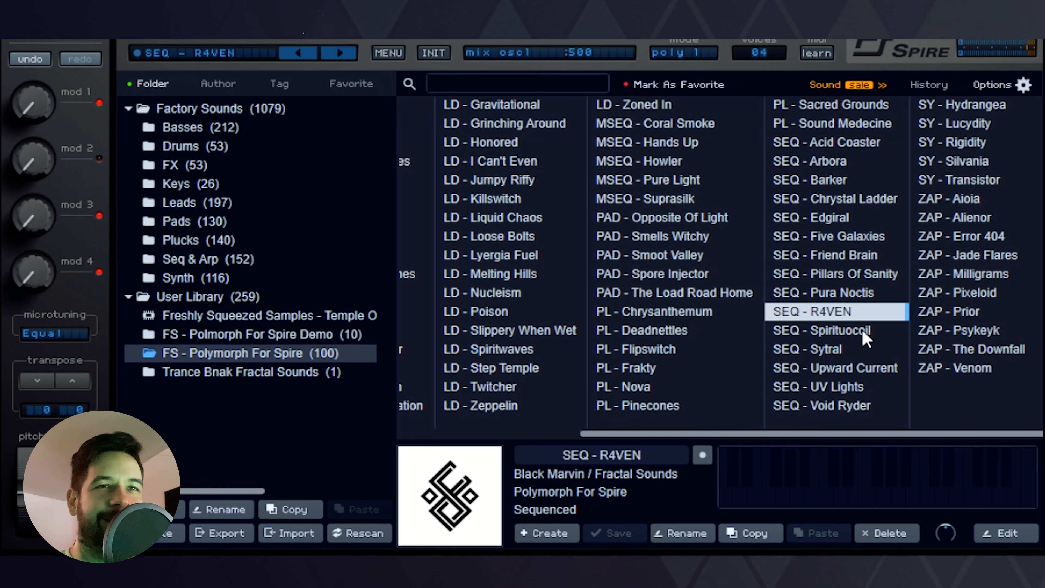
# Load SEQ - Spirituocoil in place of R4VEN
pyautogui.click(834, 331)
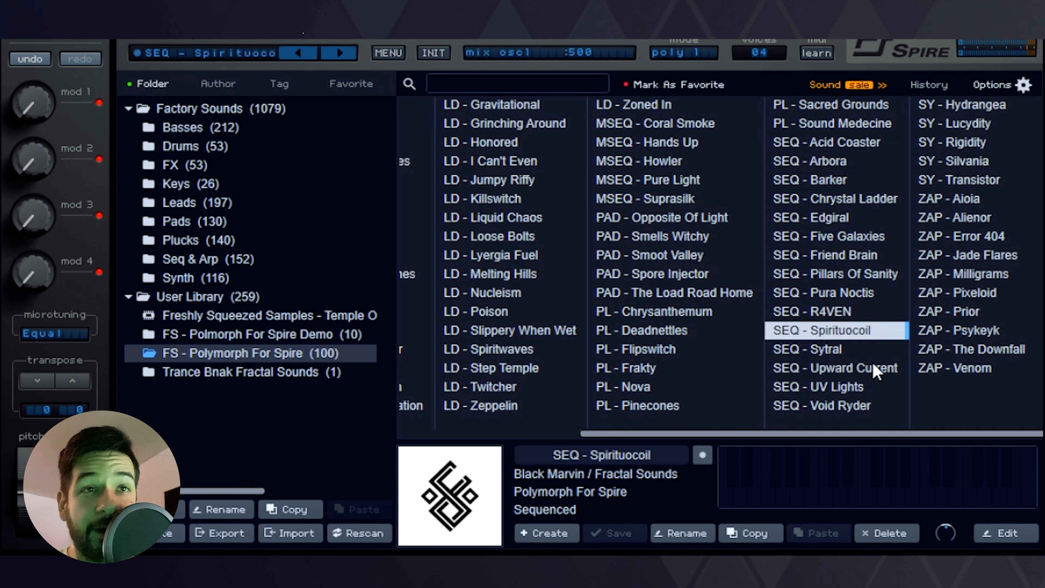
pyautogui.moveTo(868, 361)
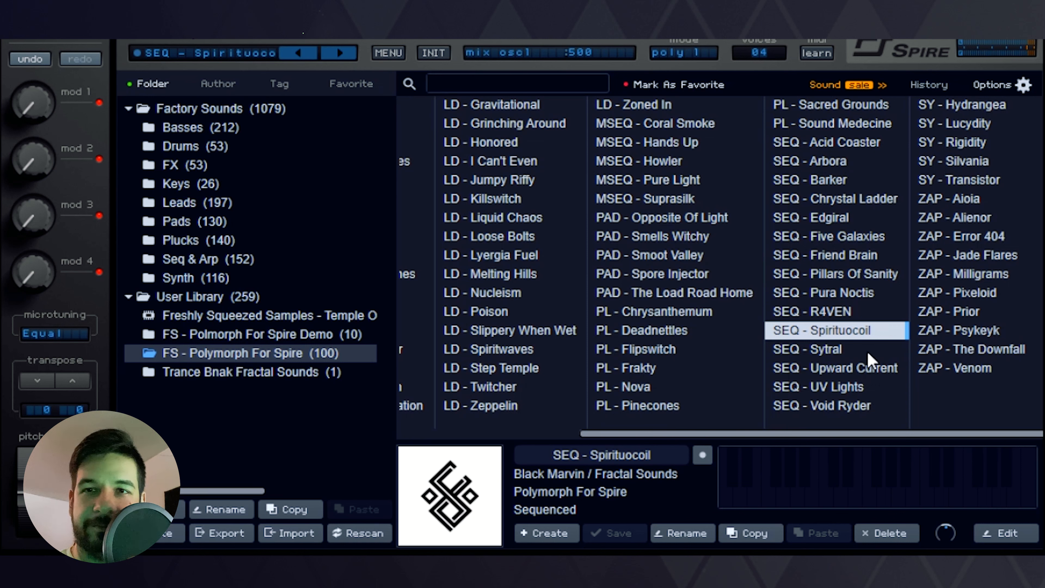
pyautogui.moveTo(856, 360)
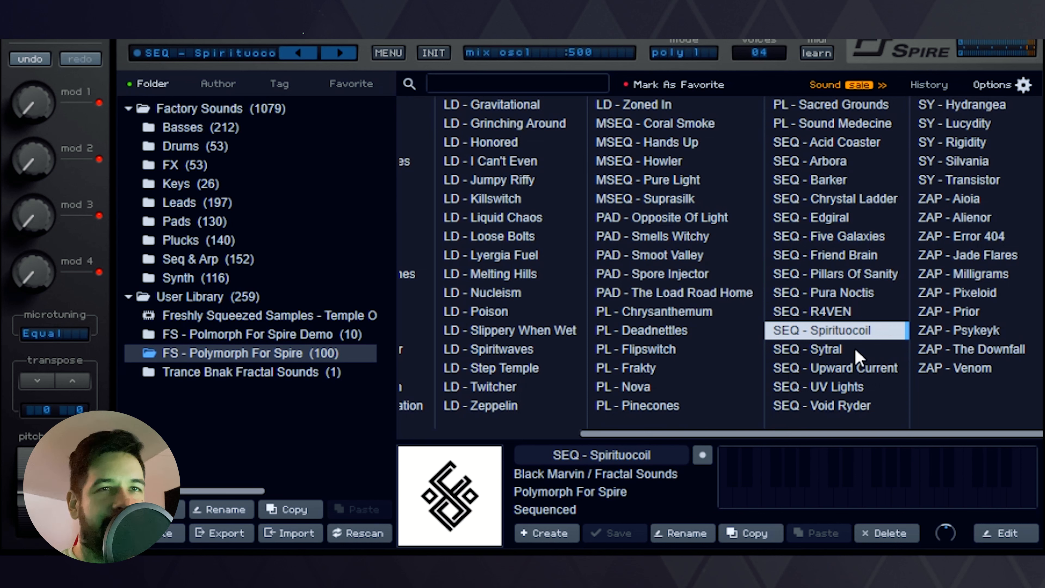
pyautogui.moveTo(847, 358)
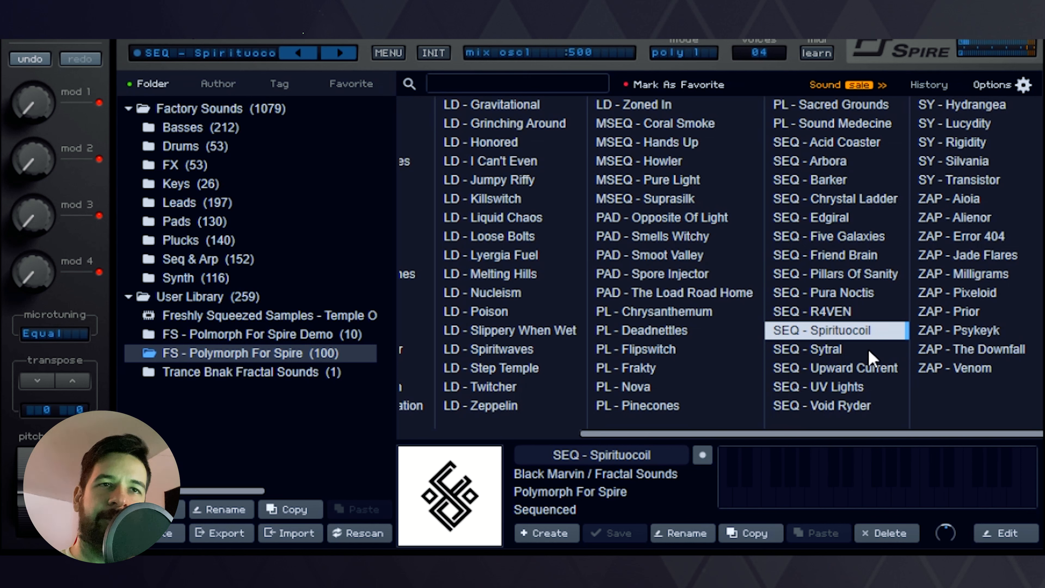
# Audition SEQ - Sytral, Upward Current and UV Lights, ending on SEQ - Void Ryder
pyautogui.click(818, 349)
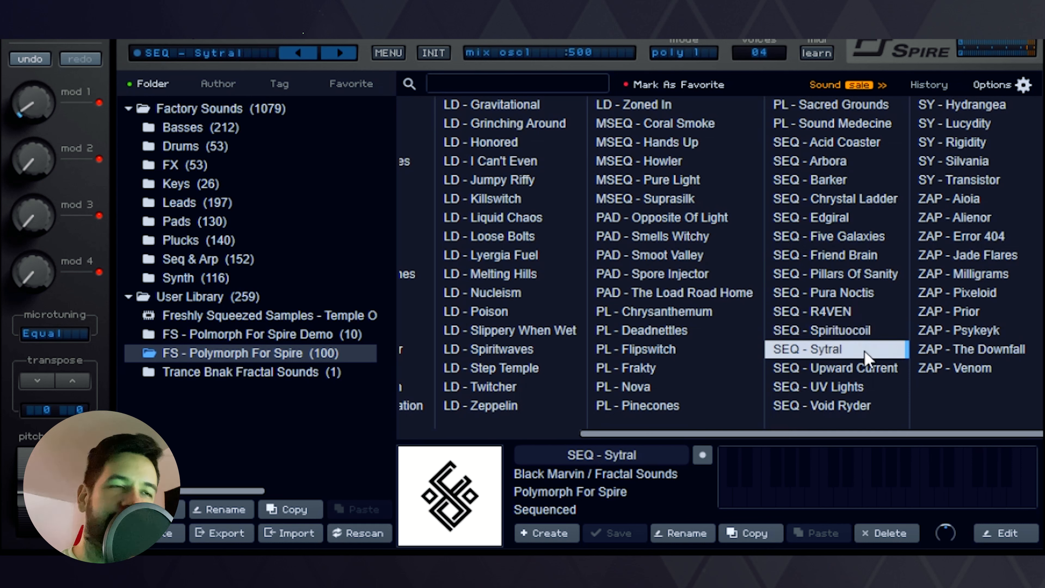
pyautogui.moveTo(918, 426)
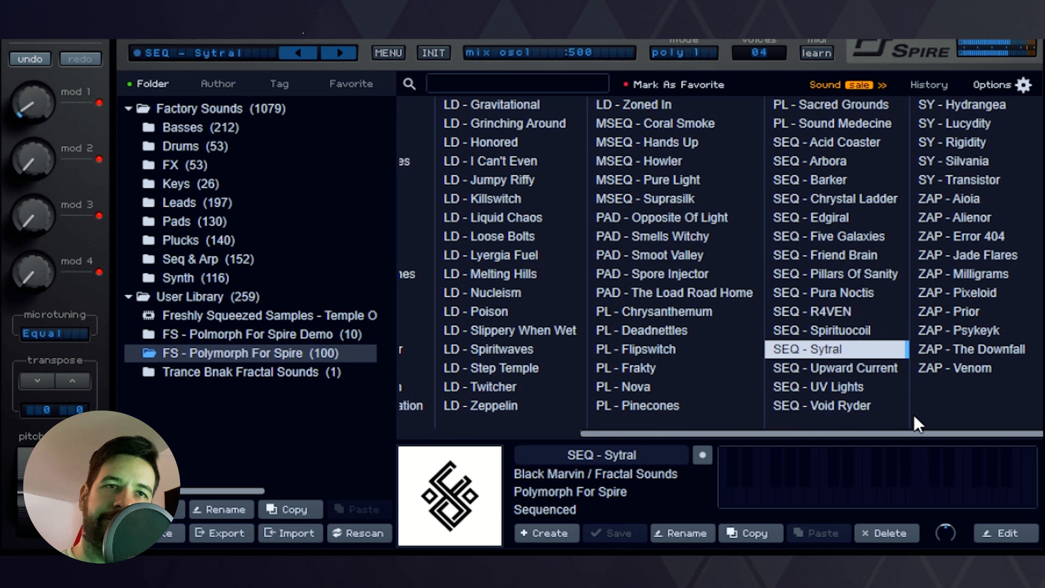
pyautogui.moveTo(900, 423)
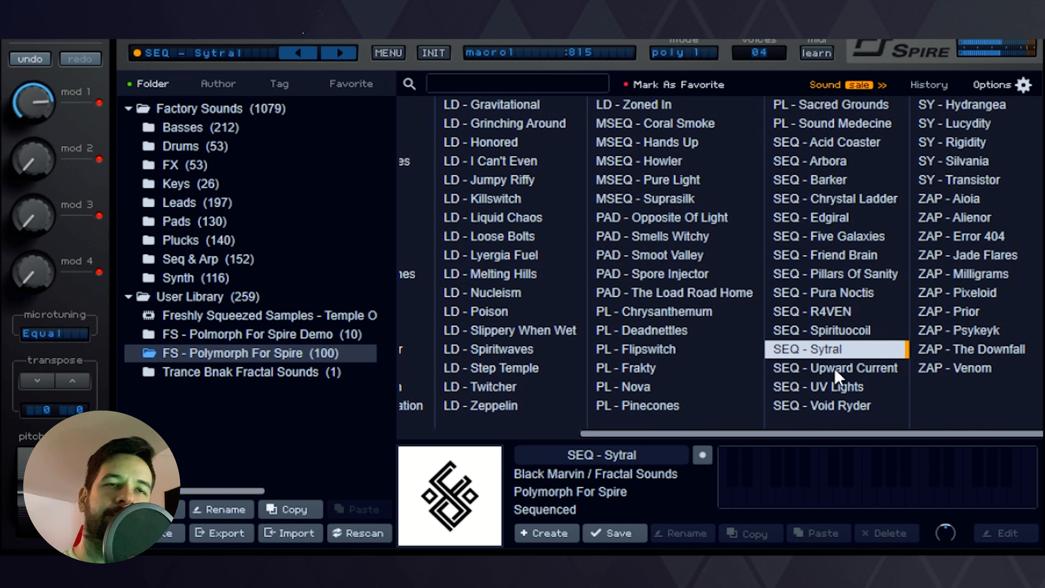
pyautogui.moveTo(879, 385)
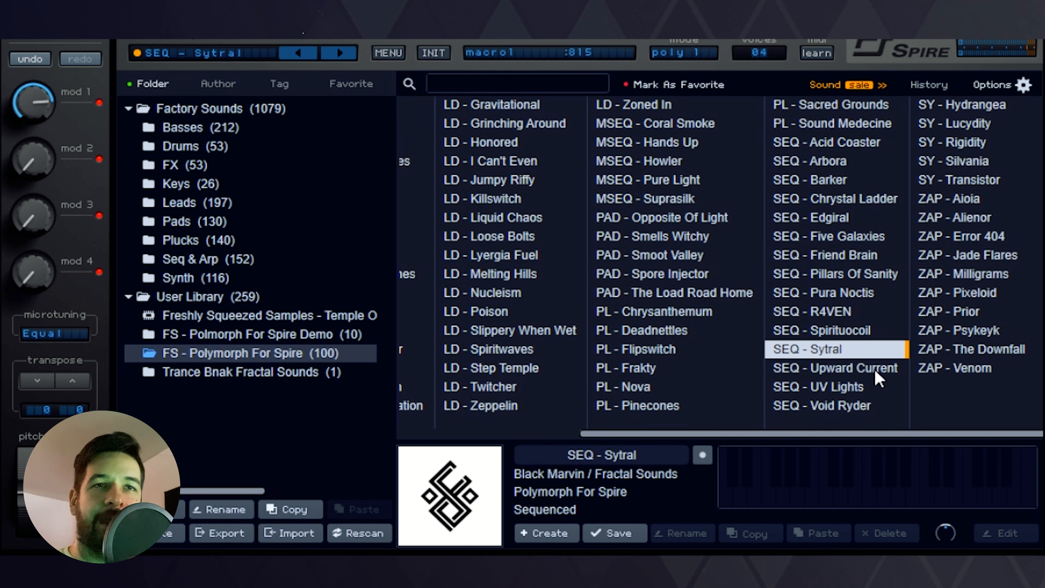
pyautogui.click(837, 368)
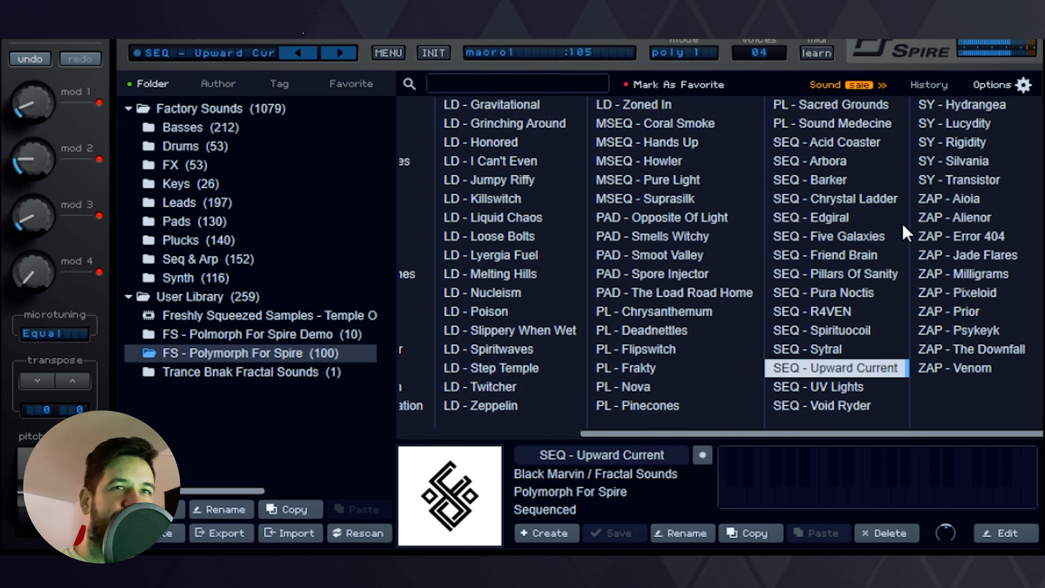
pyautogui.moveTo(851, 402)
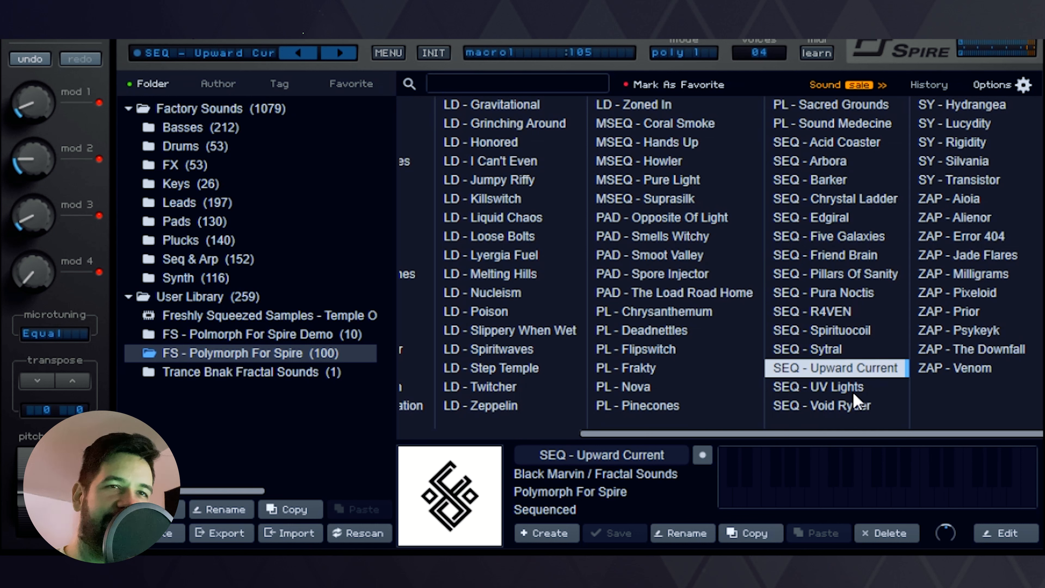
pyautogui.click(821, 387)
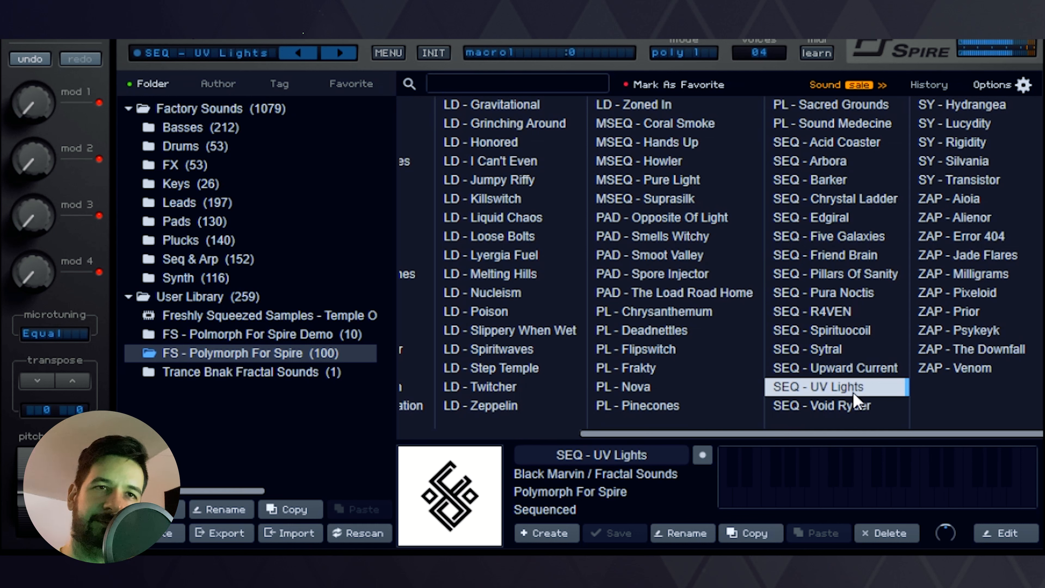
pyautogui.moveTo(992, 408)
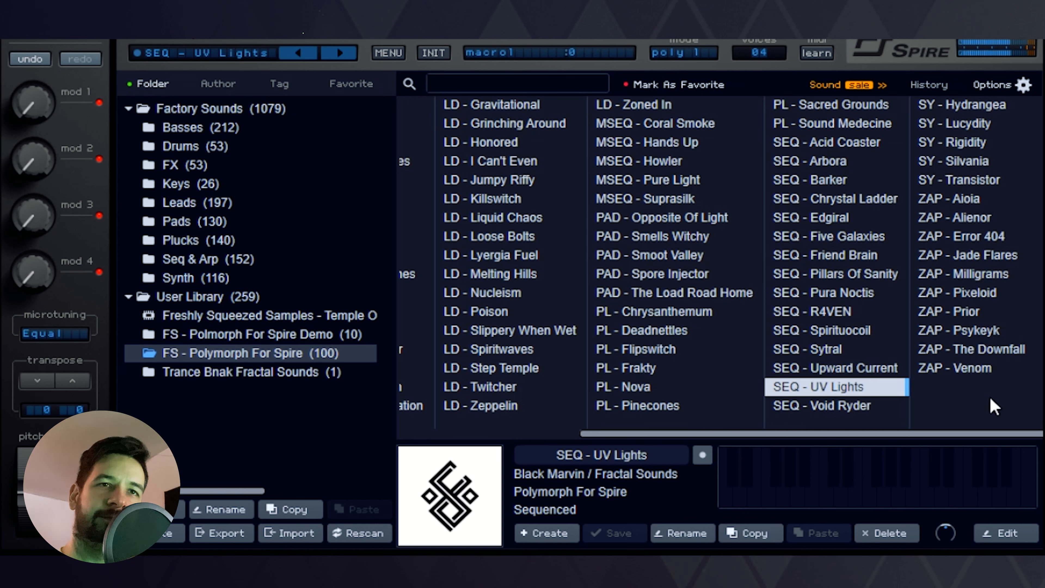
pyautogui.moveTo(929, 428)
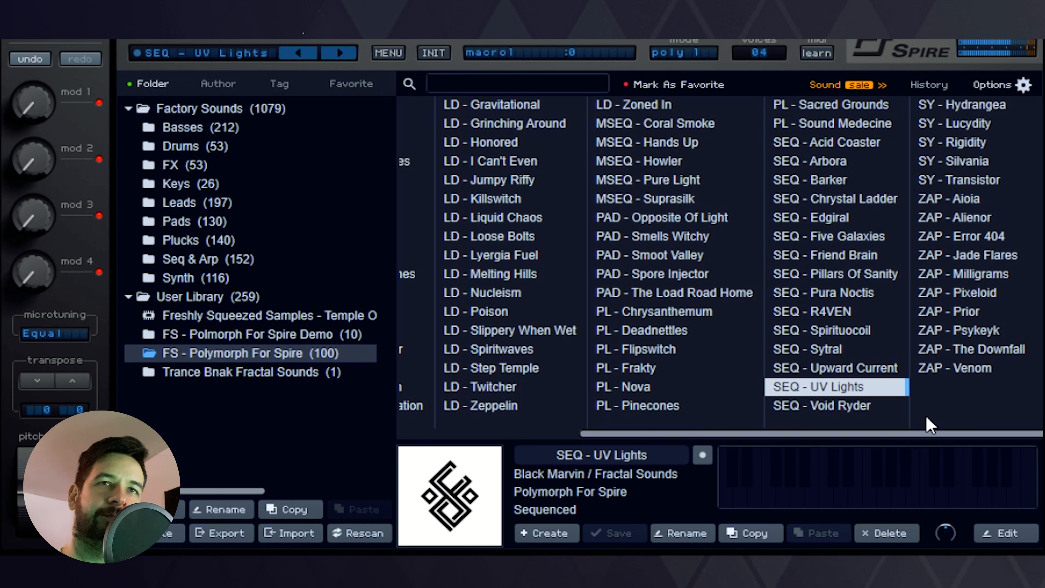
pyautogui.click(829, 406)
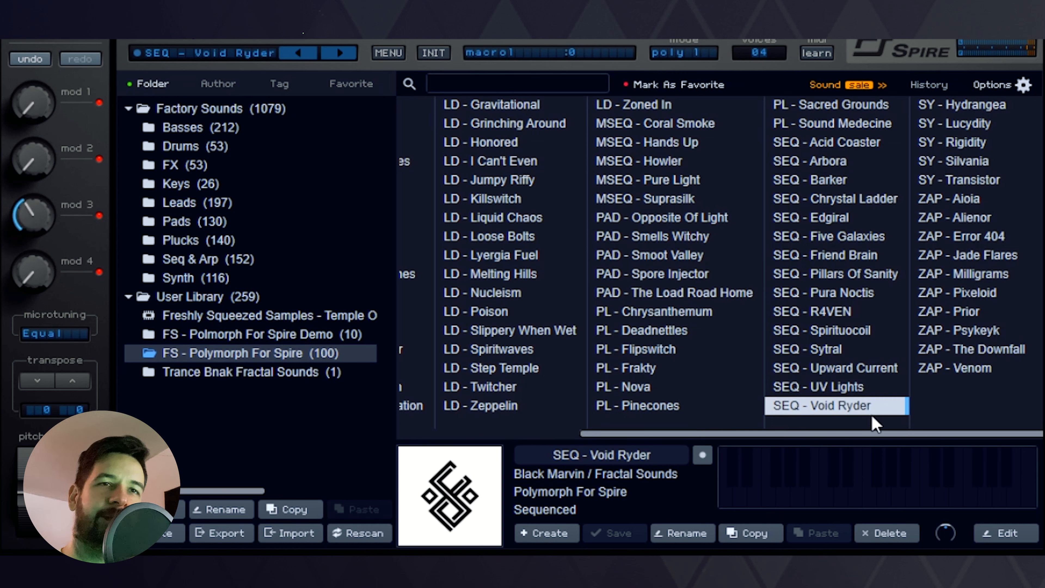
pyautogui.moveTo(907, 444)
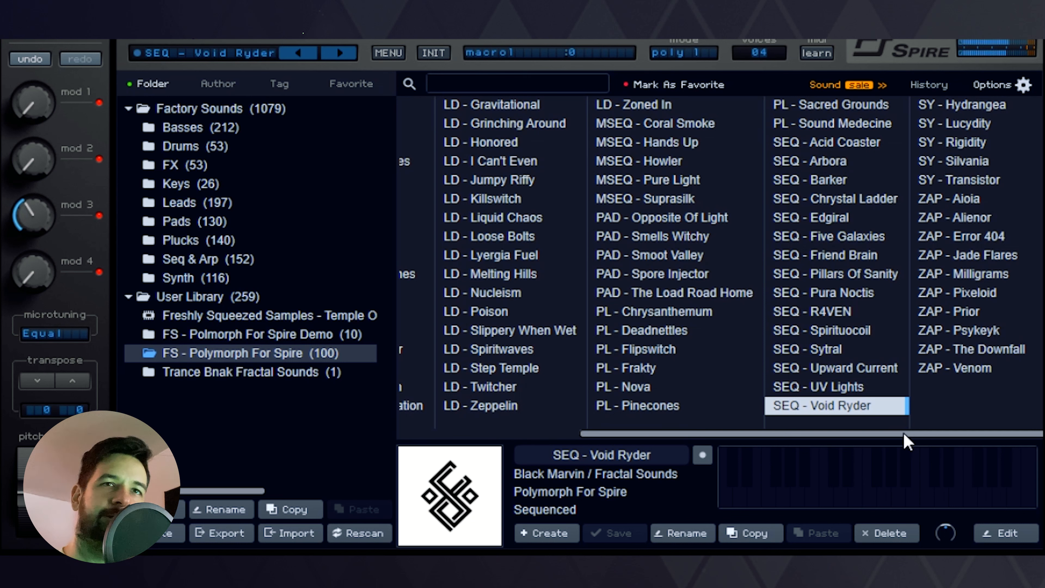
pyautogui.moveTo(918, 402)
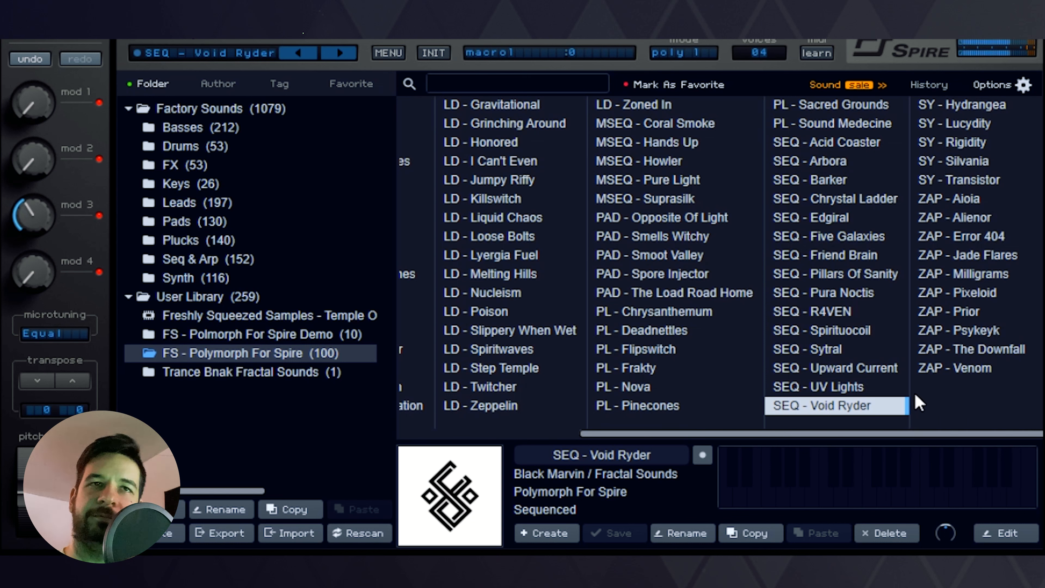
pyautogui.moveTo(961, 227)
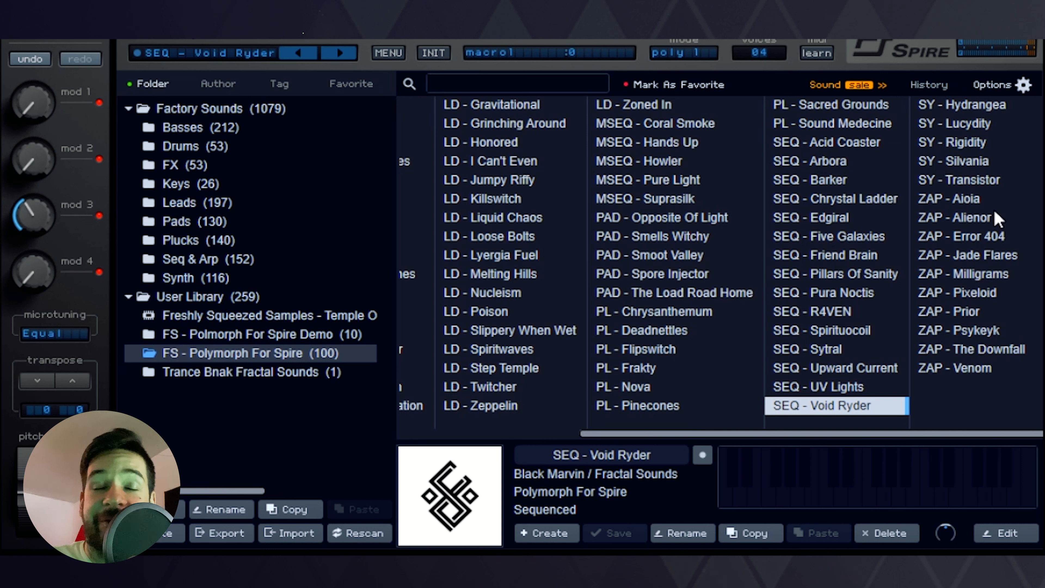
pyautogui.moveTo(1022, 214)
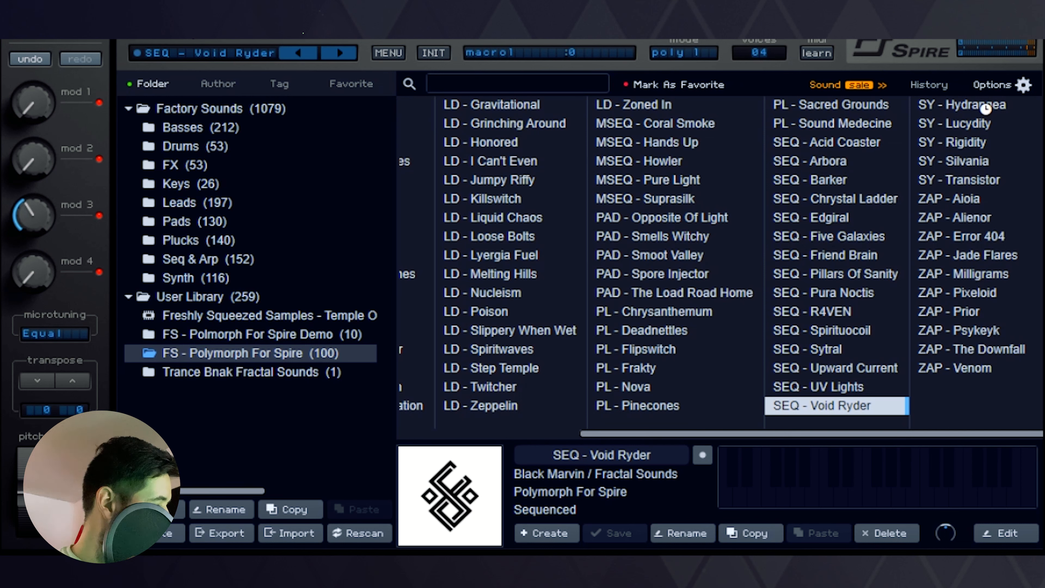
# Audition SY - Hydrangea, Lucydity, Rigidity and Silvania, then load SY - Transistor
pyautogui.click(971, 104)
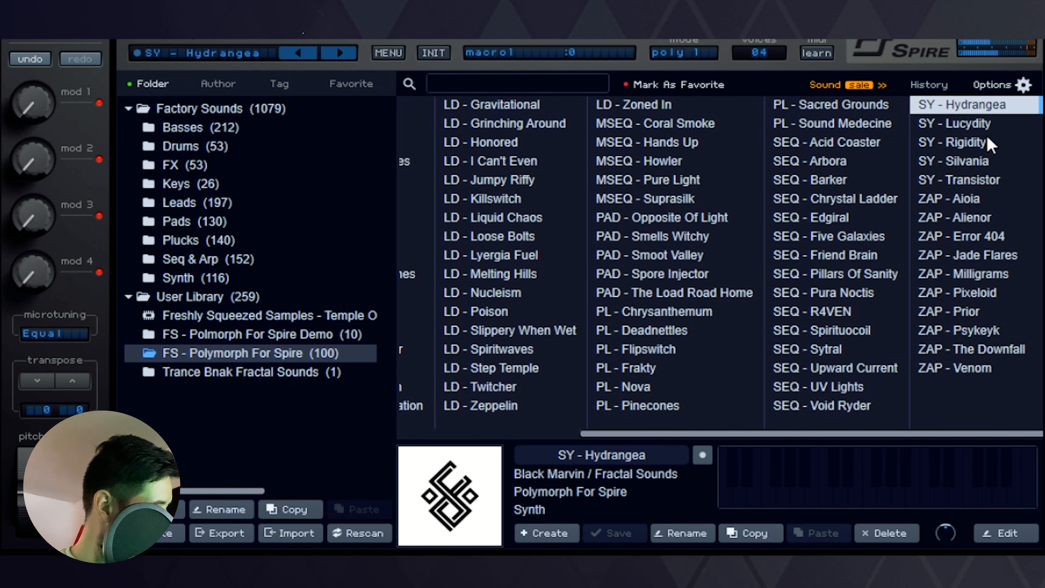
pyautogui.moveTo(1027, 154)
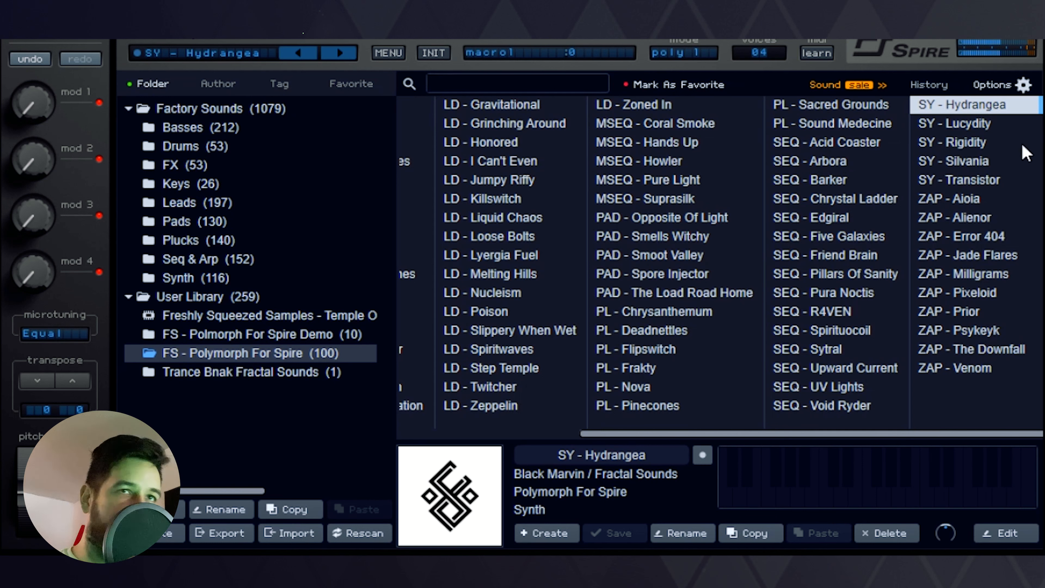
pyautogui.moveTo(996, 138)
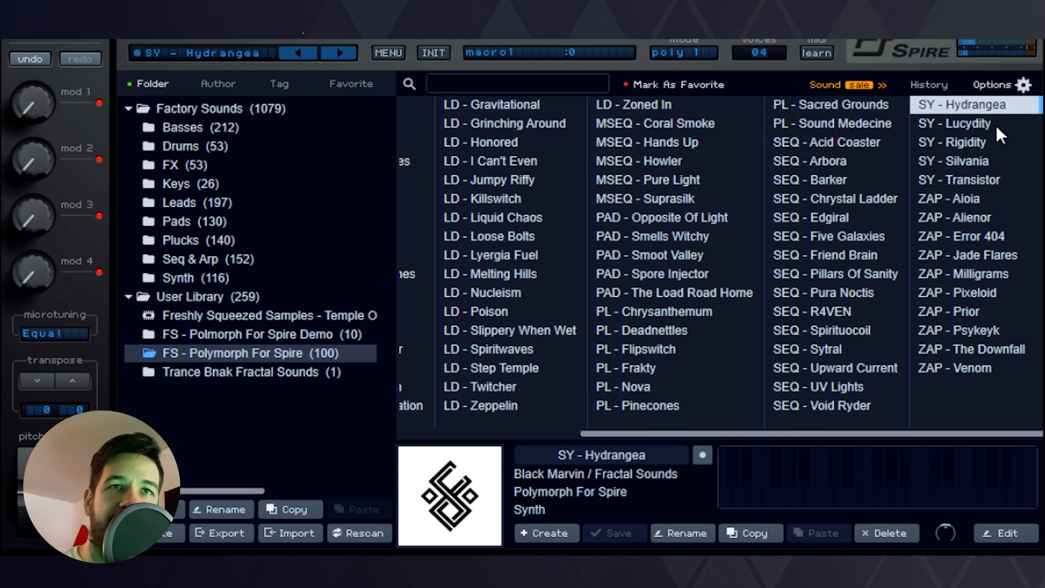
pyautogui.click(966, 124)
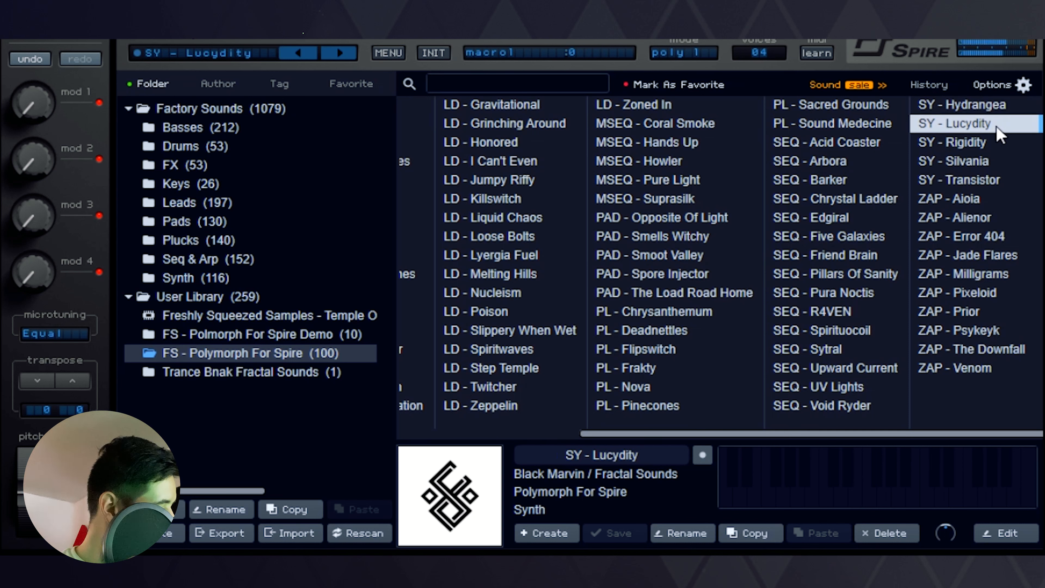
pyautogui.moveTo(1009, 154)
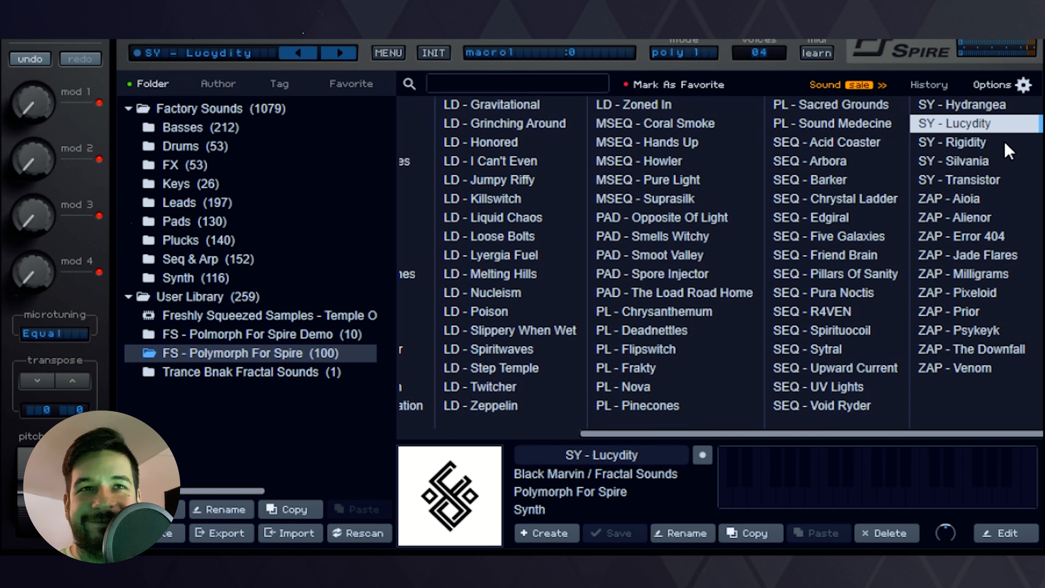
pyautogui.moveTo(980, 162)
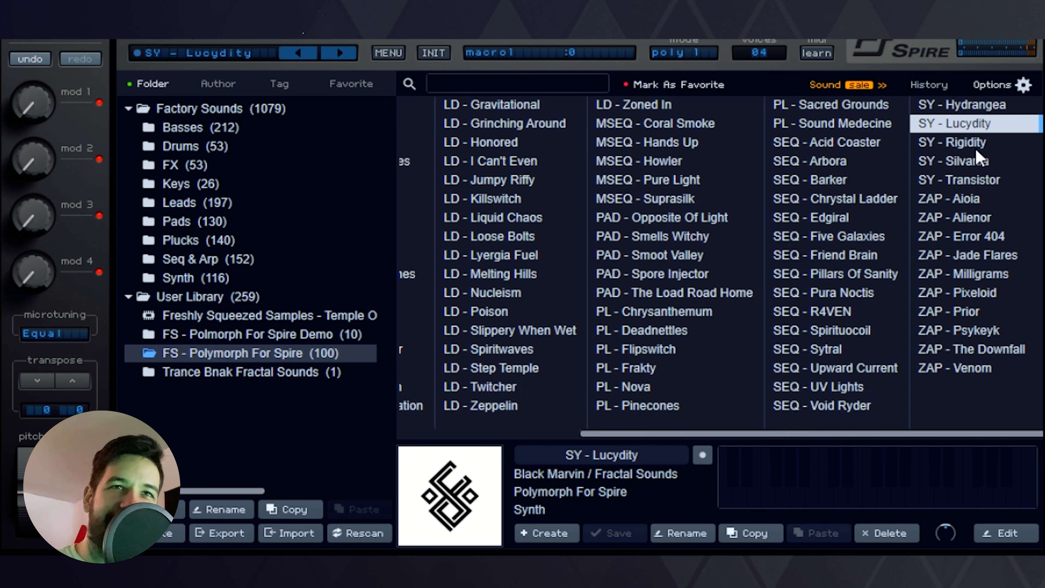
pyautogui.click(964, 142)
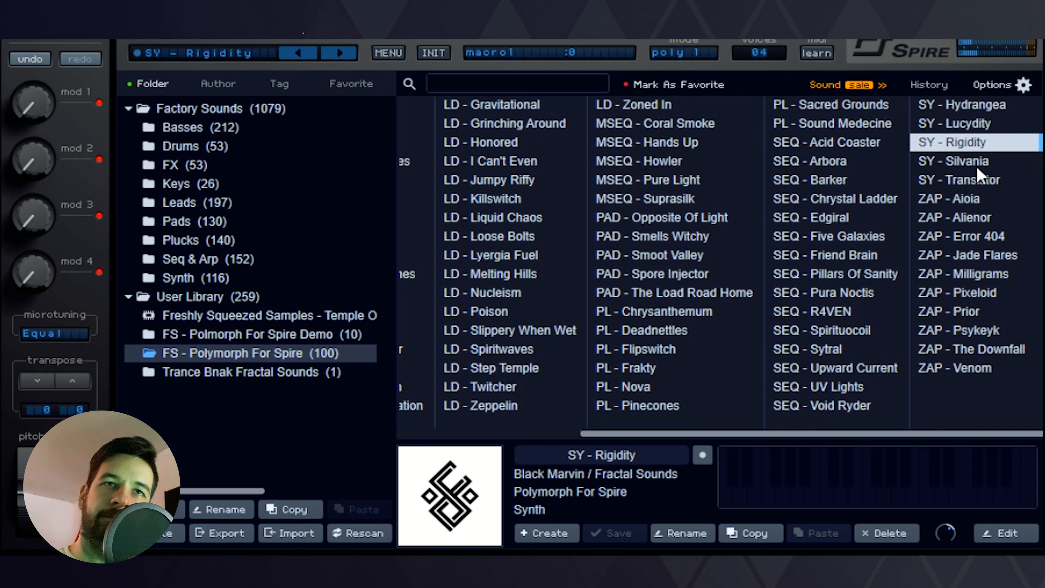
pyautogui.click(955, 162)
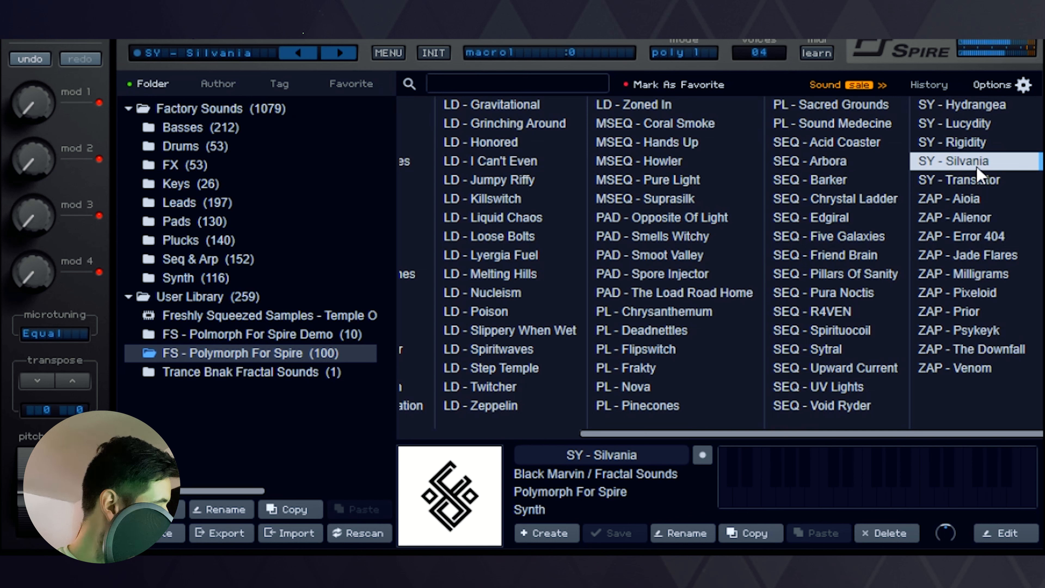
pyautogui.moveTo(1024, 193)
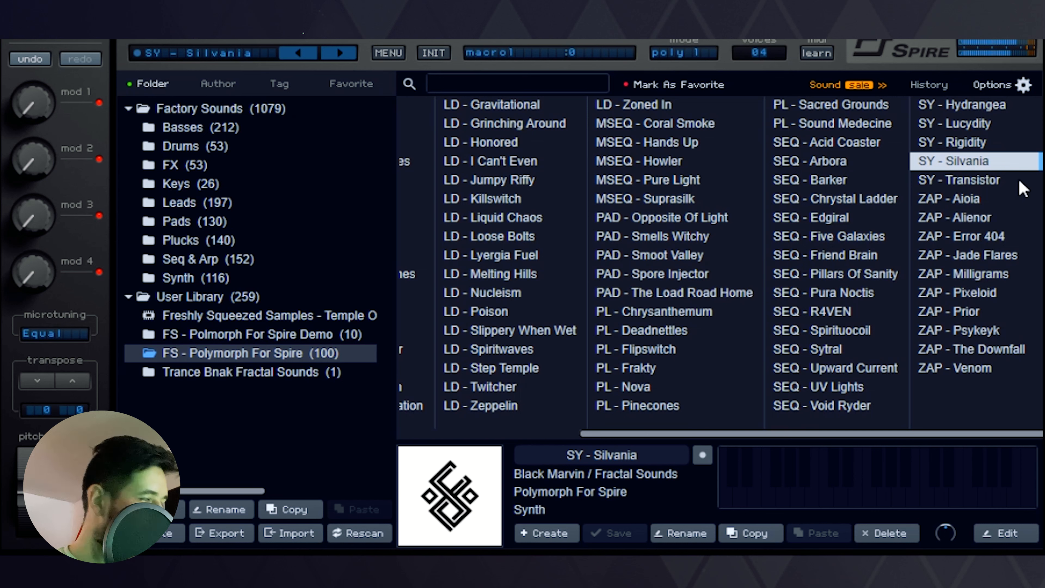
pyautogui.moveTo(1011, 199)
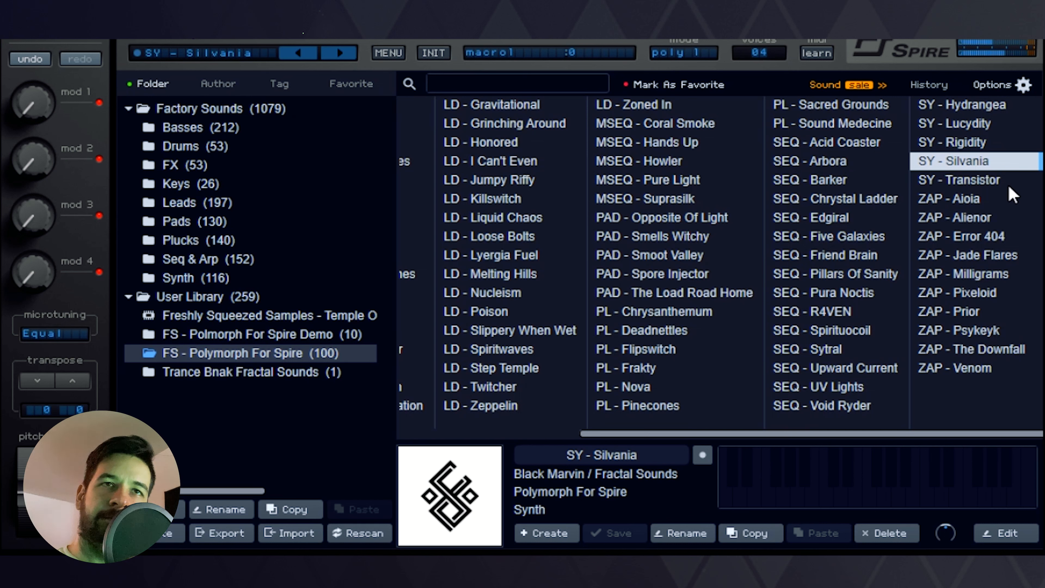
pyautogui.click(970, 179)
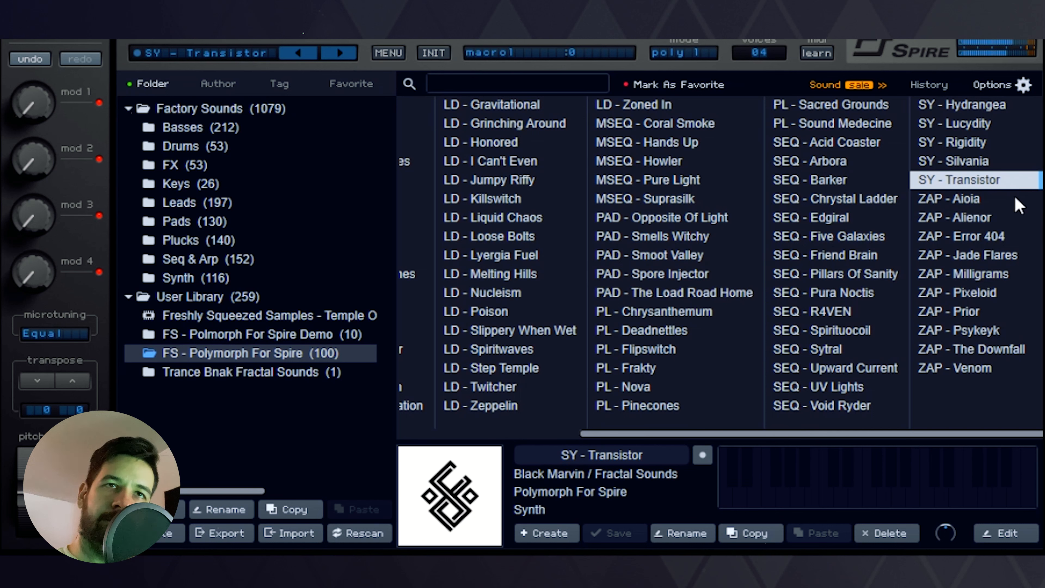
pyautogui.moveTo(996, 243)
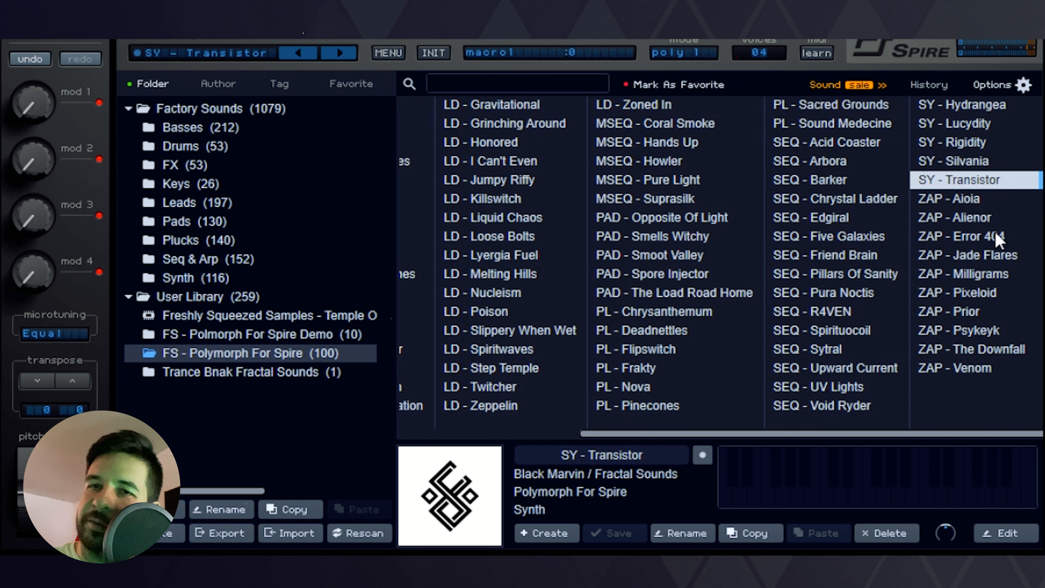
pyautogui.moveTo(992, 225)
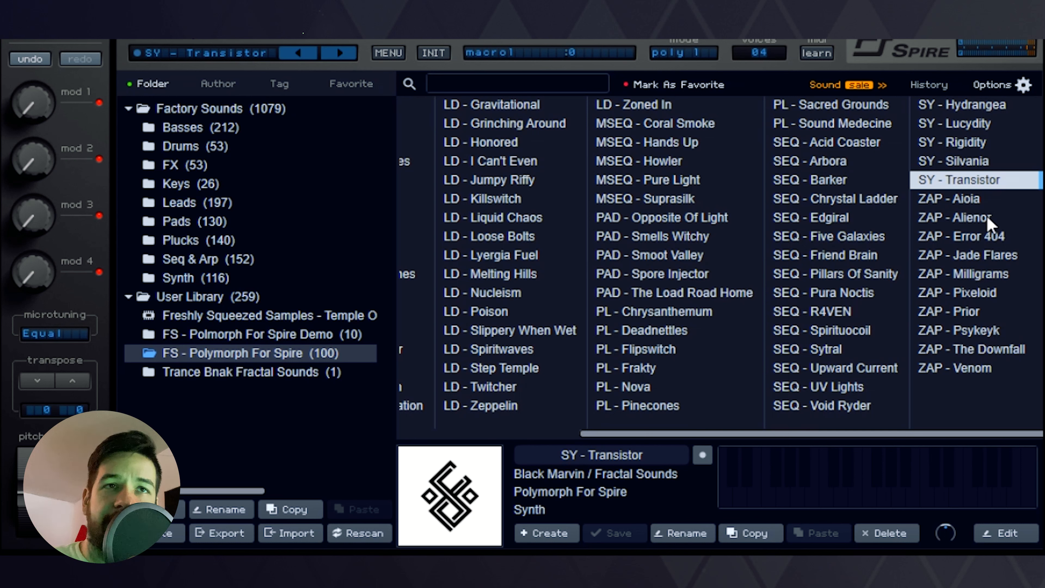
# Audition ZAP - Aioia, Alienor, Error 404 and Jade Flares in turn
pyautogui.click(952, 200)
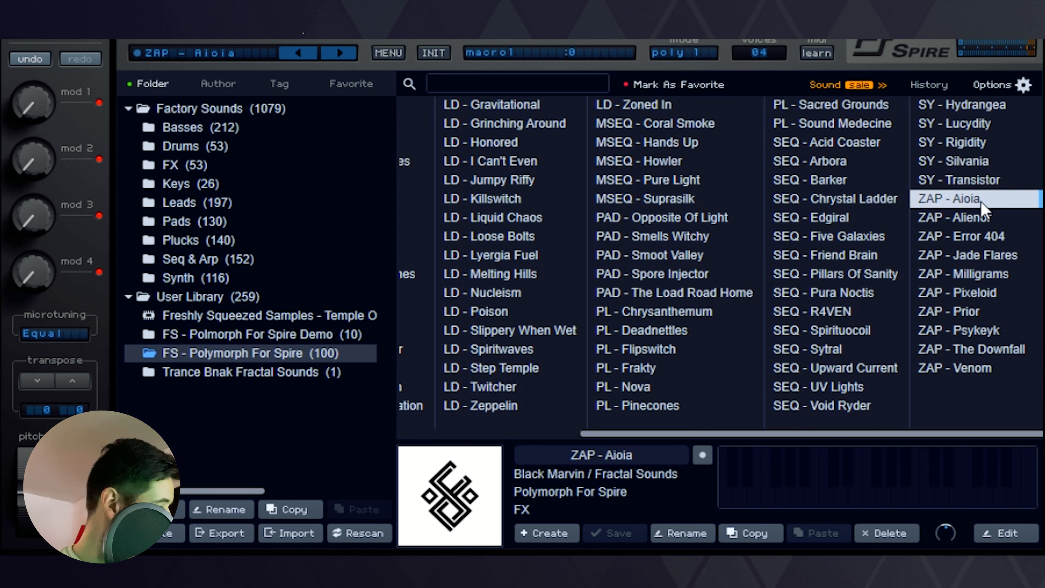
pyautogui.moveTo(1029, 350)
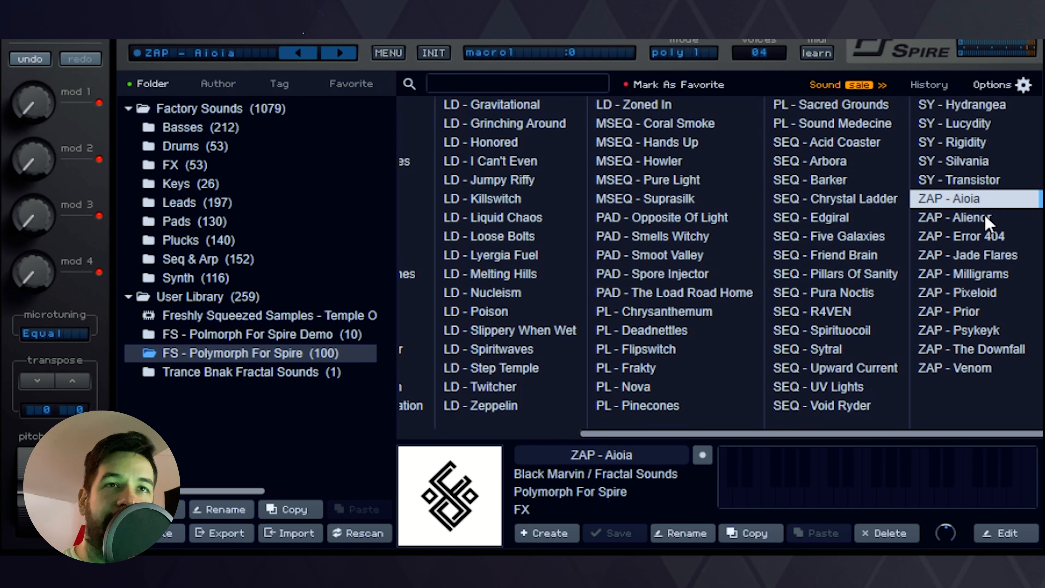
pyautogui.click(962, 217)
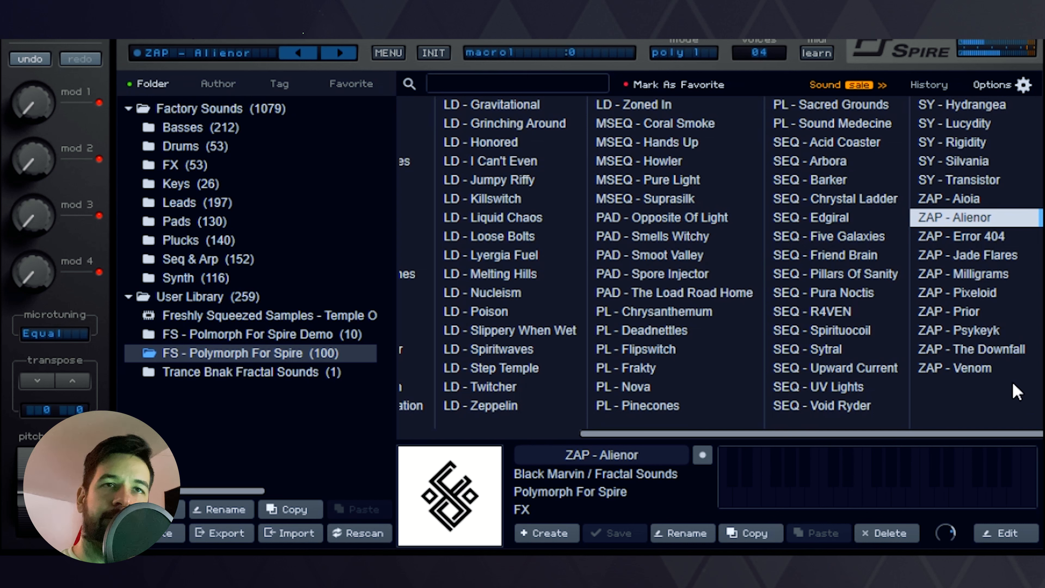
pyautogui.moveTo(991, 251)
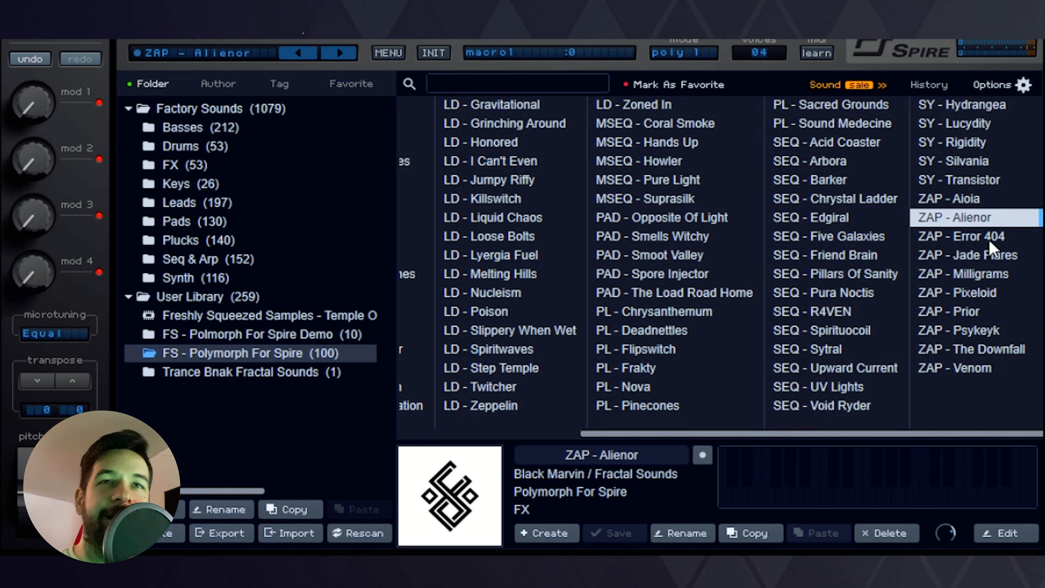
pyautogui.click(960, 236)
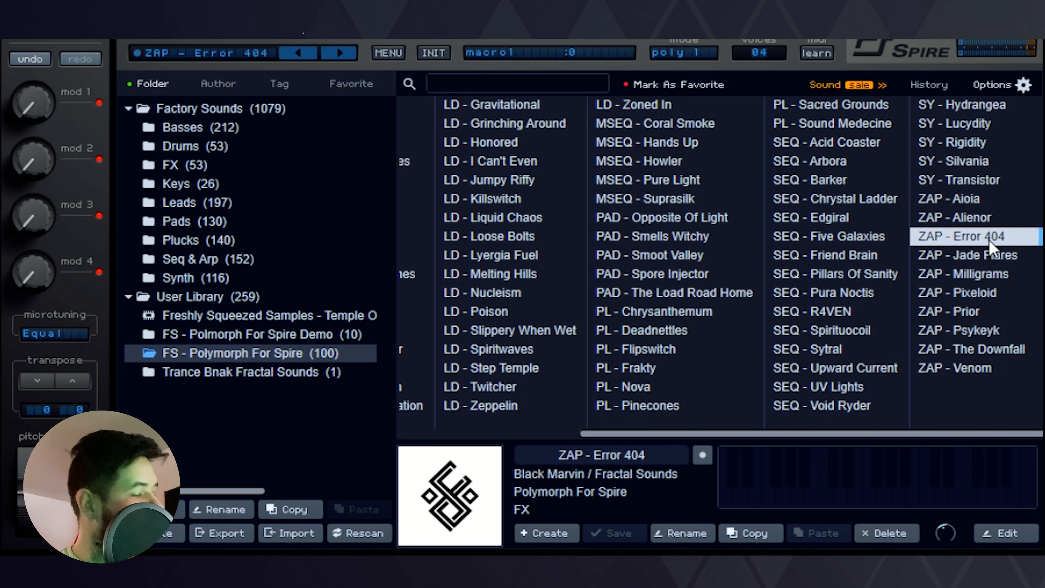
pyautogui.moveTo(982, 356)
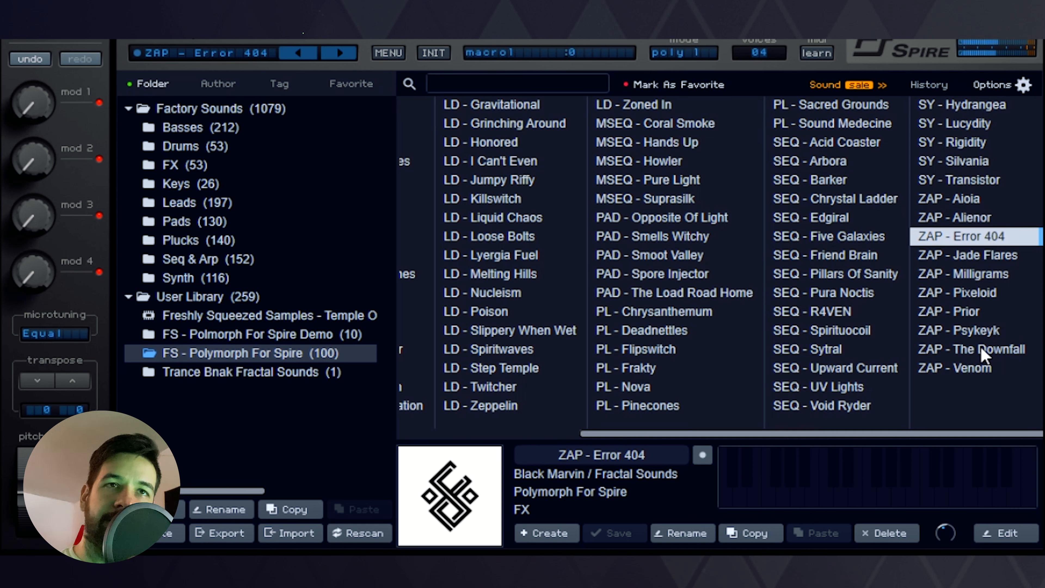
pyautogui.moveTo(983, 351)
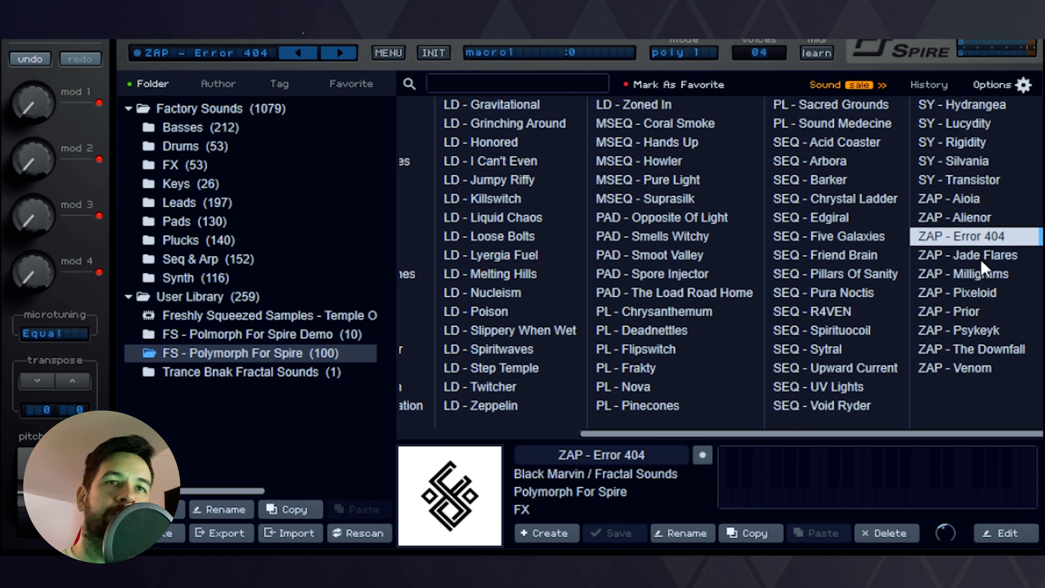
pyautogui.click(967, 255)
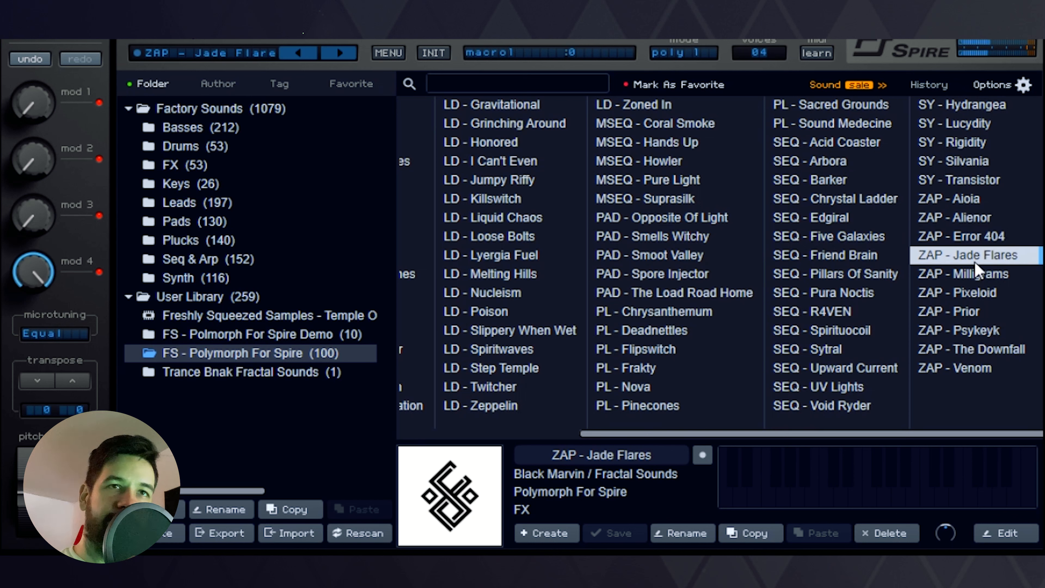
pyautogui.moveTo(974, 312)
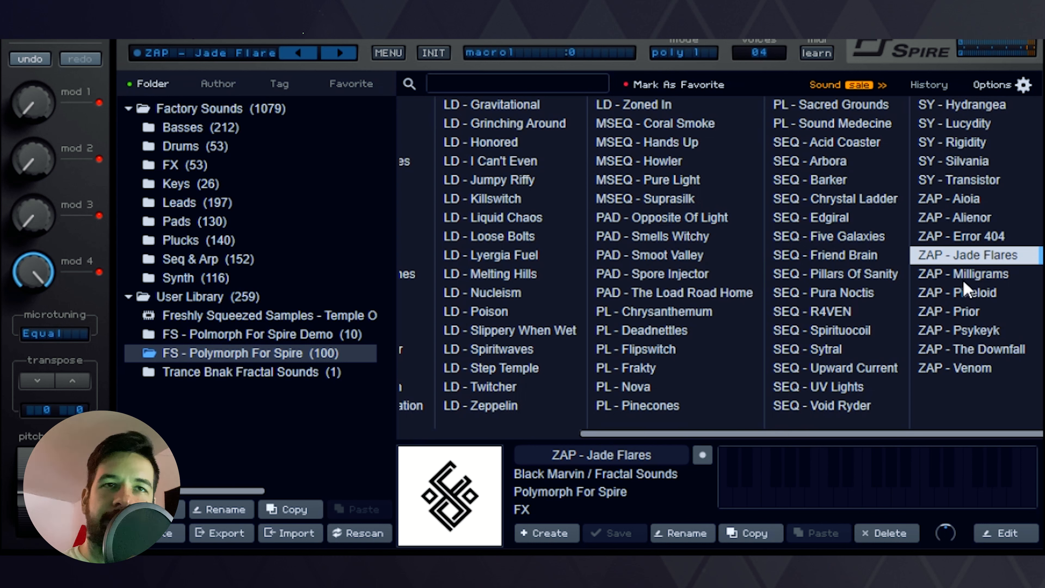
# Audition ZAP - Milligrams and Pixeloid, then load ZAP - Prior
pyautogui.click(964, 274)
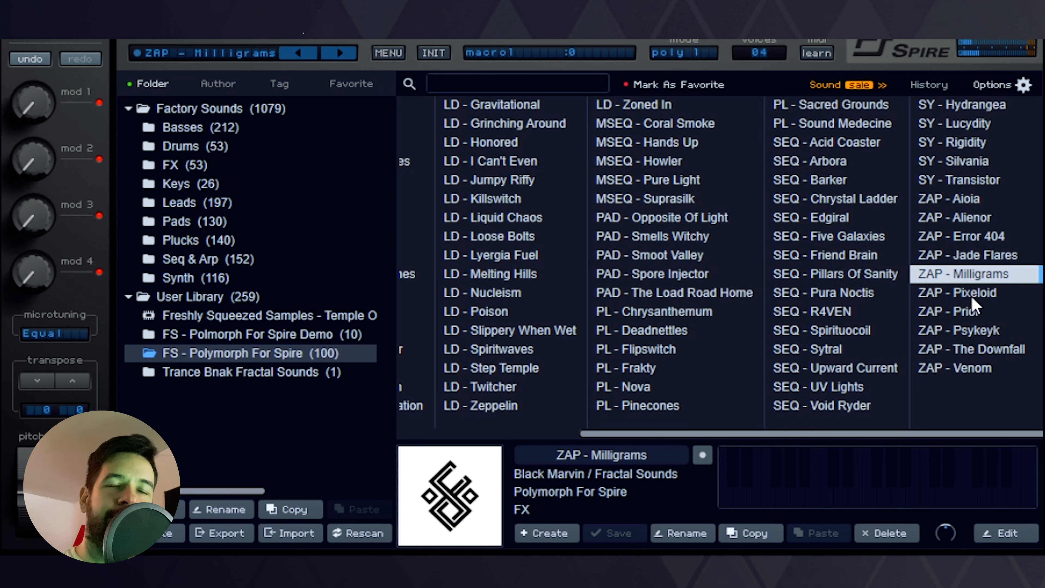
pyautogui.click(969, 293)
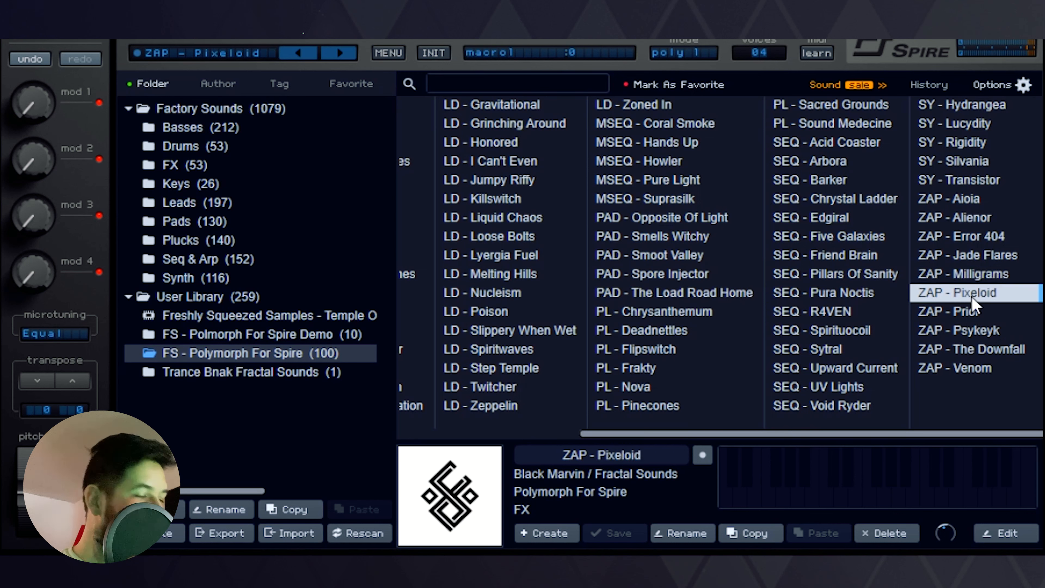
pyautogui.moveTo(993, 336)
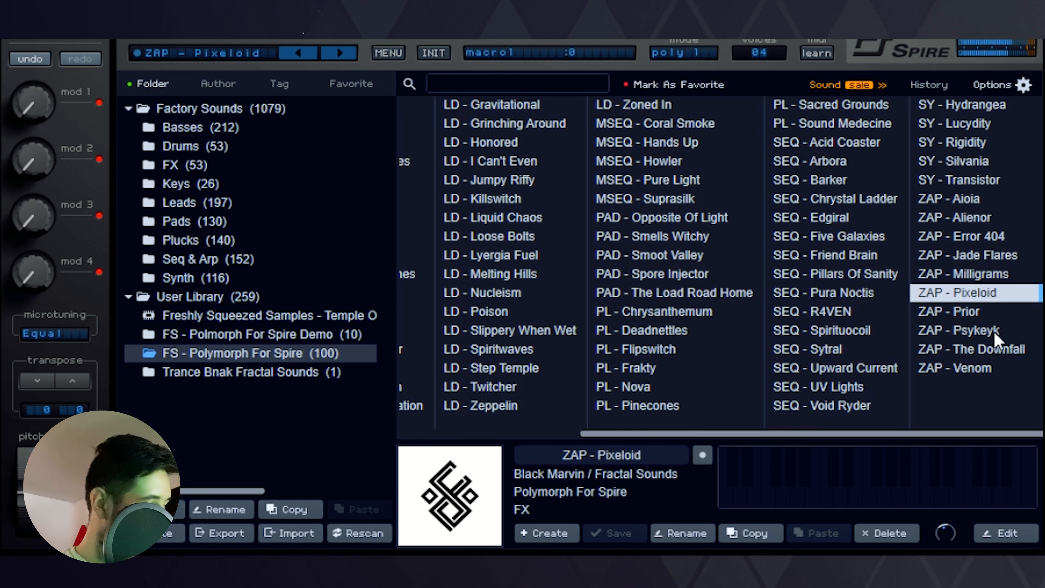
pyautogui.moveTo(993, 320)
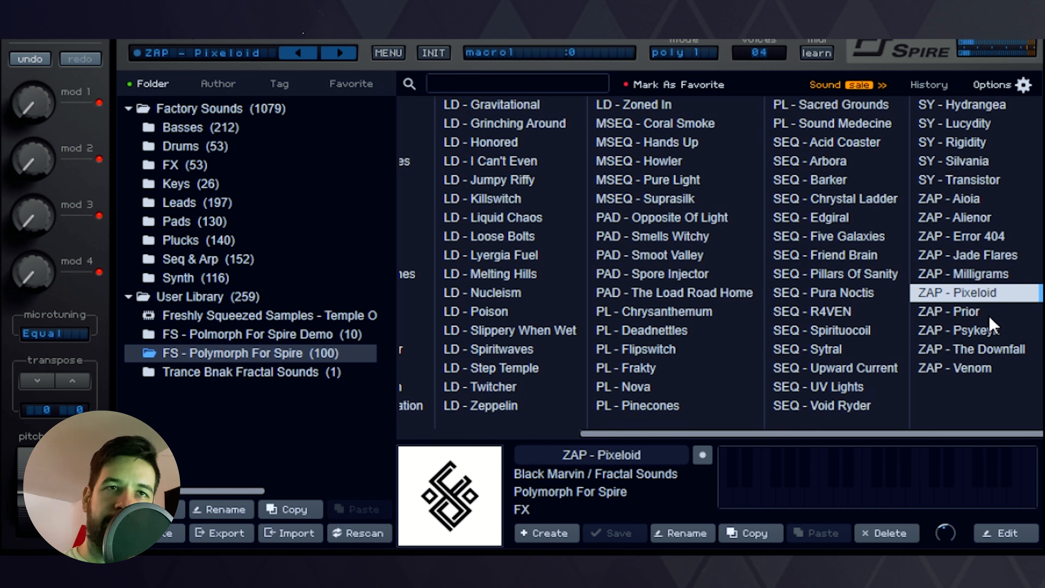
pyautogui.click(954, 311)
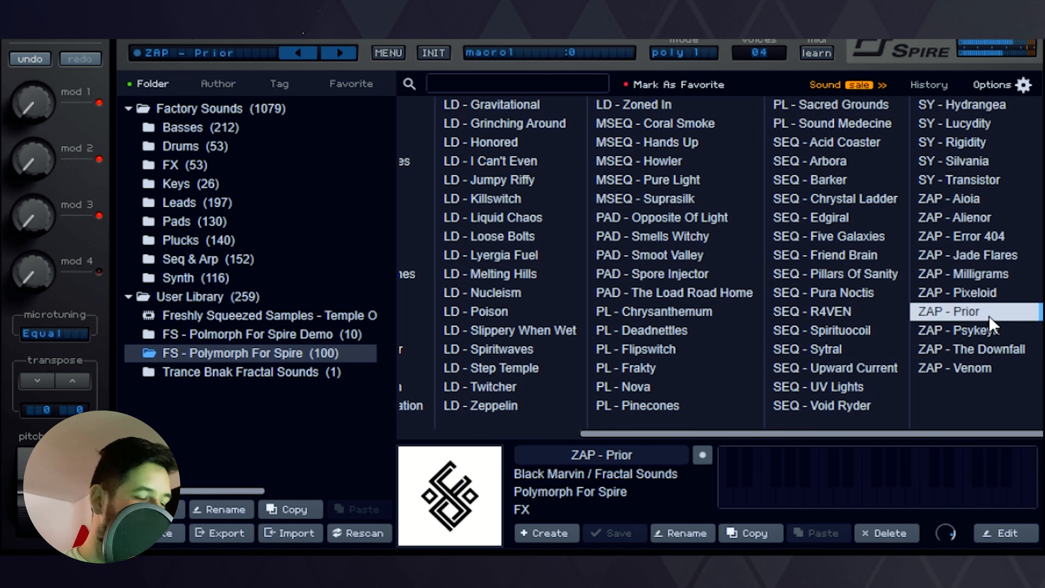
pyautogui.moveTo(988, 367)
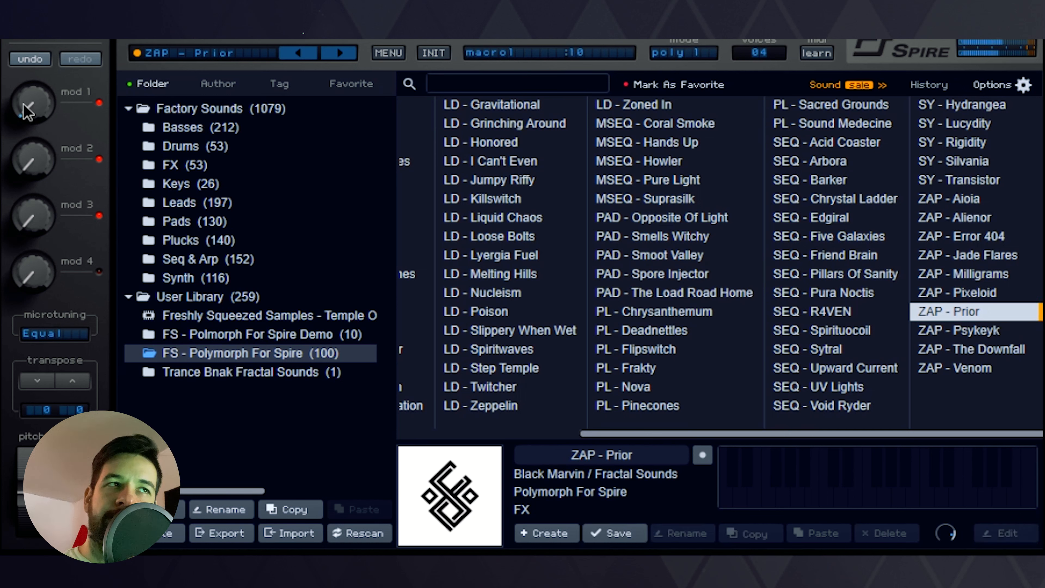
# Sweep ZAP - Prior's Mod 1 macro up to ~160 and back to ~90, then load ZAP - Psykeyk
pyautogui.moveTo(32, 104); pyautogui.dragTo(50, 87)
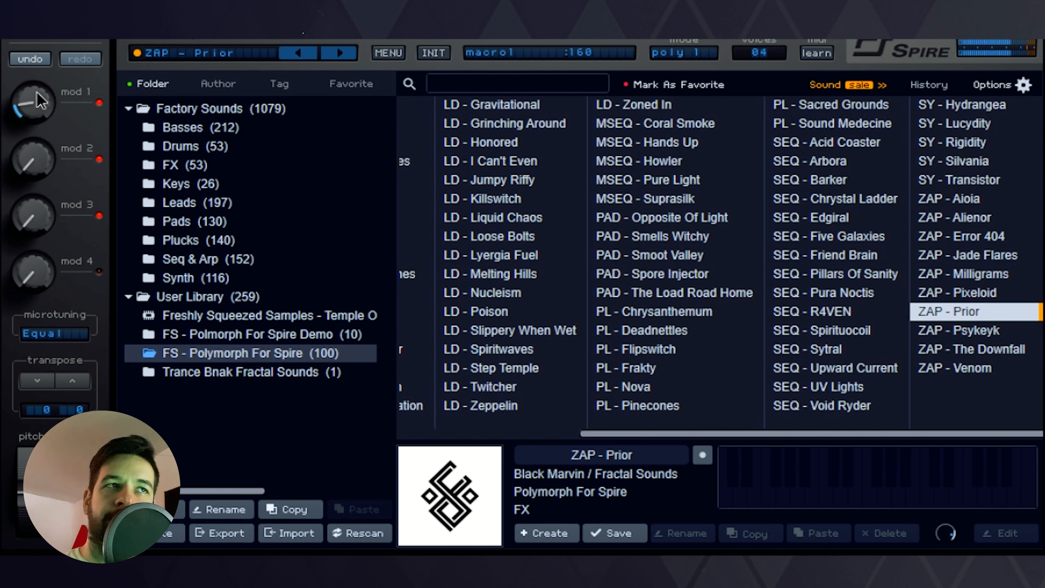
pyautogui.moveTo(31, 104); pyautogui.dragTo(33, 116)
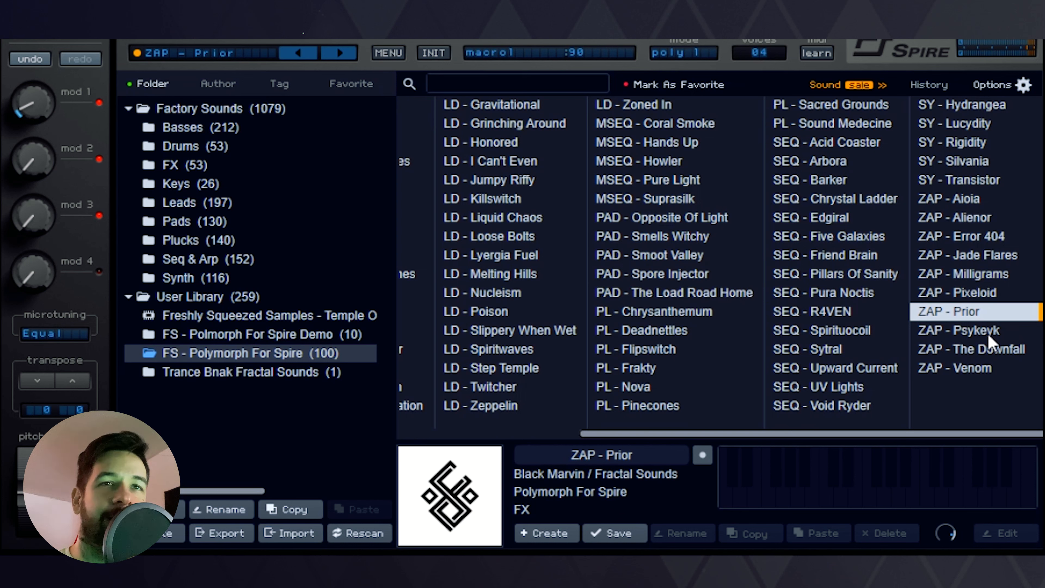
pyautogui.click(961, 331)
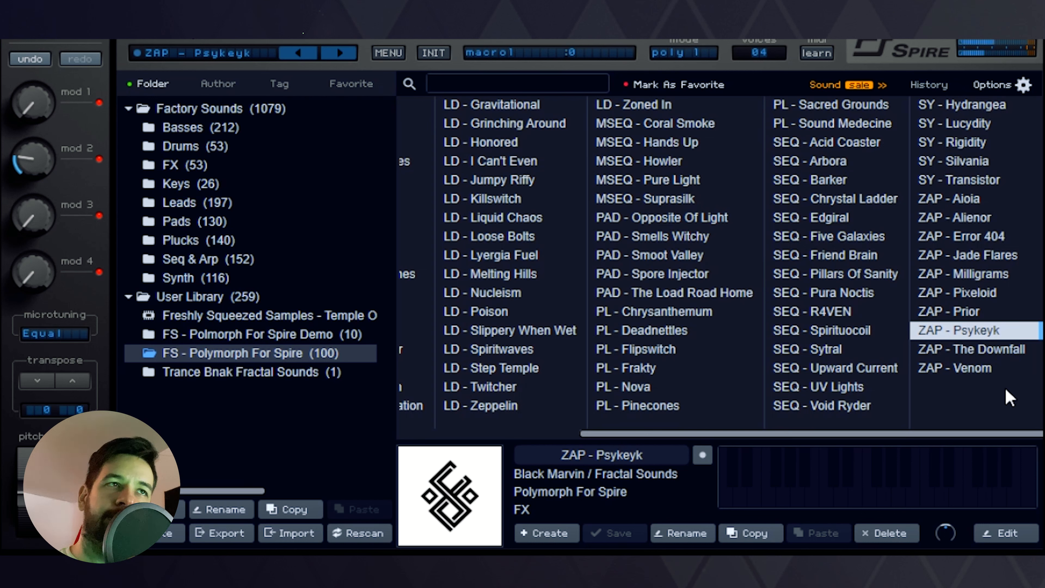
pyautogui.moveTo(1012, 366)
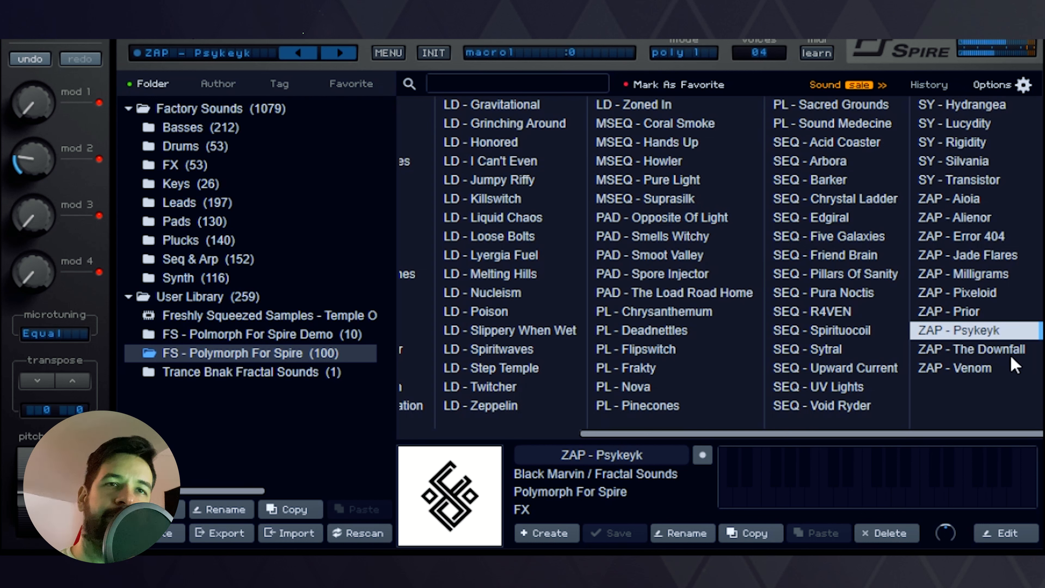
# Audition ZAP - The Downfall, then load ZAP - Venom as the final preset
pyautogui.click(973, 349)
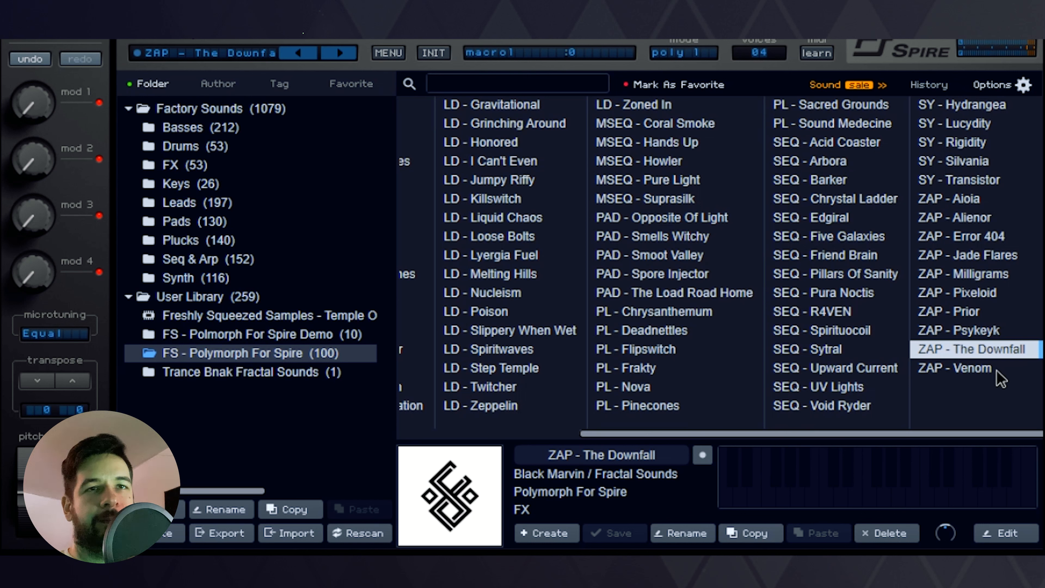
pyautogui.click(958, 368)
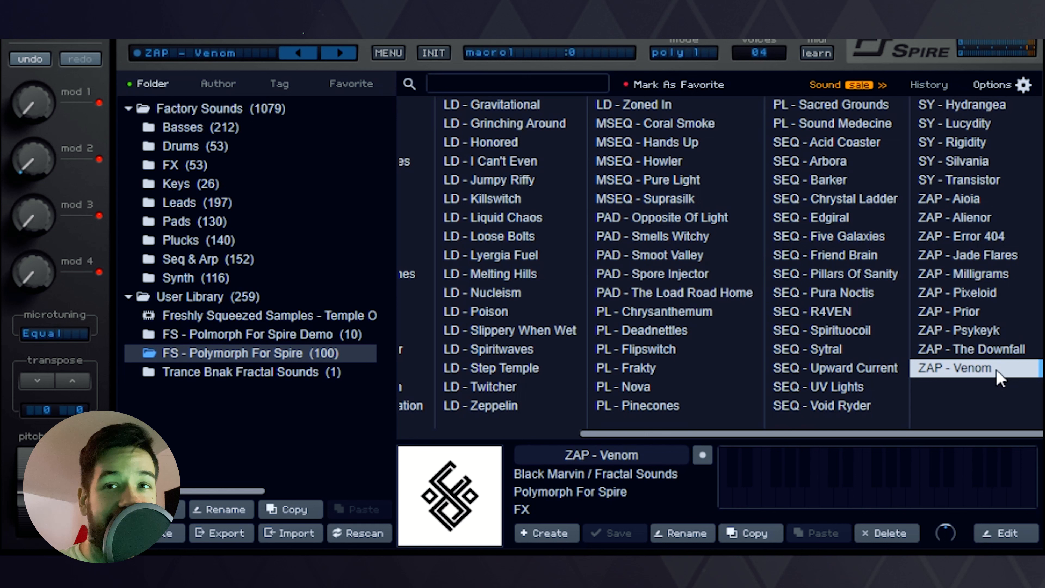